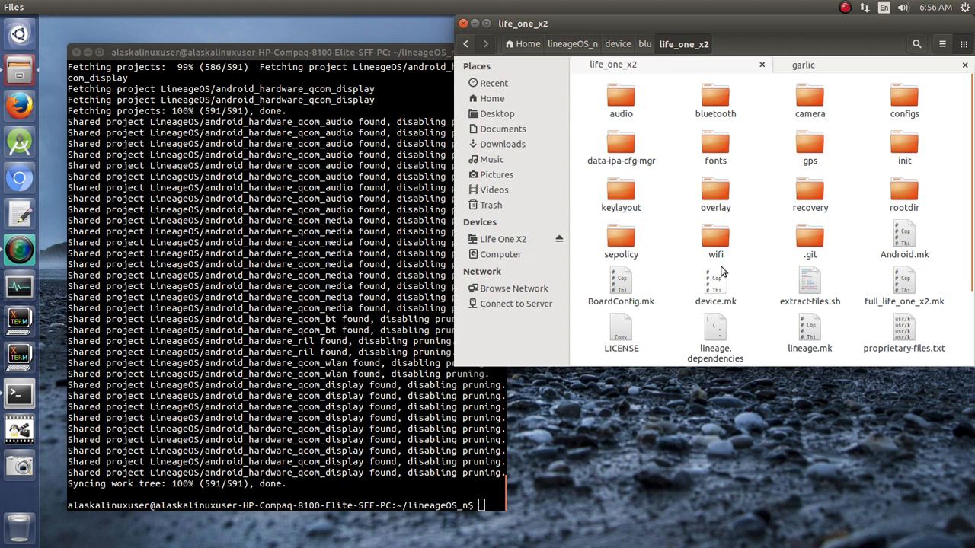
mouse_move(773, 276)
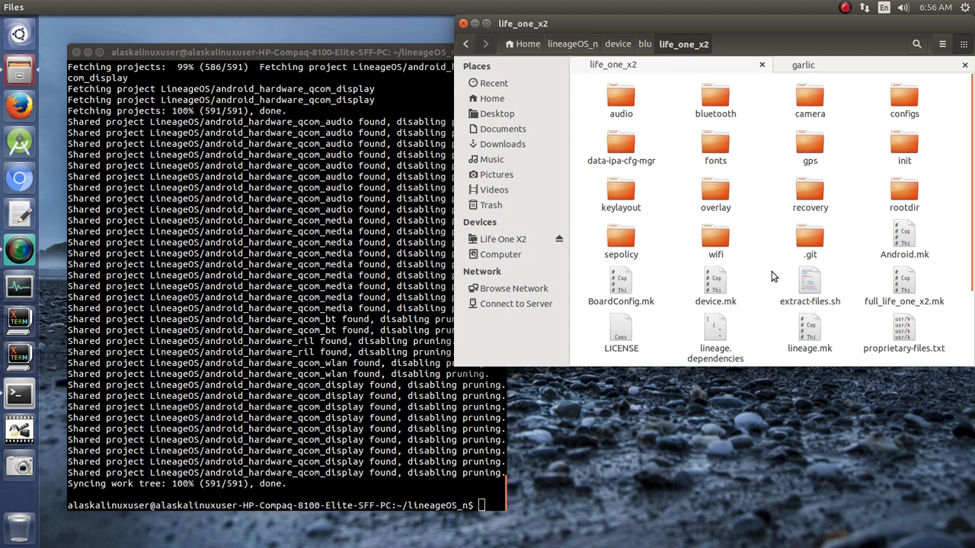
mouse_move(753, 281)
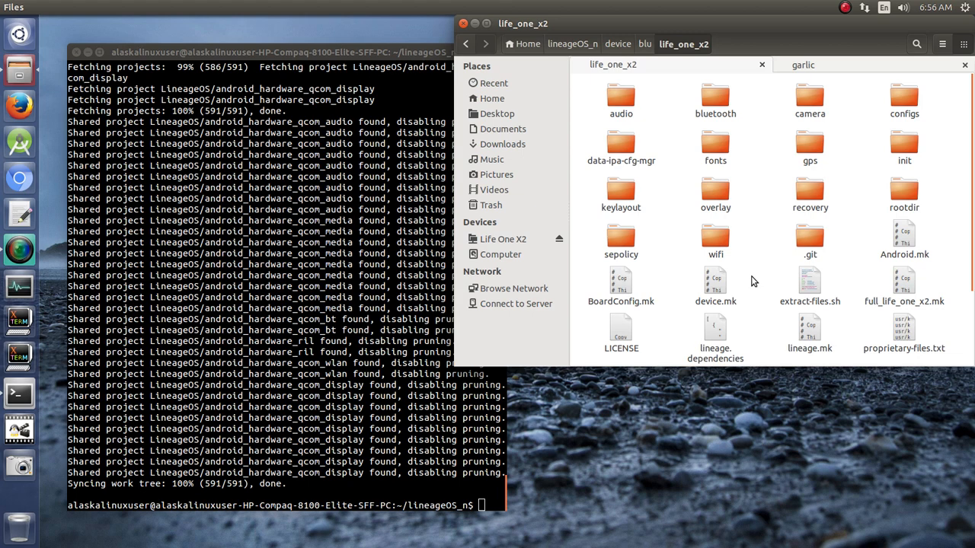
mouse_move(513, 228)
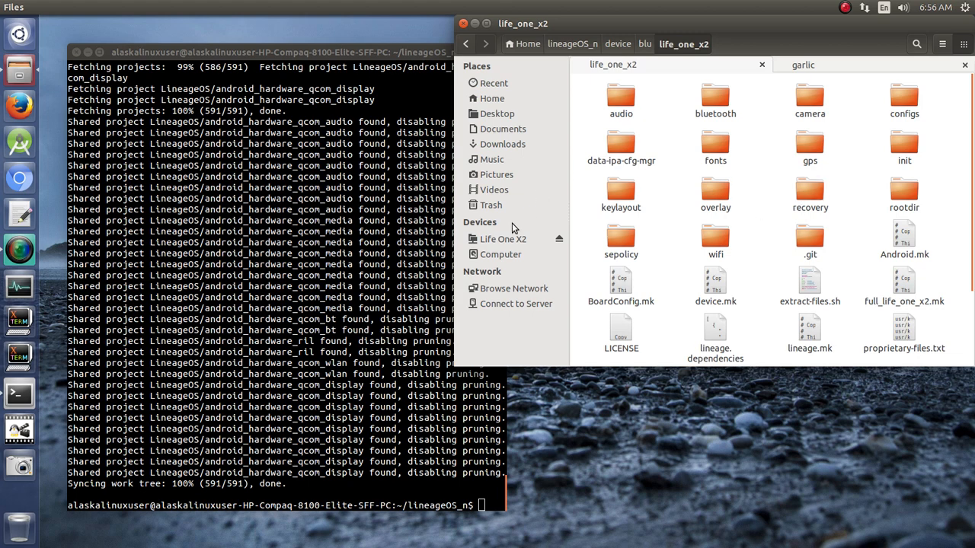
Flip between the garlic and life_one_x2 device folders to compare their file lists.
click(801, 65)
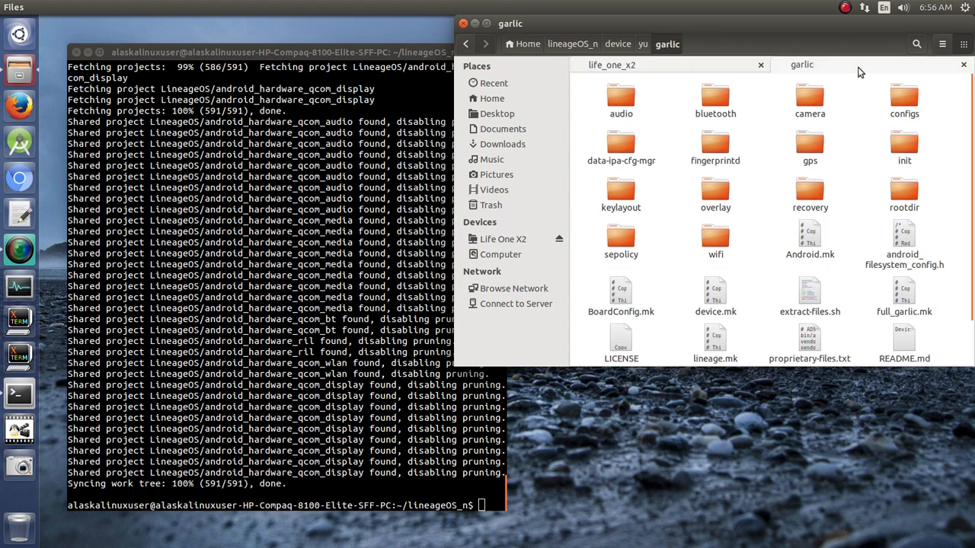
mouse_move(698, 97)
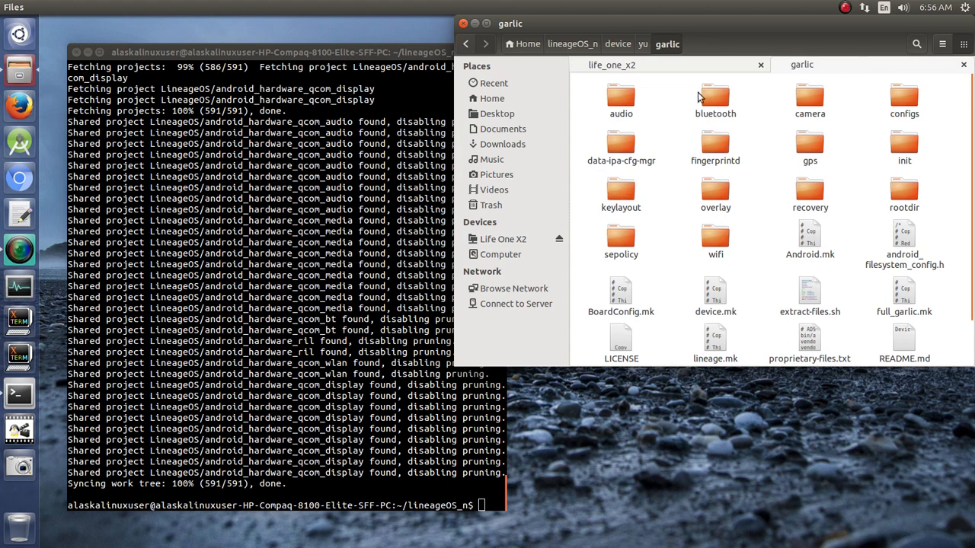
click(611, 64)
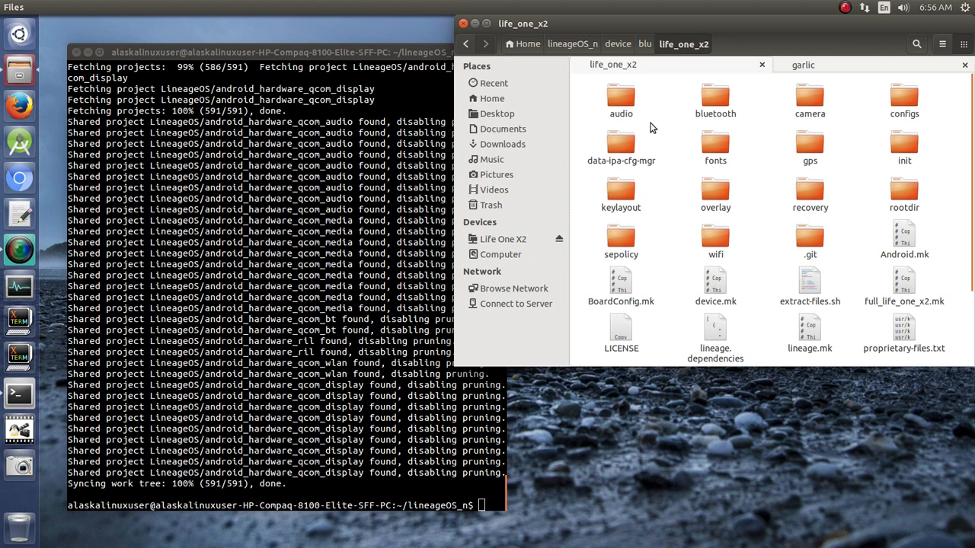
mouse_move(692, 150)
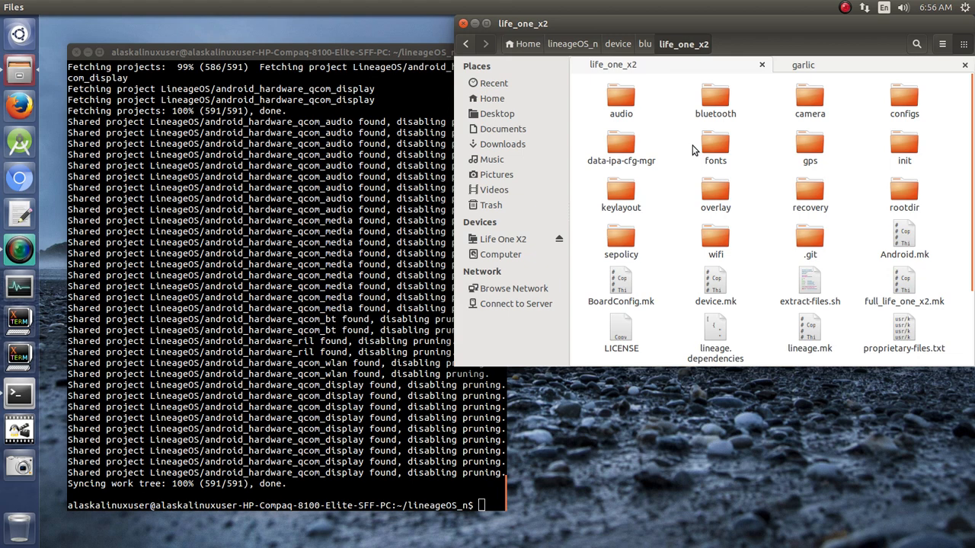
mouse_move(854, 77)
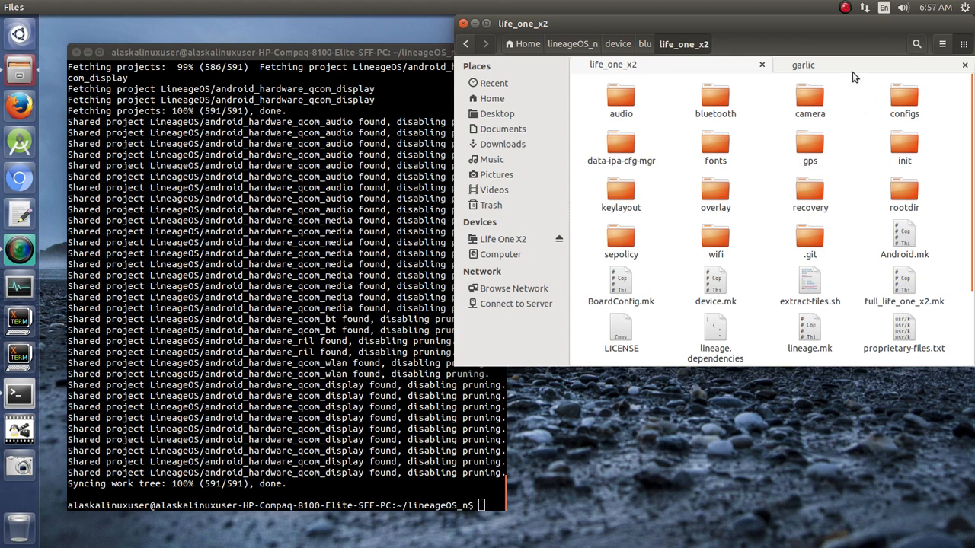
click(801, 65)
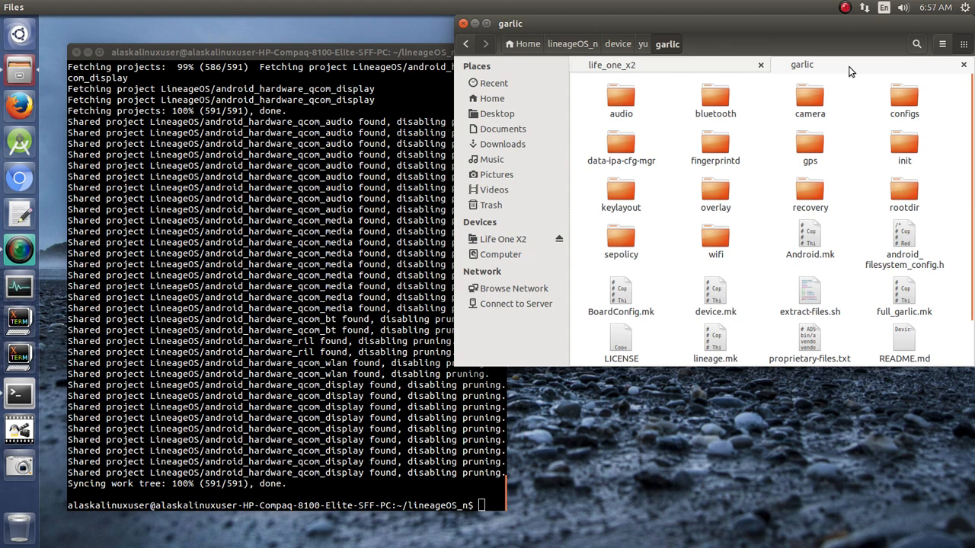
click(612, 65)
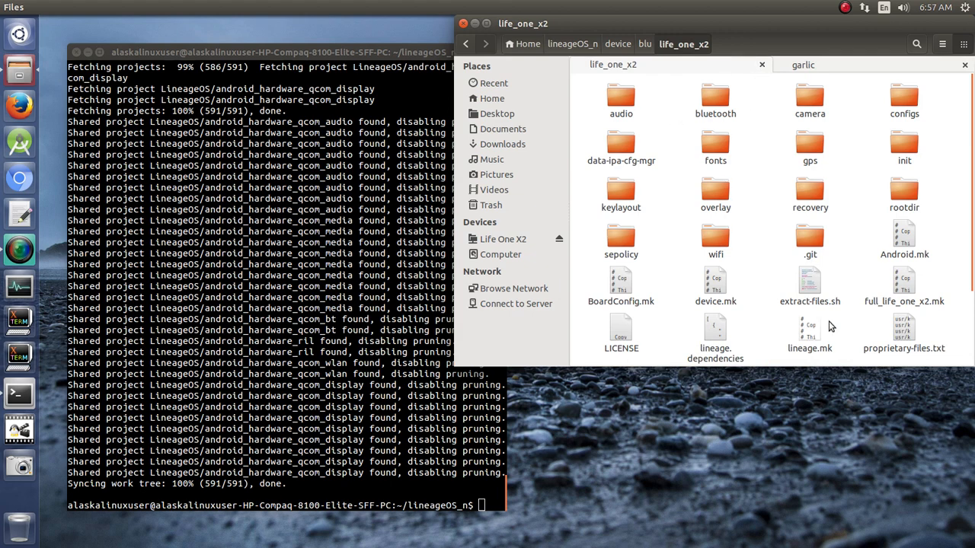
mouse_move(809, 267)
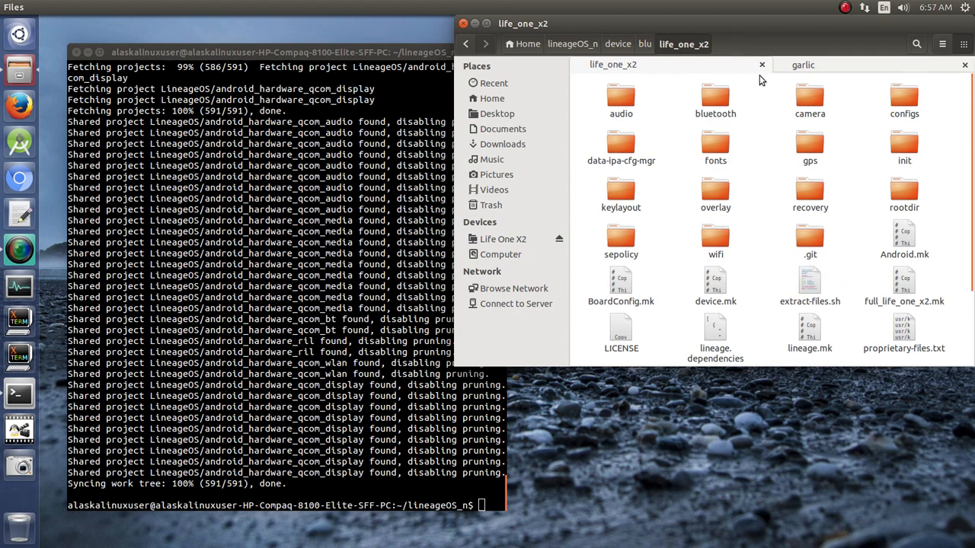
mouse_move(744, 207)
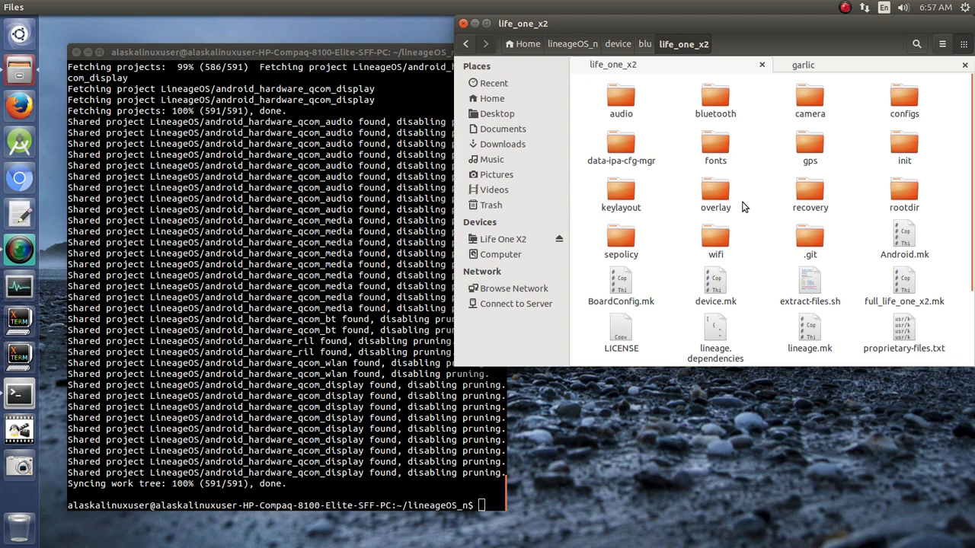
mouse_move(885, 95)
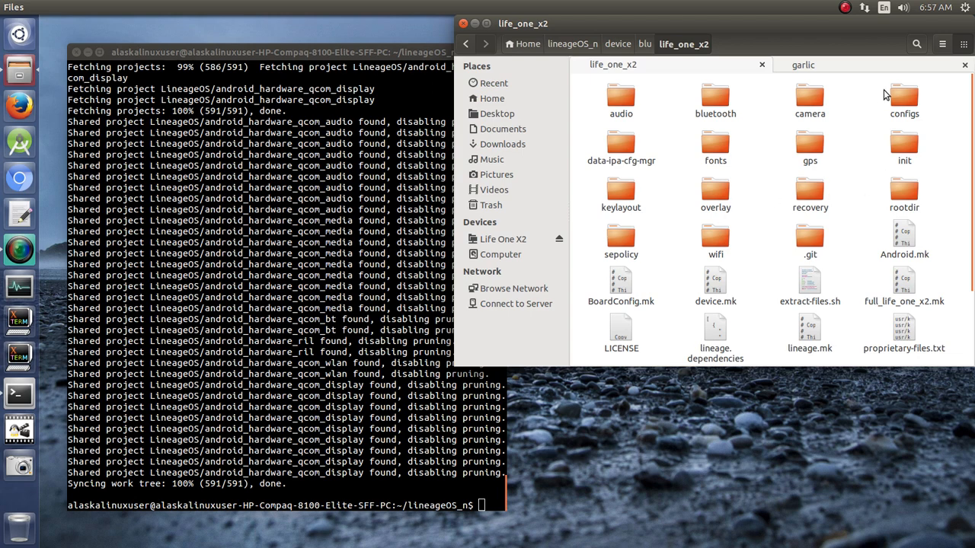
click(801, 65)
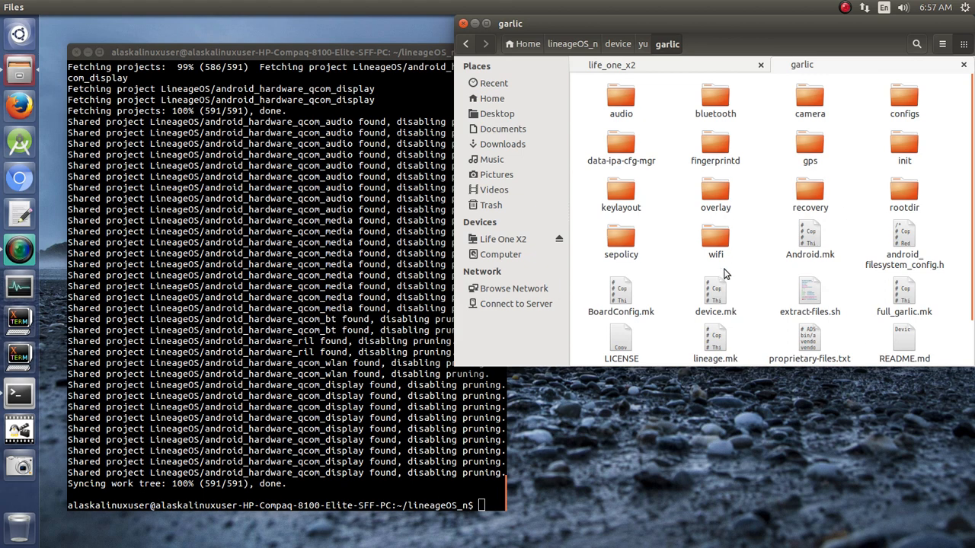
click(612, 64)
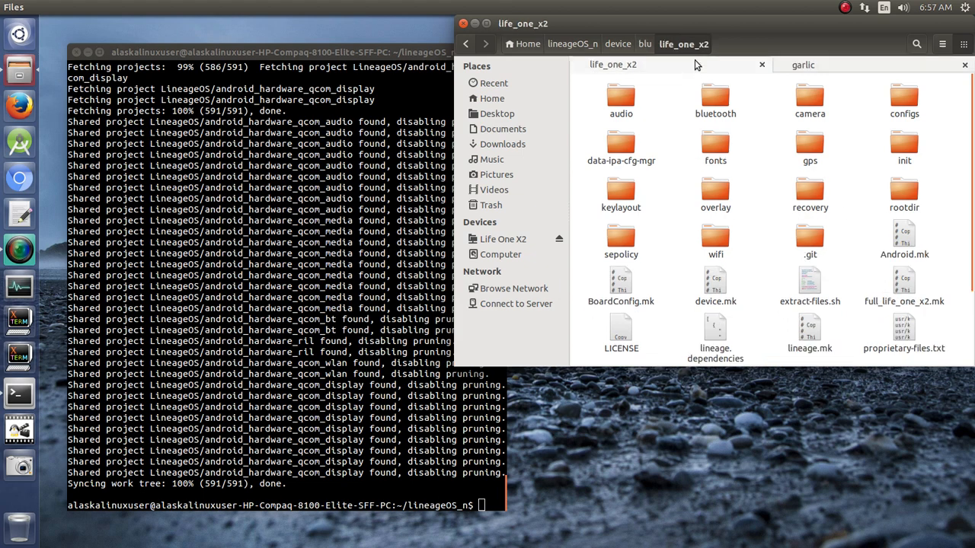
click(802, 64)
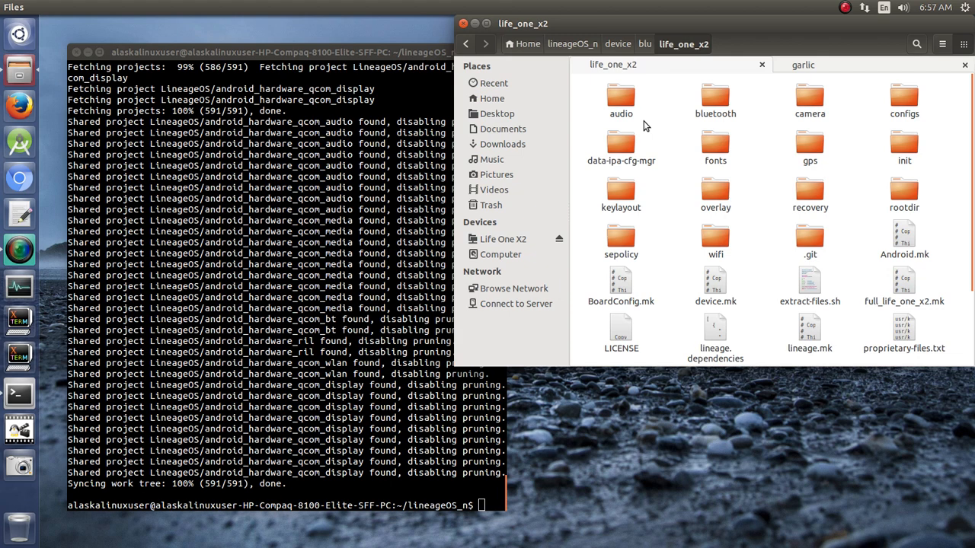
mouse_move(858, 76)
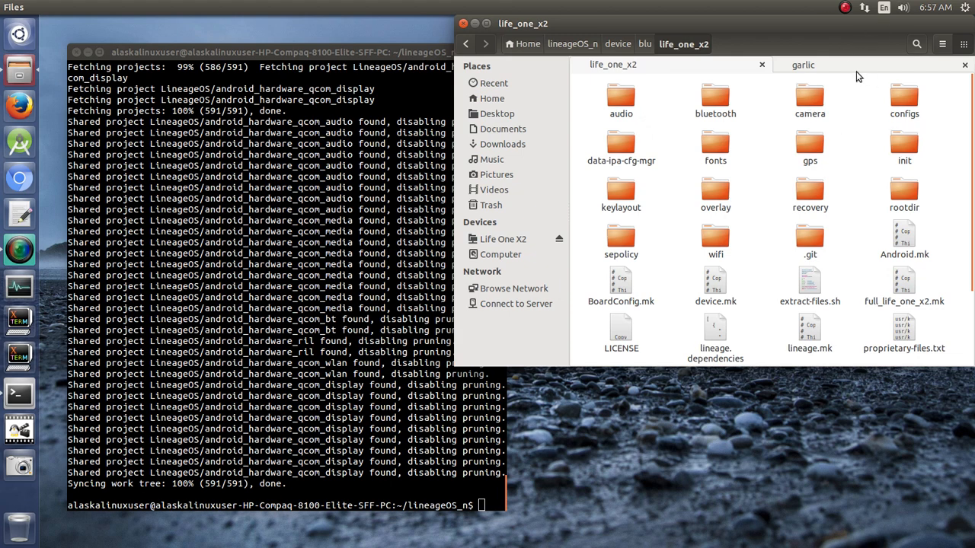
mouse_move(741, 328)
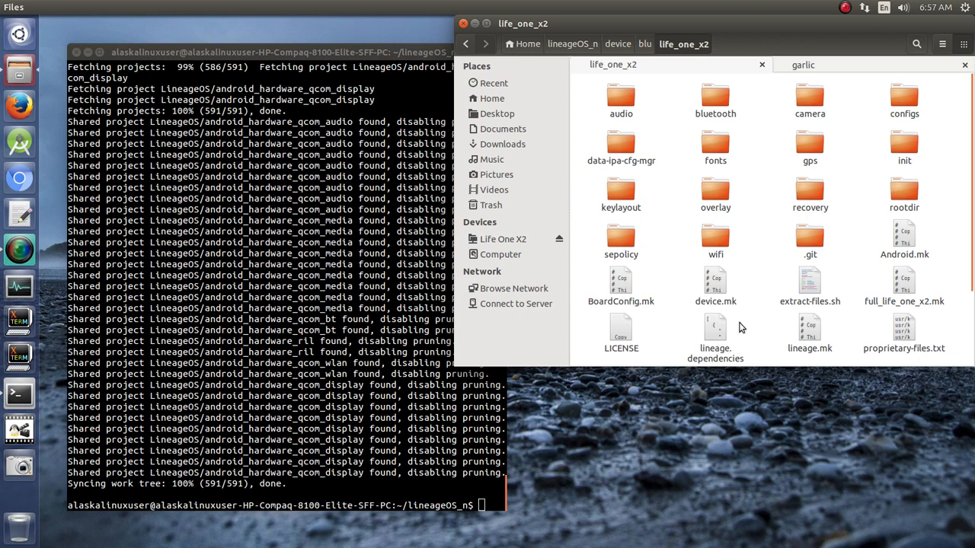
mouse_move(887, 242)
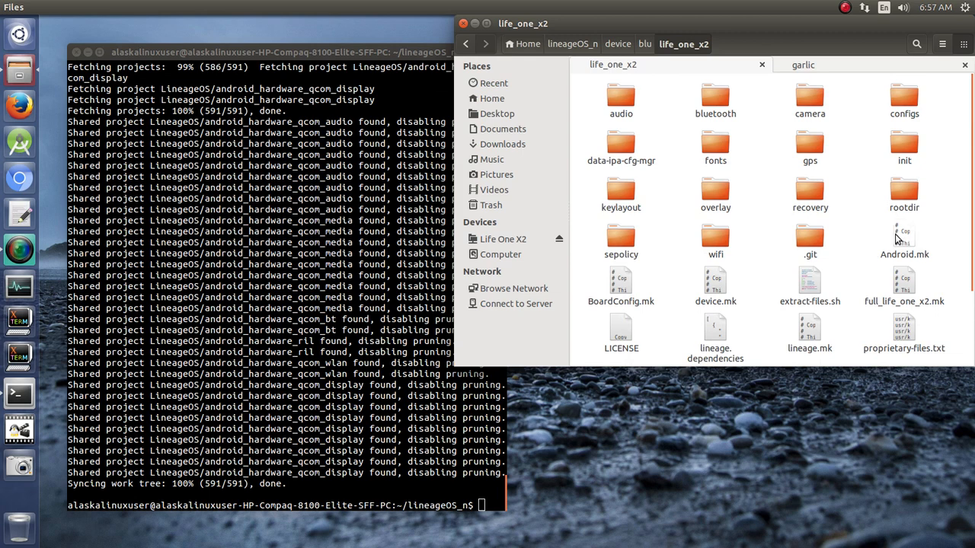
mouse_move(906, 240)
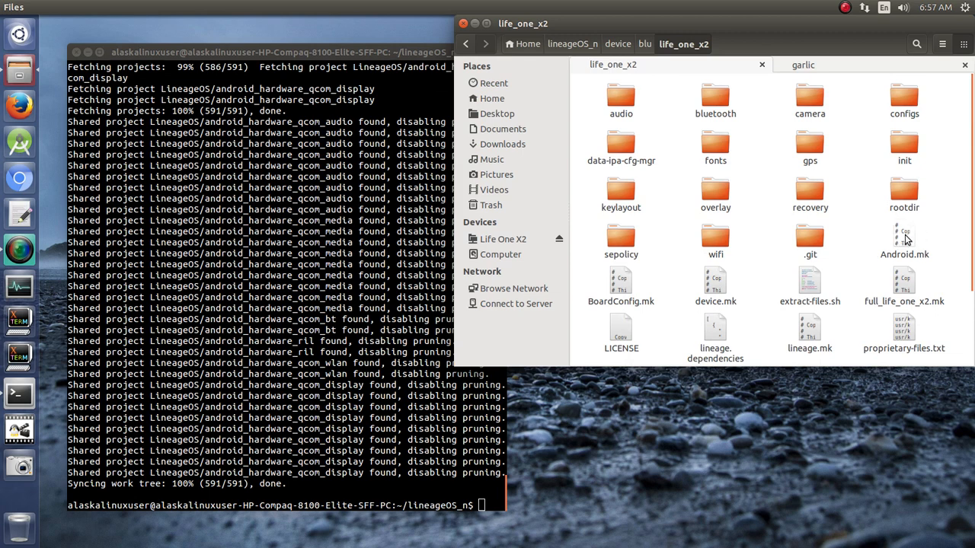
scroll(down, 3)
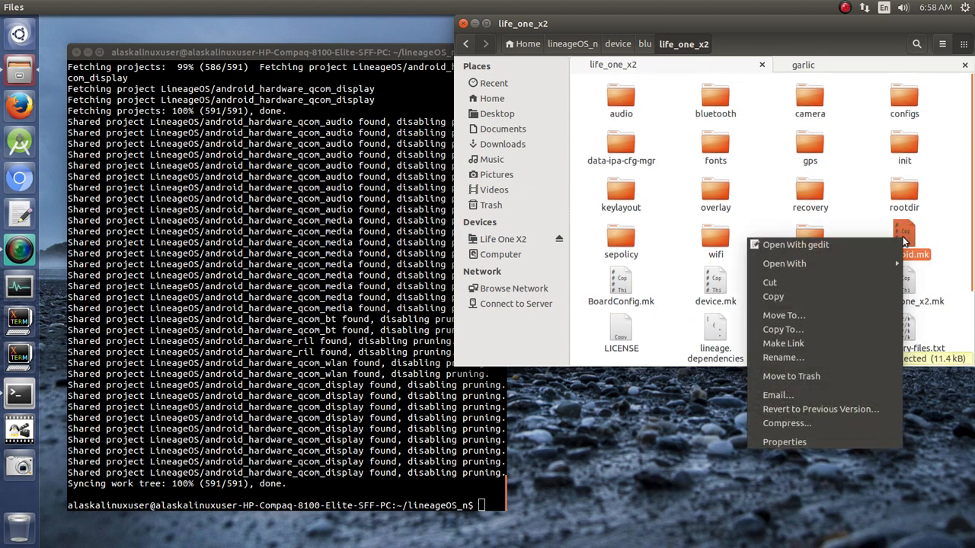
mouse_move(784, 263)
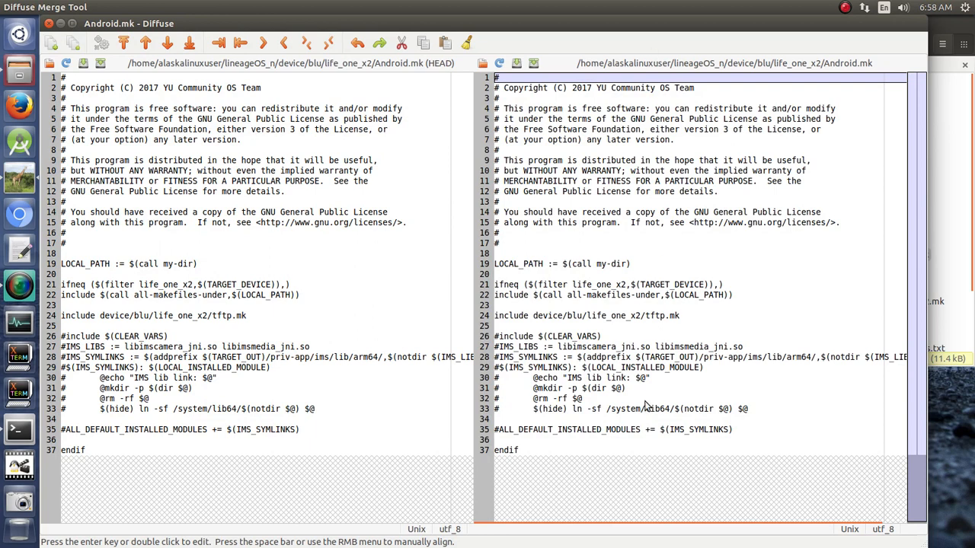
mouse_move(649, 420)
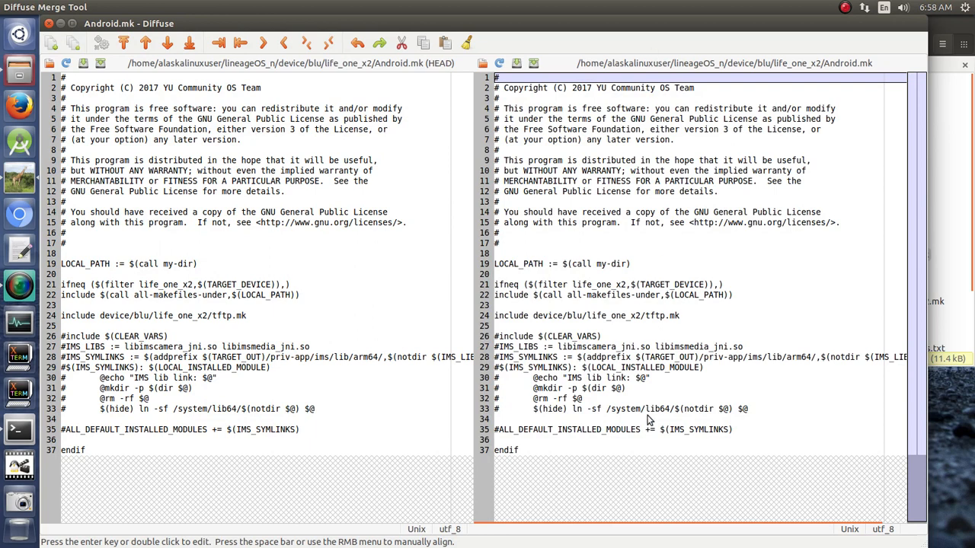
mouse_move(141, 291)
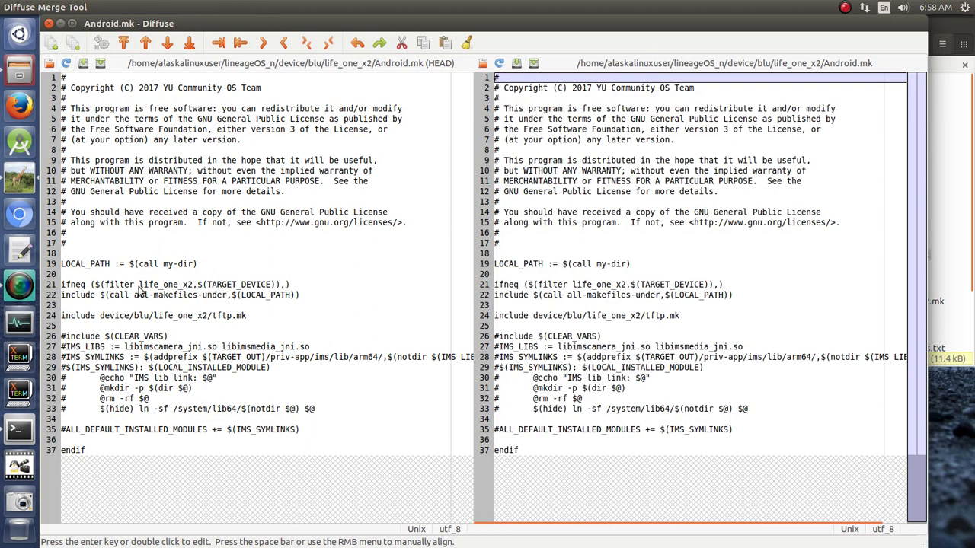
Load garlic's Android.mk from device/yu/garlic into the left pane.
click(47, 64)
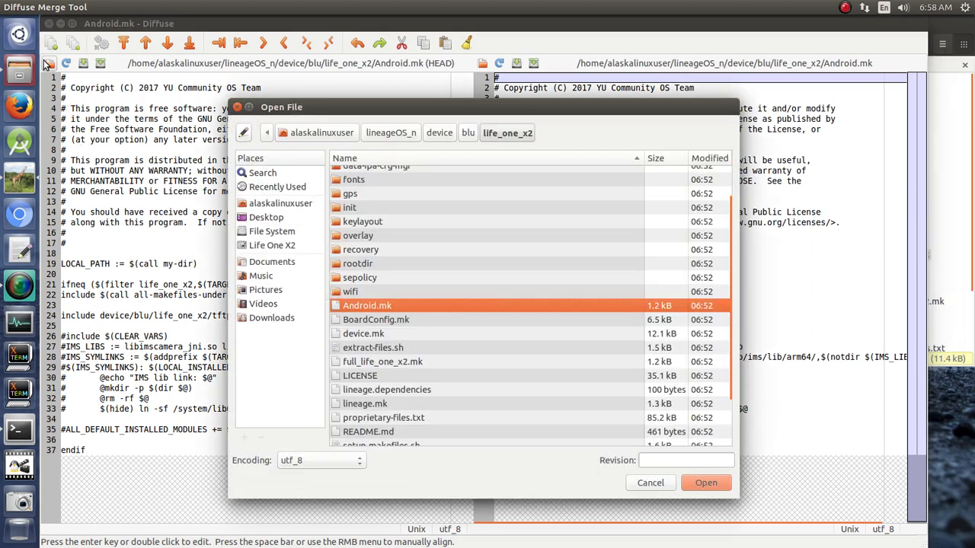
click(468, 133)
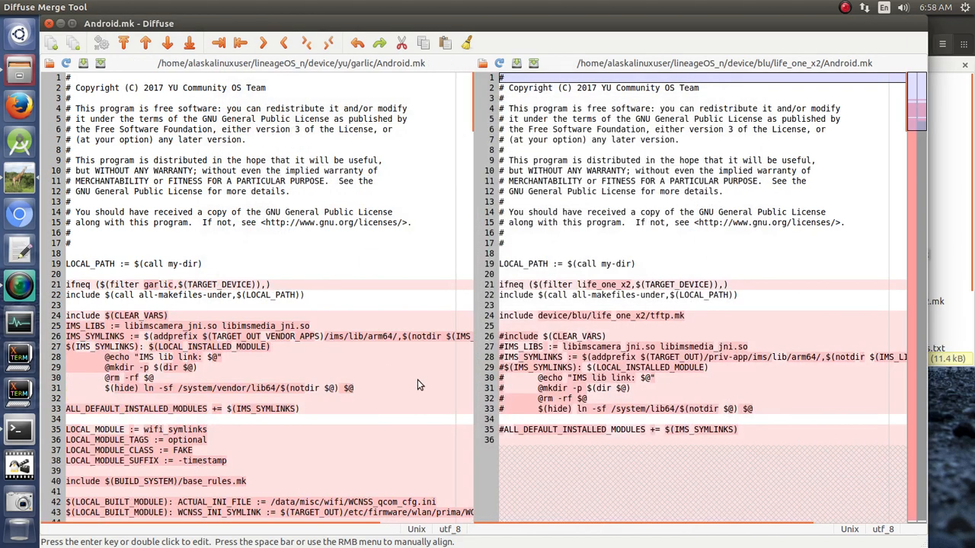
mouse_move(394, 383)
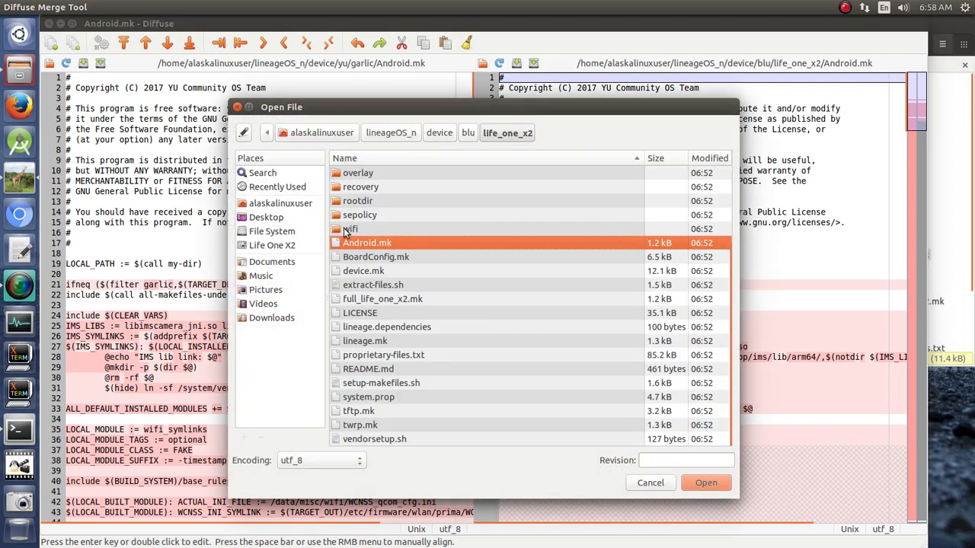
mouse_move(381, 341)
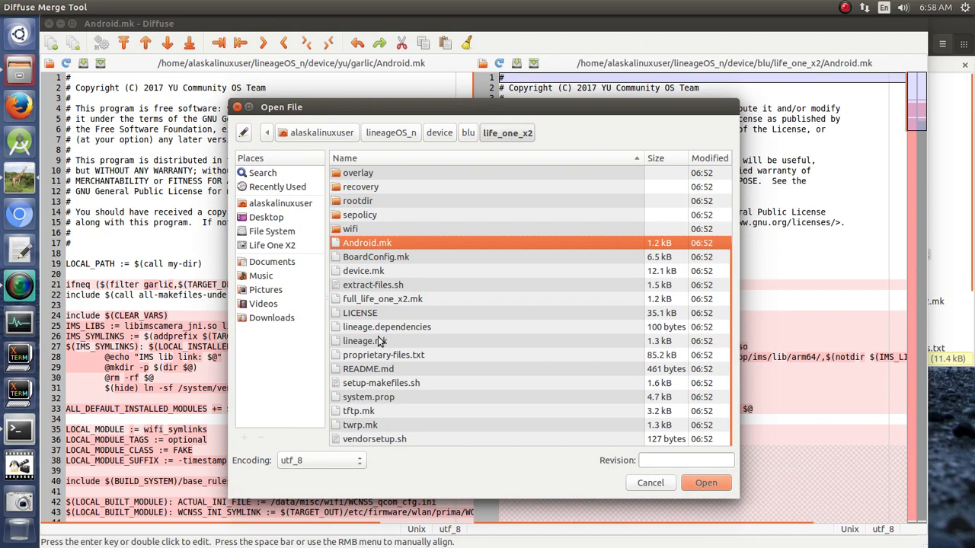
double_click(364, 340)
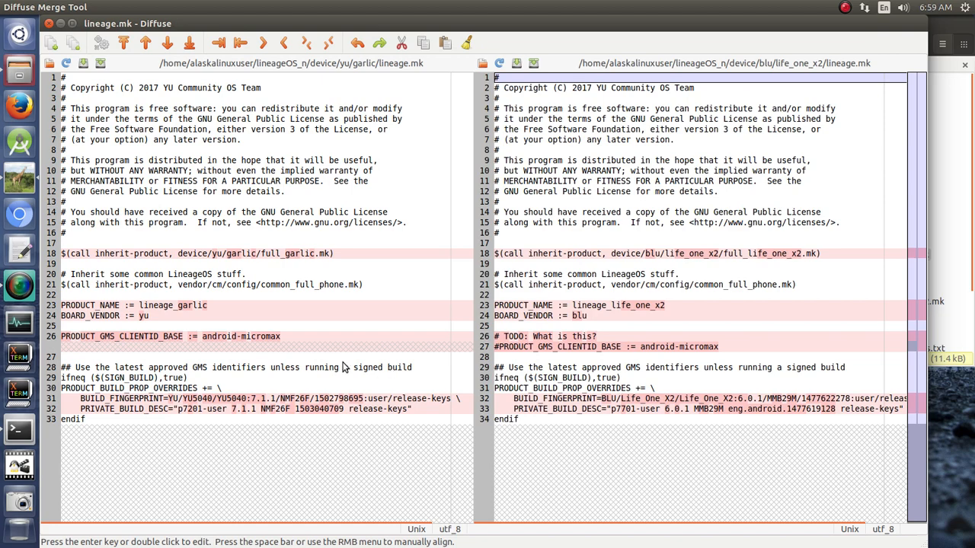
mouse_move(255, 403)
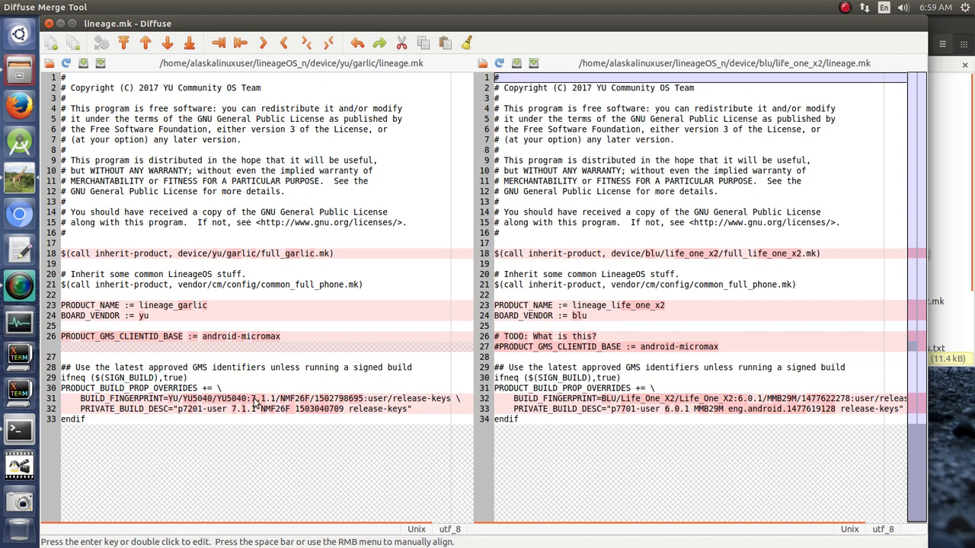
mouse_move(525, 421)
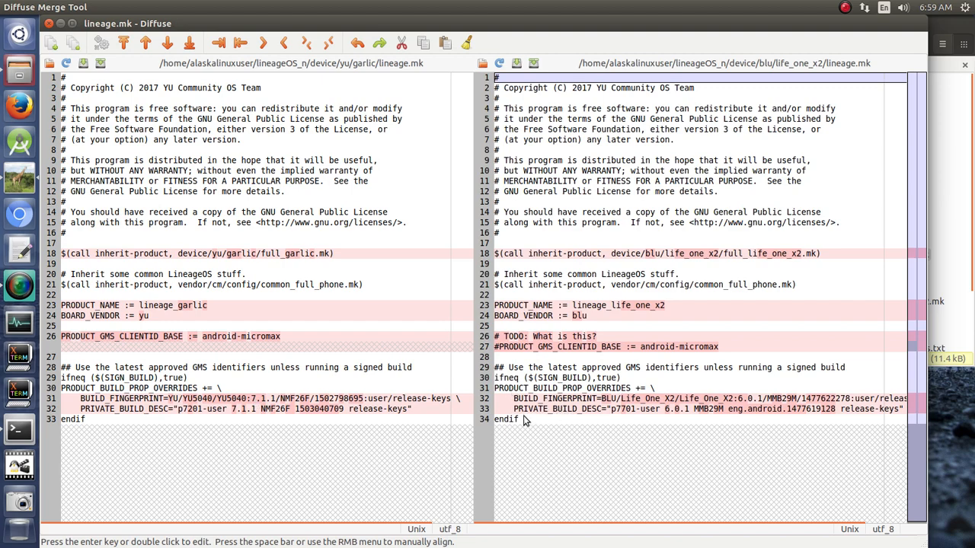
mouse_move(225, 424)
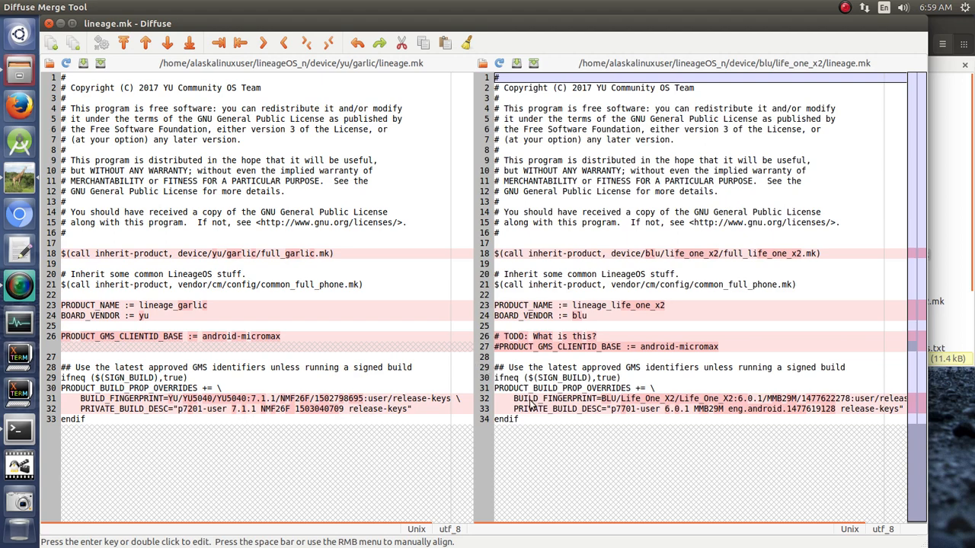
mouse_move(339, 409)
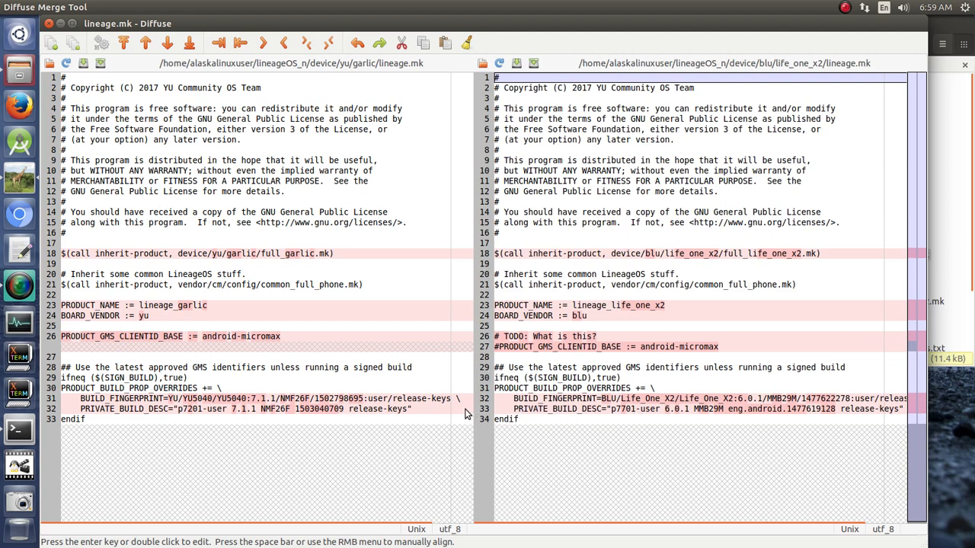
mouse_move(636, 337)
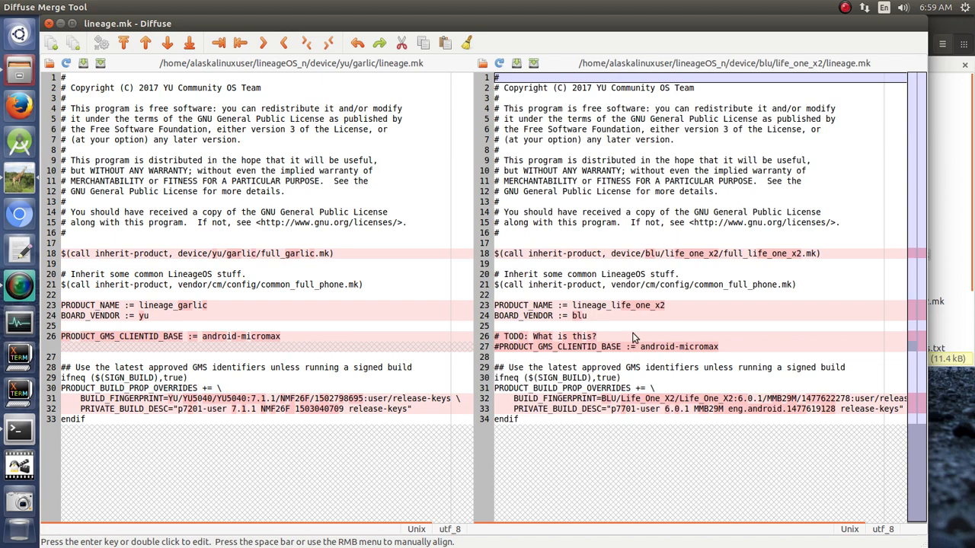
mouse_move(364, 346)
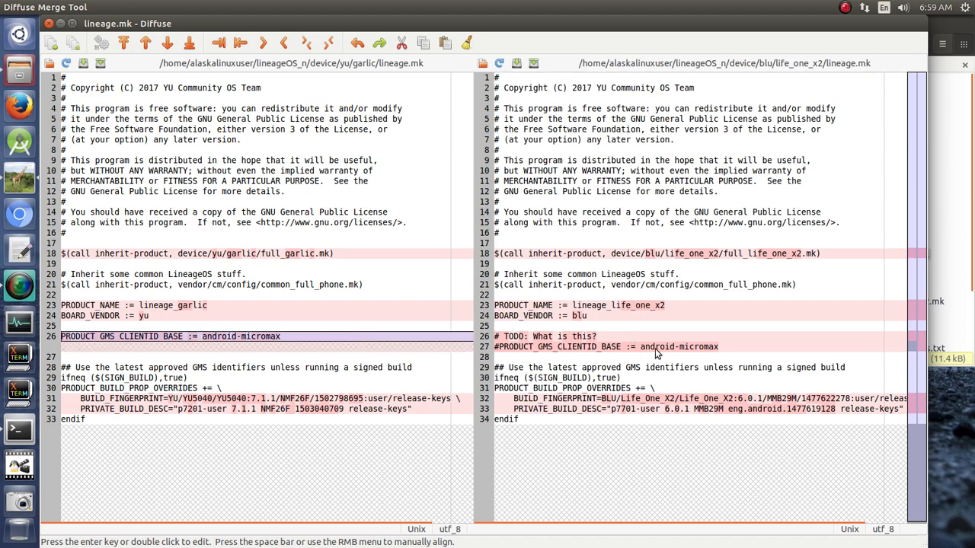
mouse_move(576, 341)
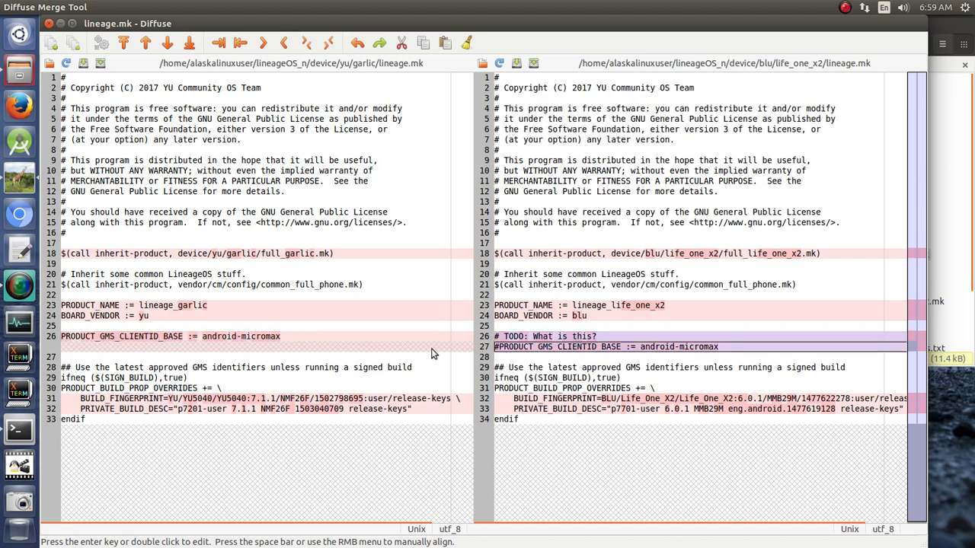
mouse_move(305, 340)
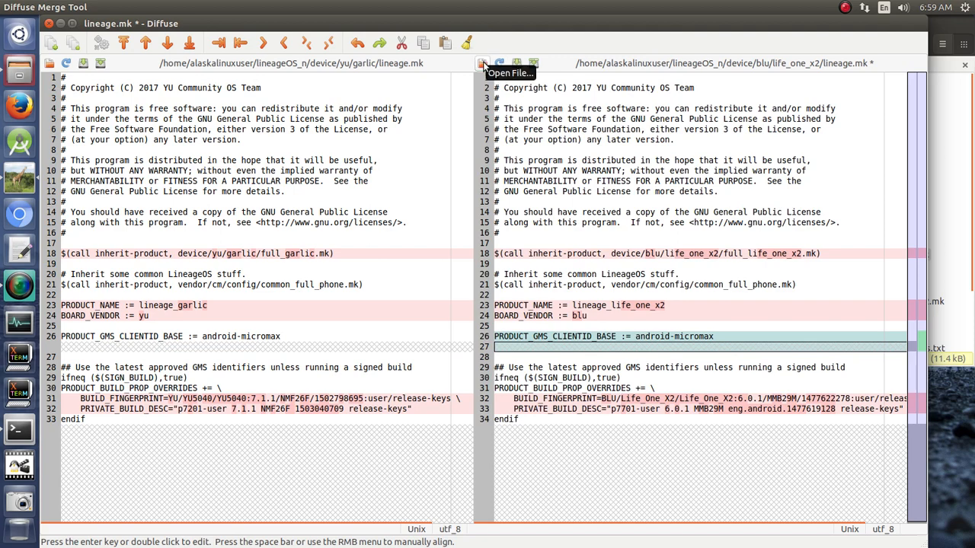
Save lineage.mk, then load full_life_one_x2.mk on the right and full_garlic.mk on the left.
click(481, 63)
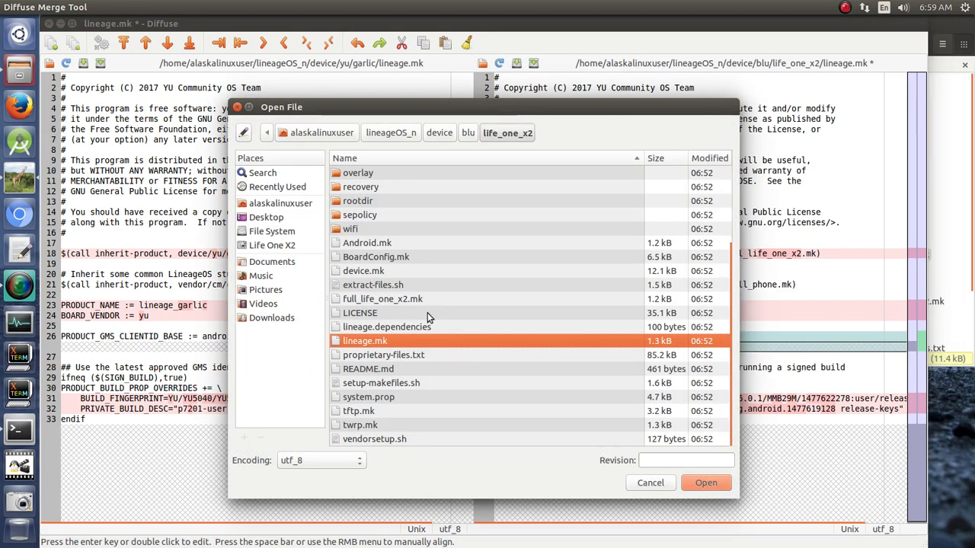
click(705, 482)
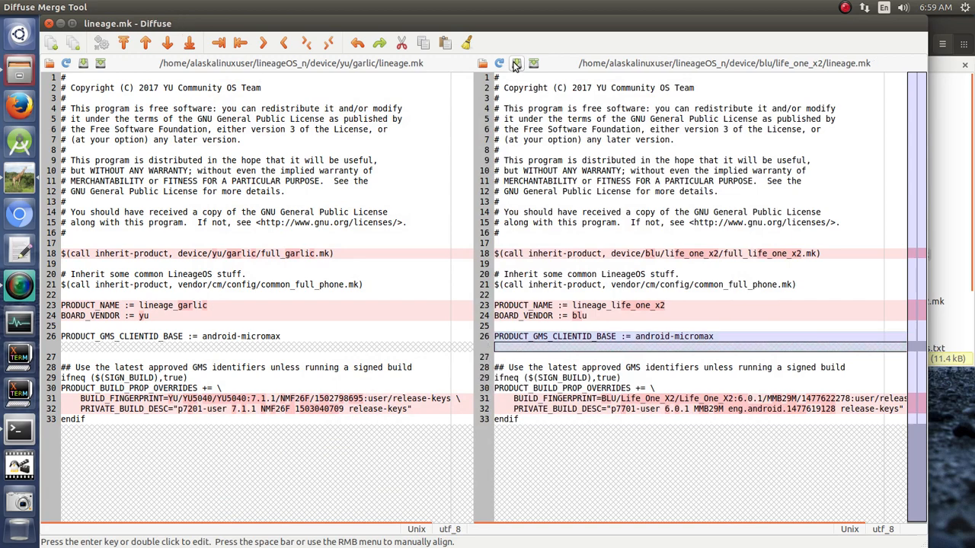
click(517, 63)
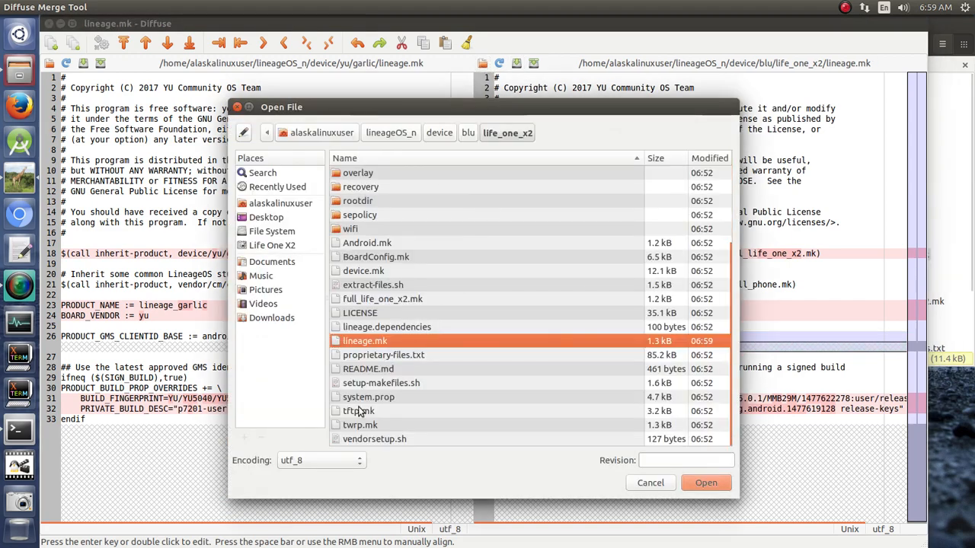
mouse_move(381, 383)
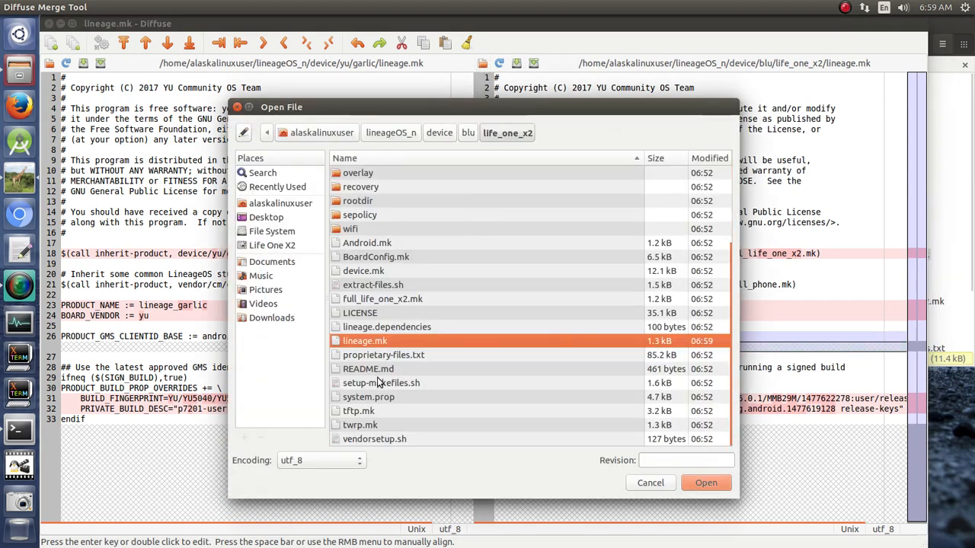
click(382, 299)
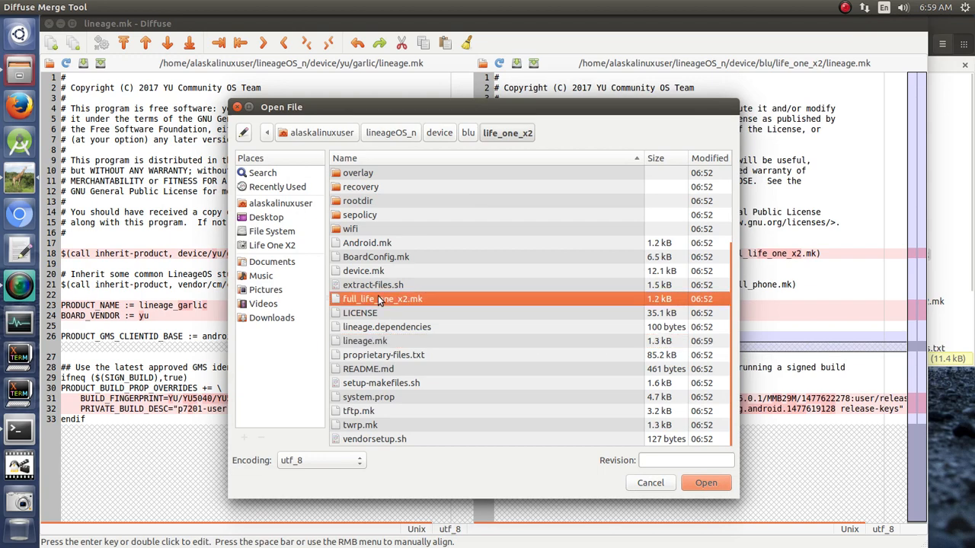
click(704, 482)
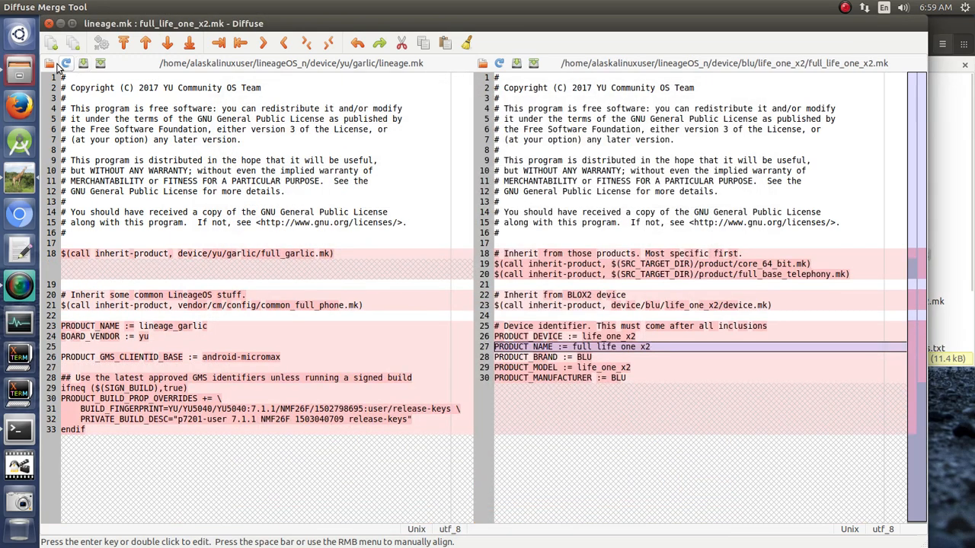
click(64, 64)
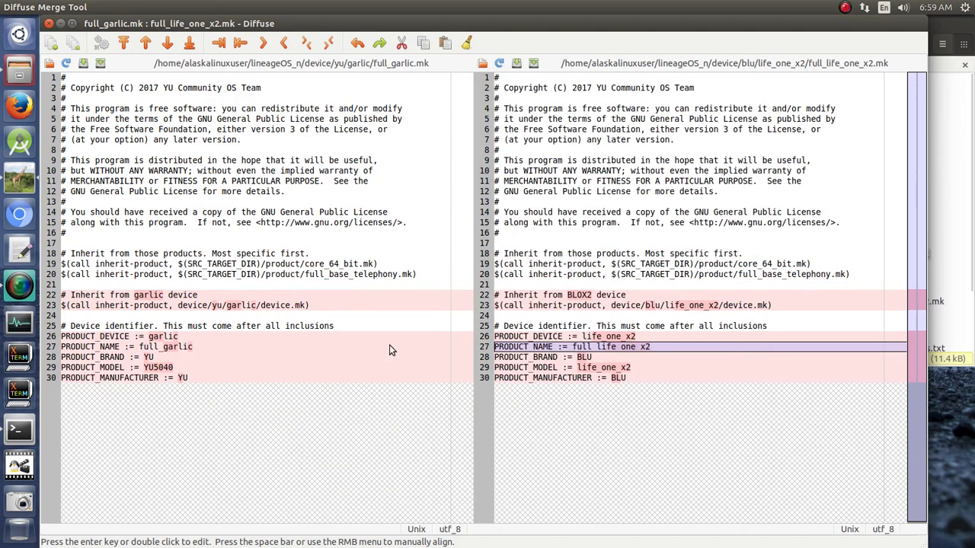
mouse_move(465, 315)
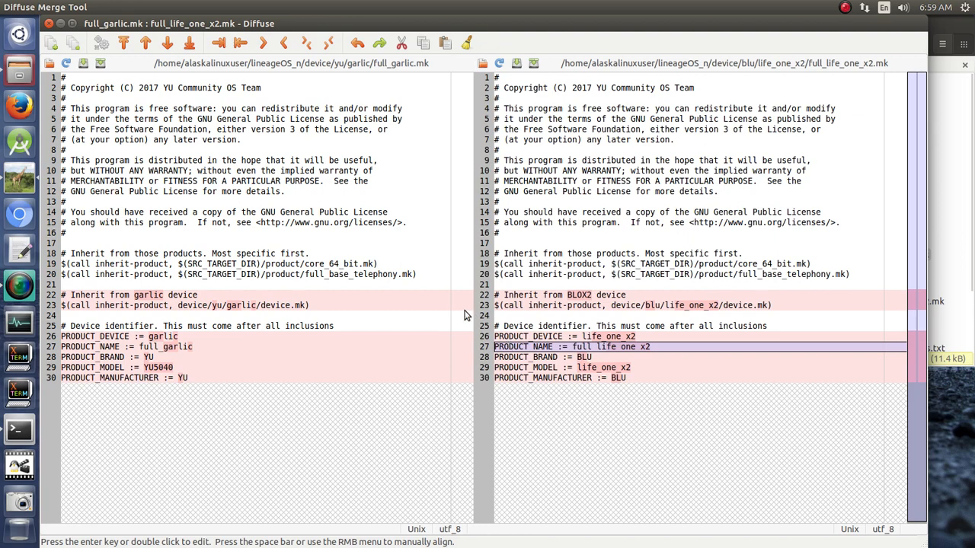
mouse_move(246, 313)
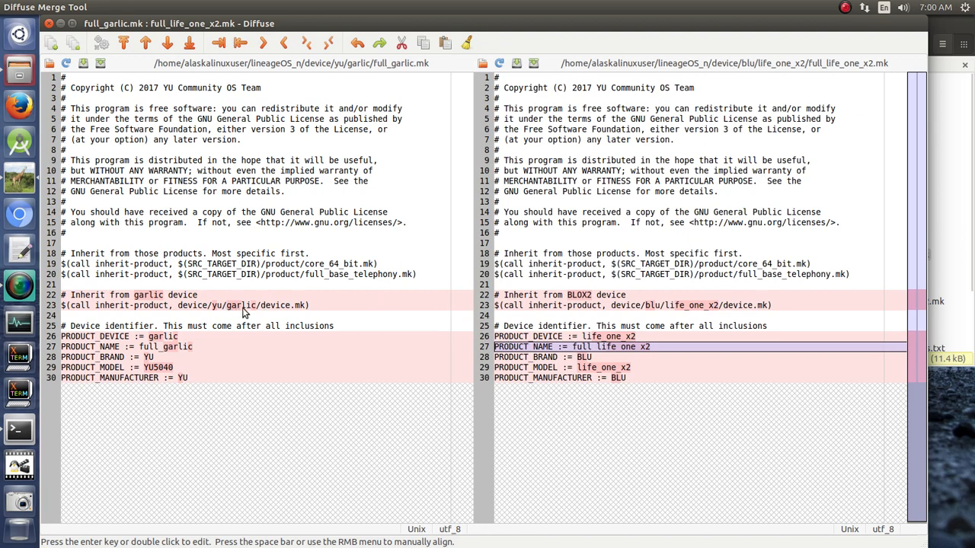
mouse_move(692, 305)
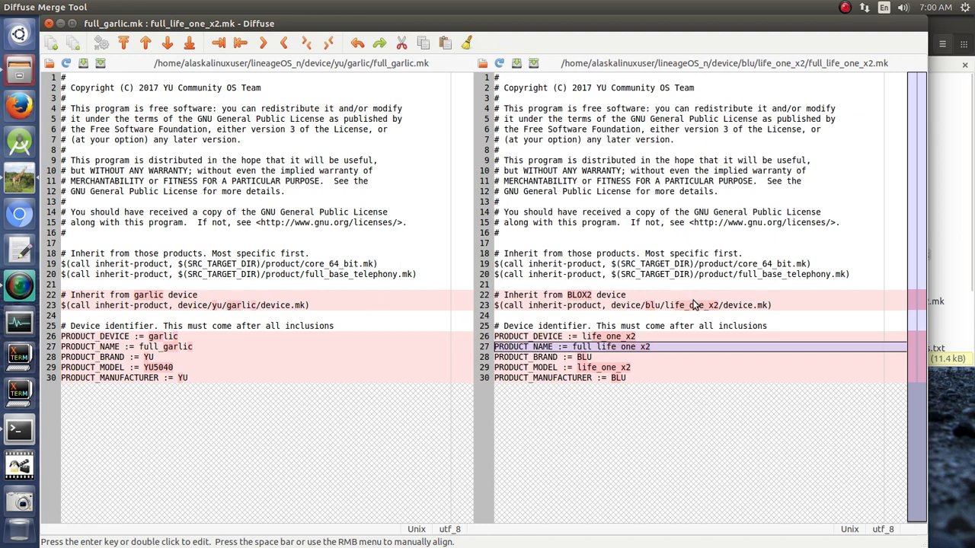
mouse_move(656, 342)
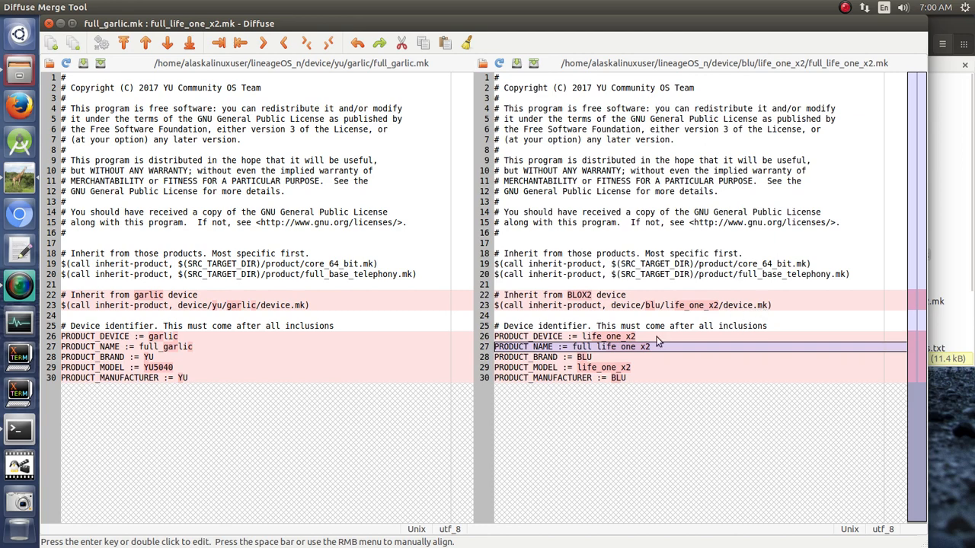
mouse_move(204, 377)
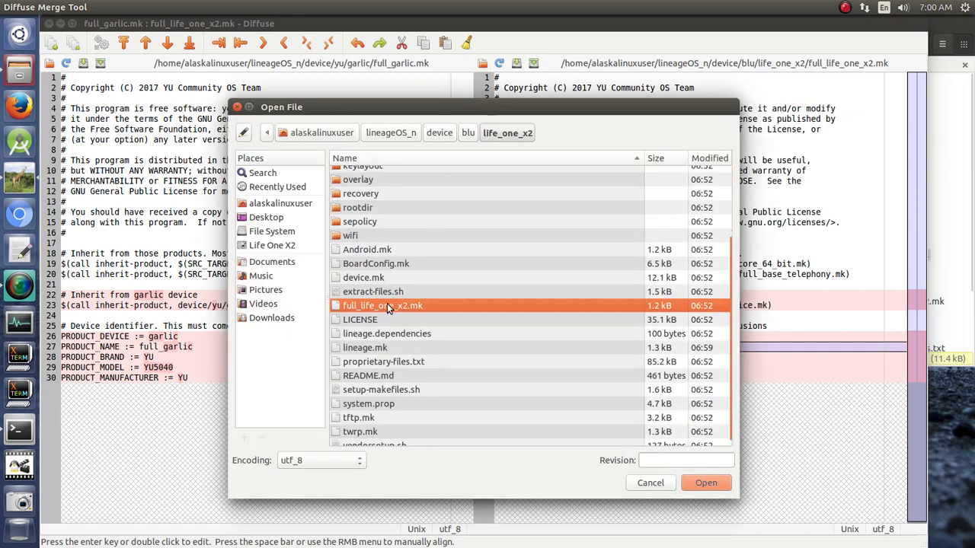
Load device.mk from life_one_x2 on the right and device.mk from garlic on the left.
click(363, 277)
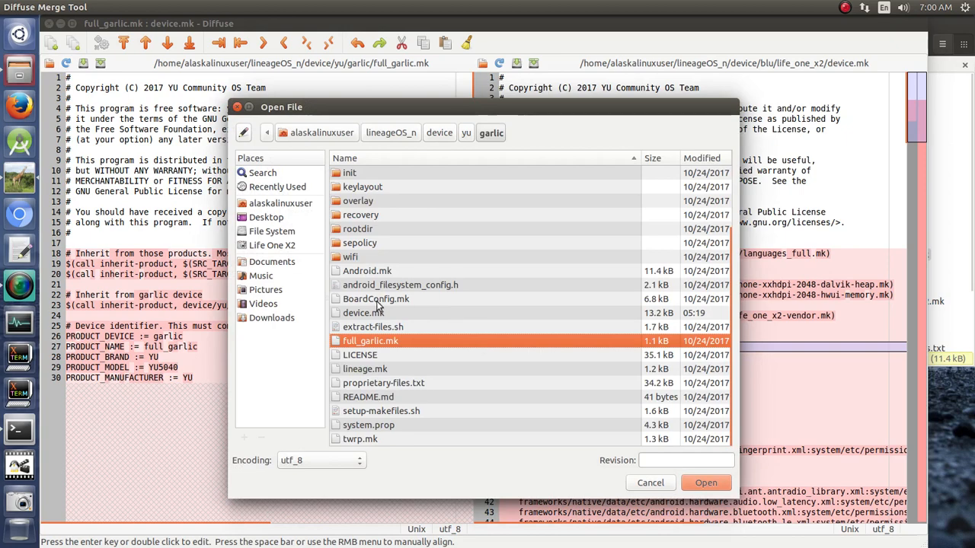
click(705, 482)
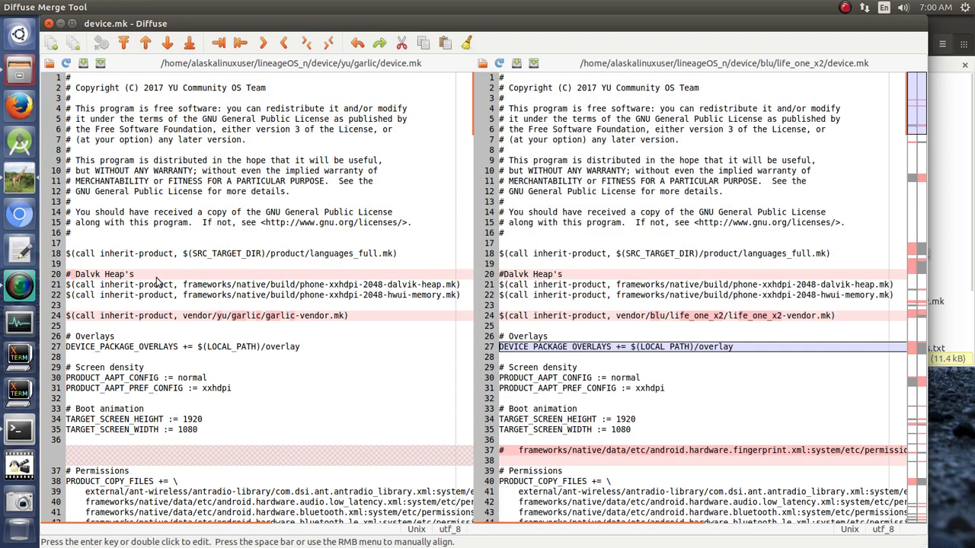
Copy garlic's Dalvik heap comment right and review the permissions and audio sections below.
click(283, 43)
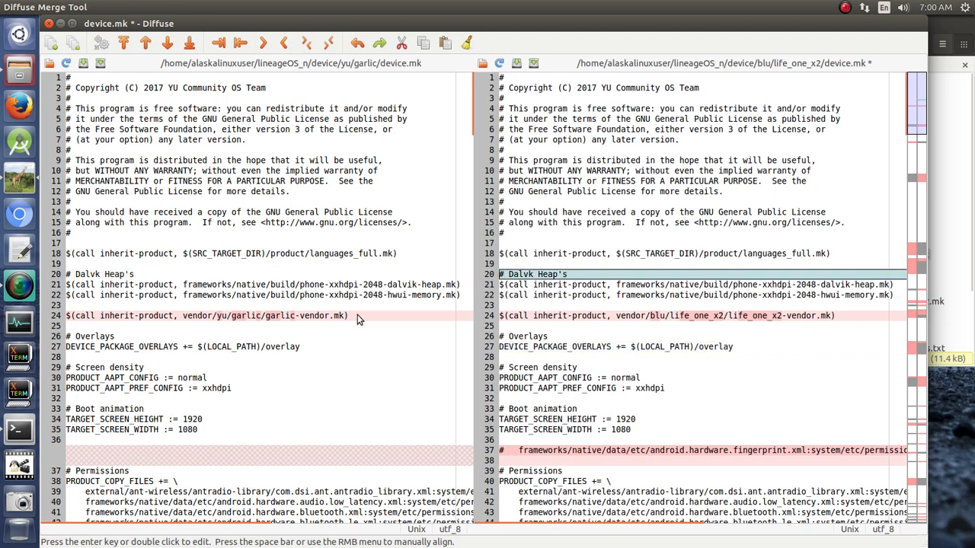
scroll(down, 3)
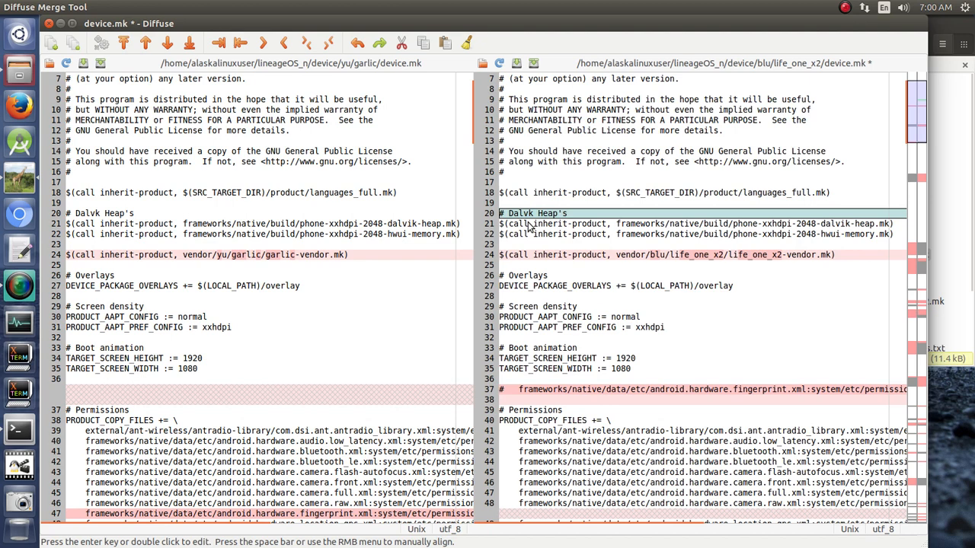
mouse_move(222, 265)
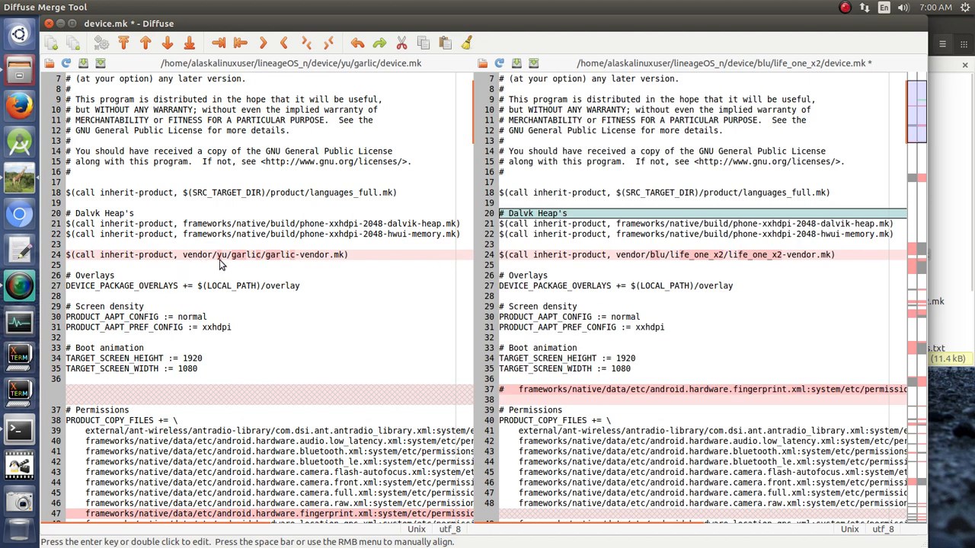
mouse_move(673, 268)
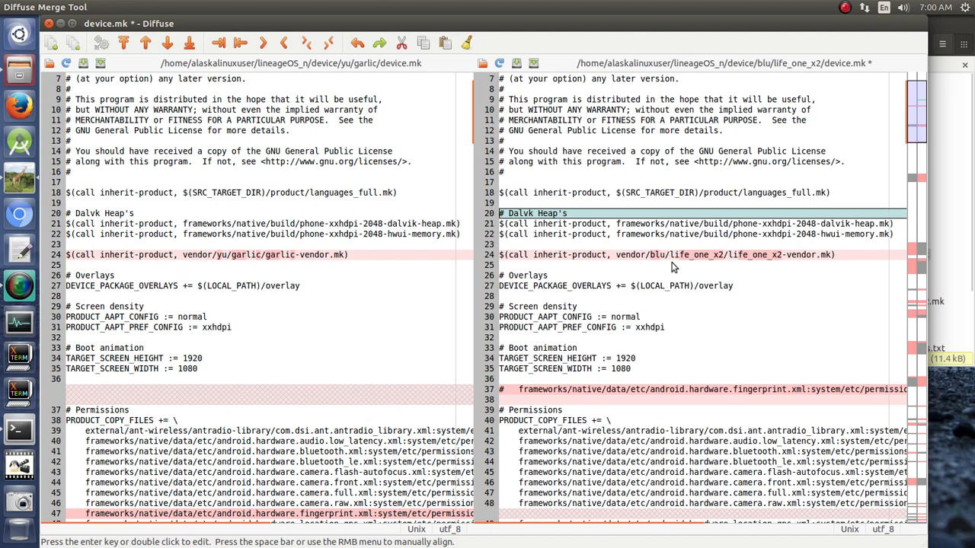
mouse_move(870, 262)
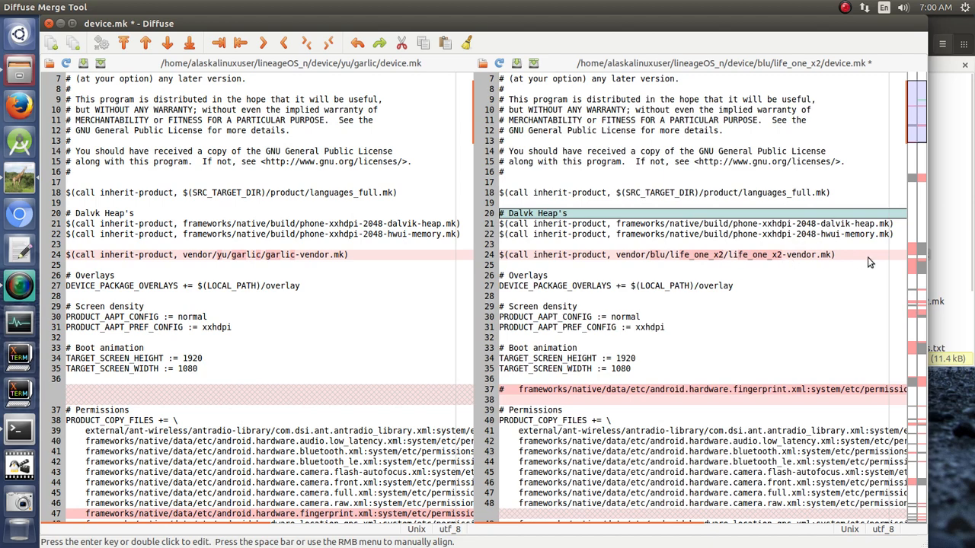
scroll(down, 3)
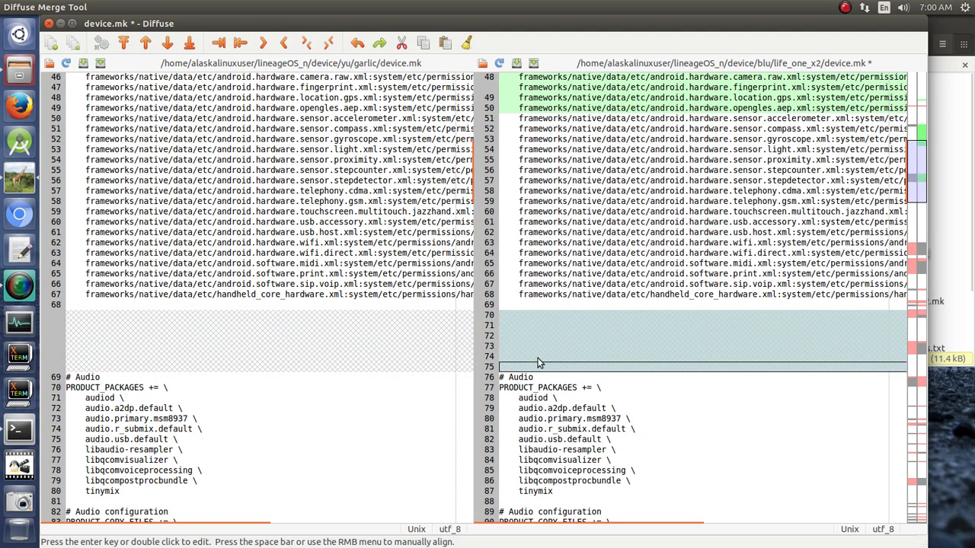
scroll(down, 3)
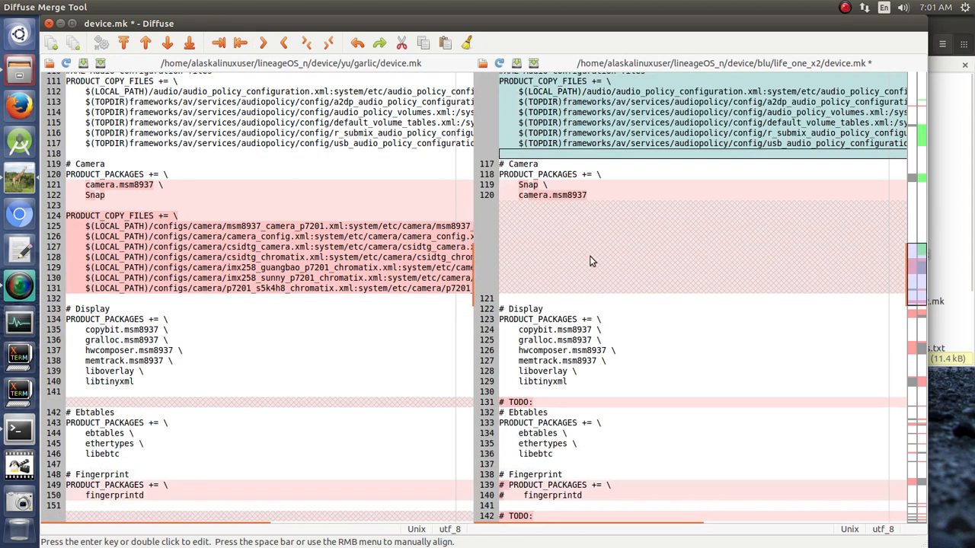
mouse_move(194, 234)
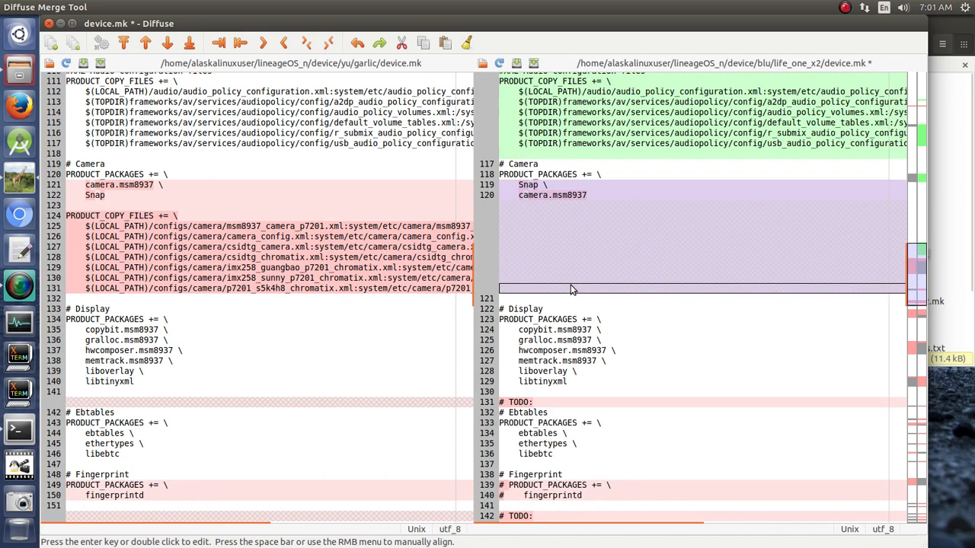
Pull garlic's package lines into the right pane and blank the TODO line above Ebtables.
click(262, 43)
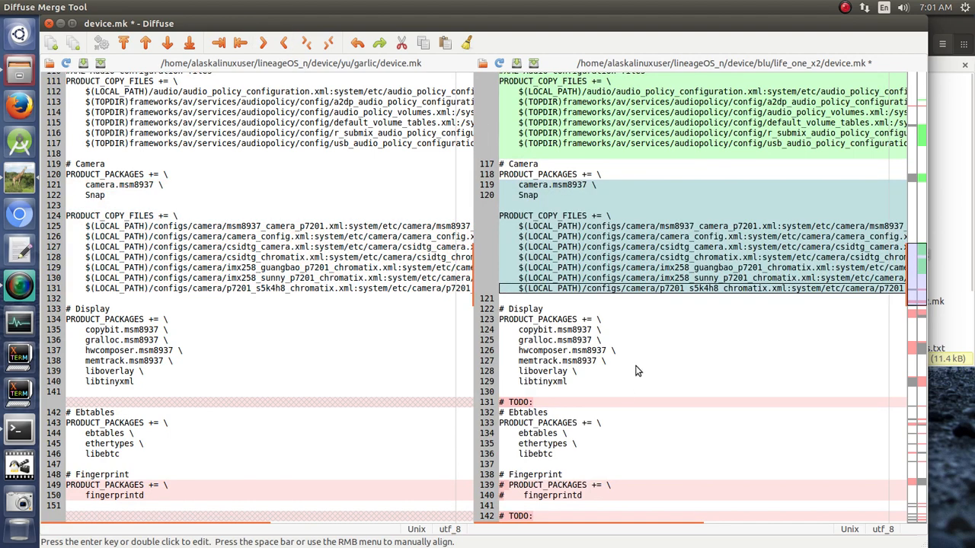
scroll(down, 3)
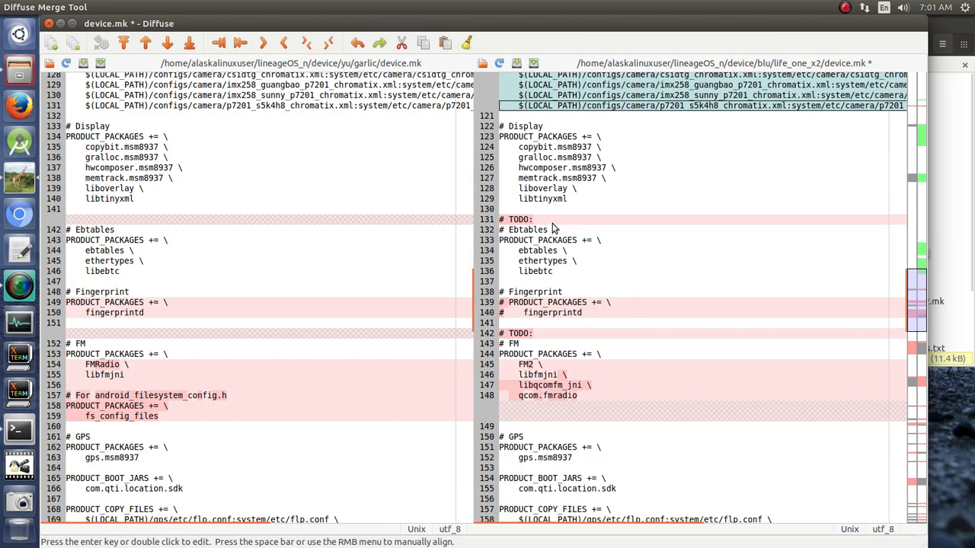
mouse_move(552, 226)
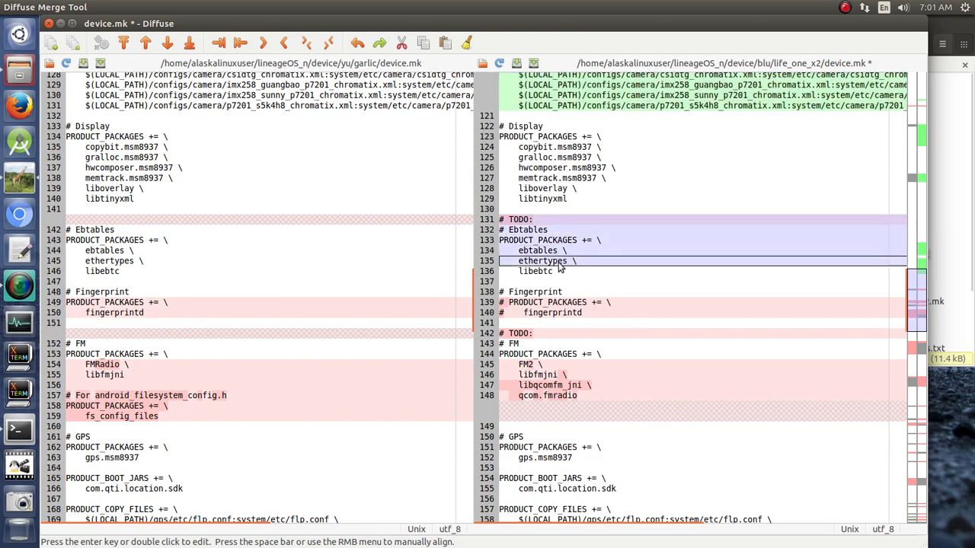
click(263, 42)
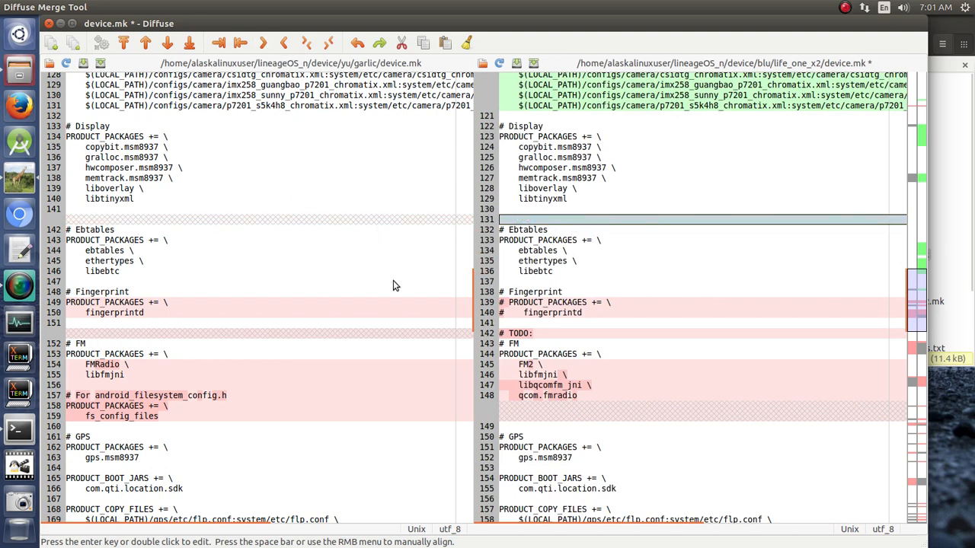
mouse_move(590, 310)
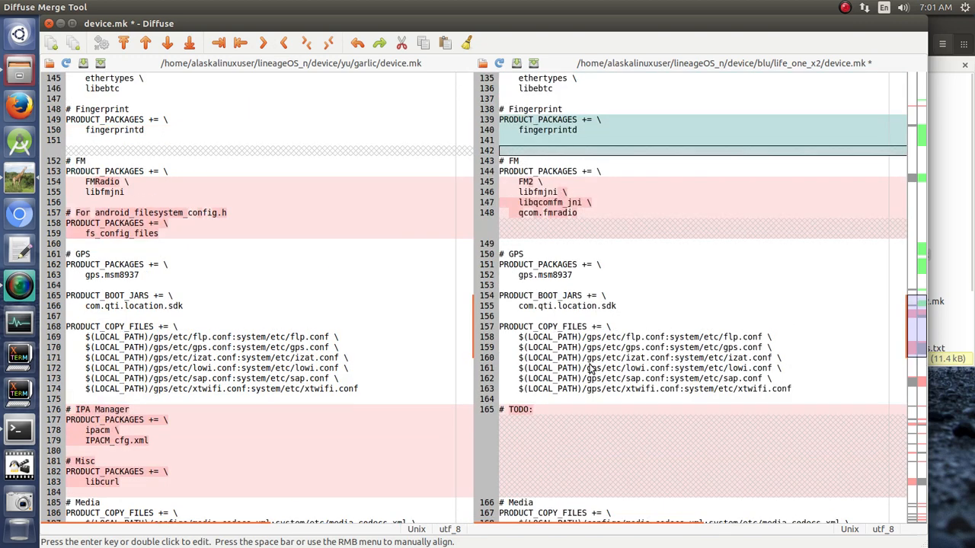
mouse_move(536, 183)
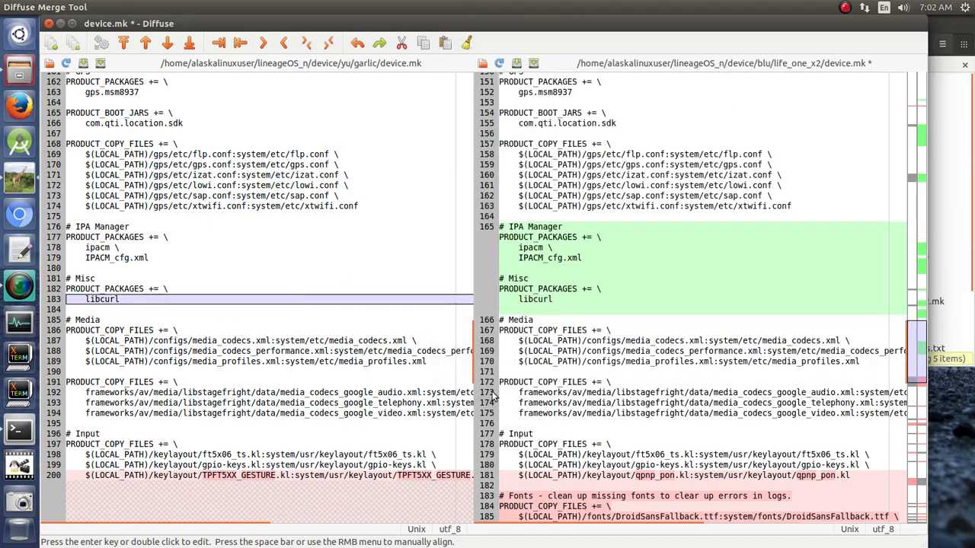
Prefix the Fonts PRODUCT_COPY_FILES lines with # to comment them out.
scroll(down, 3)
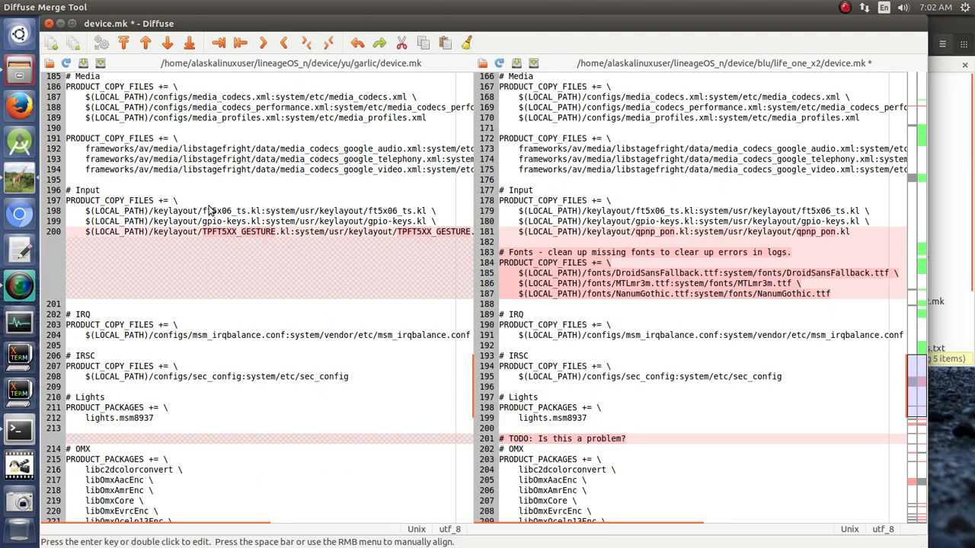
mouse_move(150, 235)
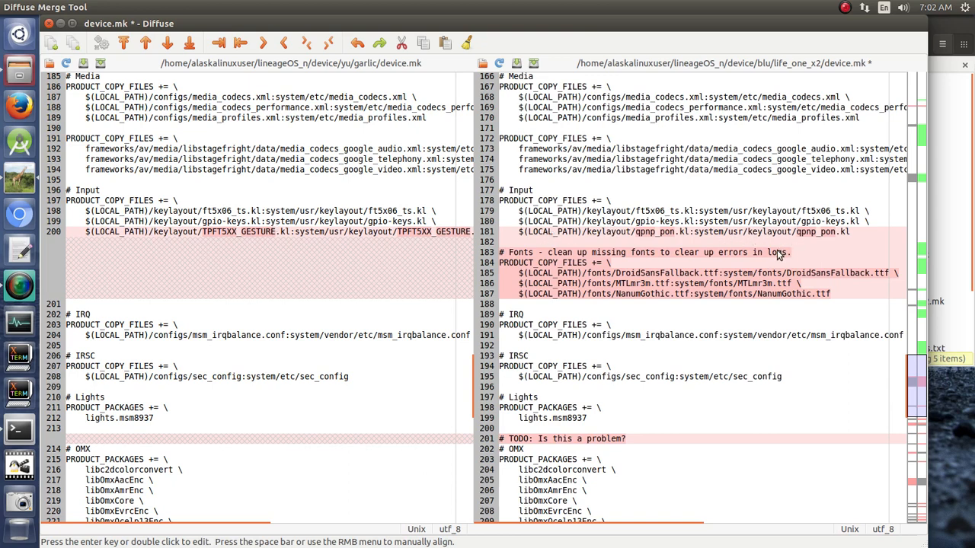
mouse_move(333, 236)
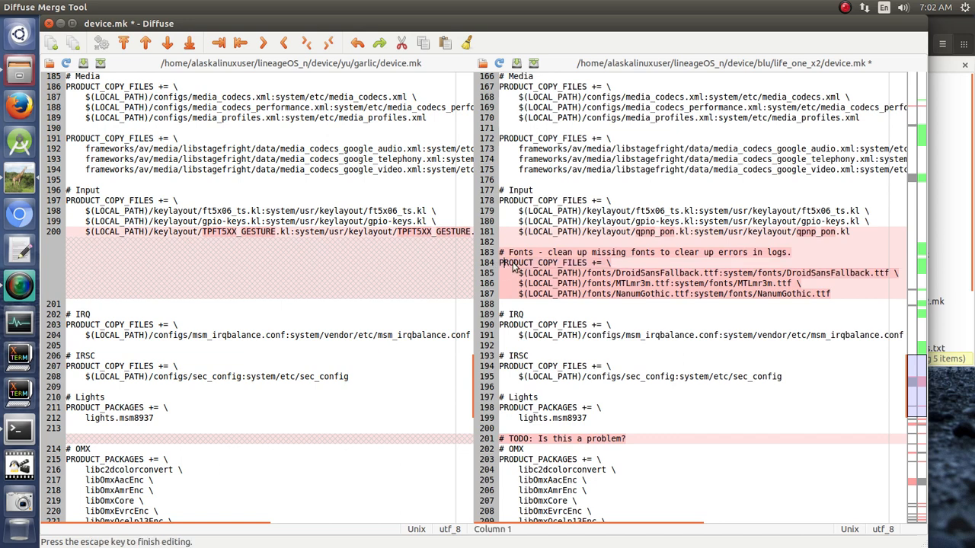
text(#)
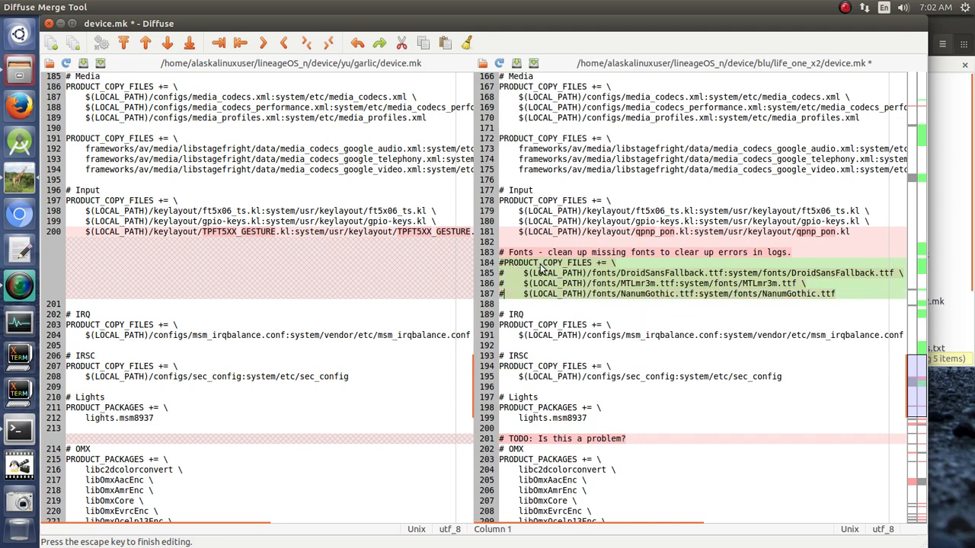
mouse_move(678, 358)
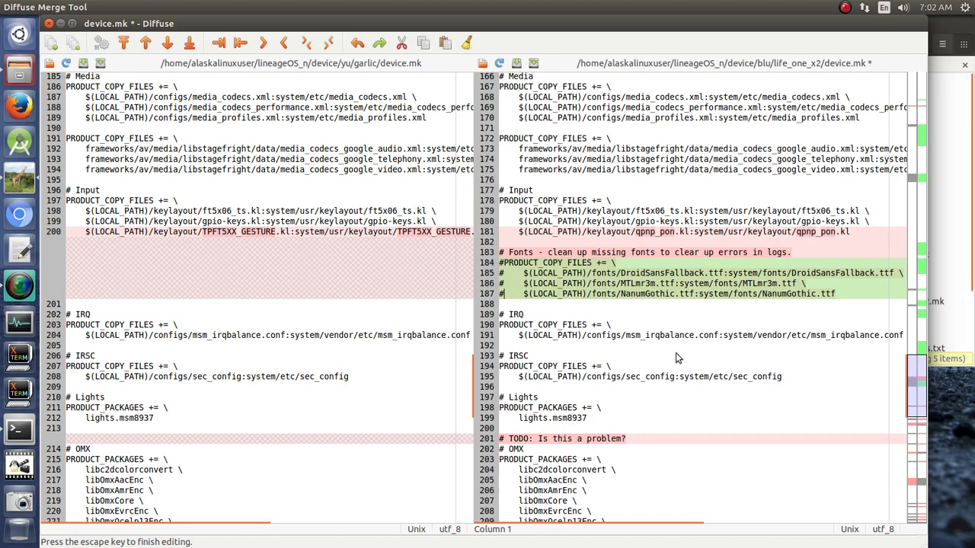
mouse_move(331, 362)
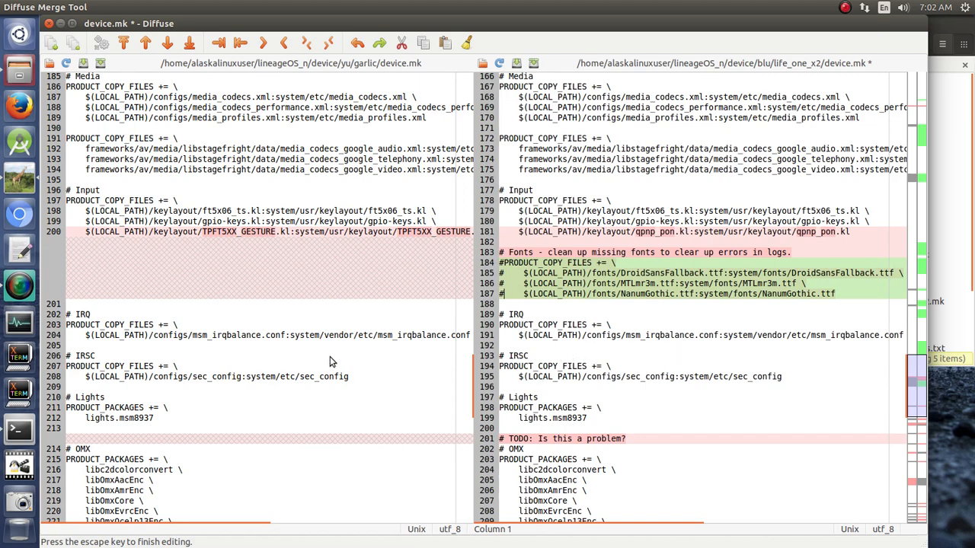
scroll(down, 3)
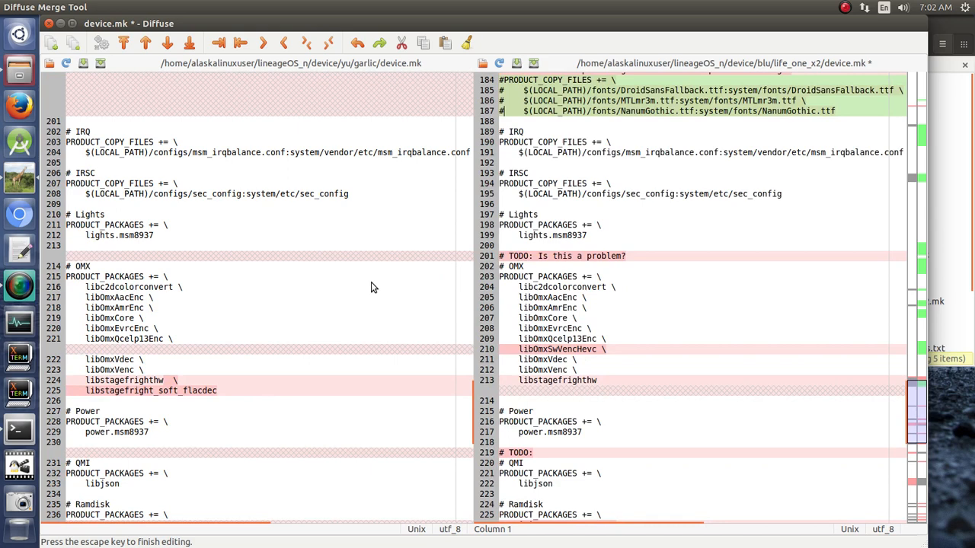
Replace the OMX package block with garlic's, adding libstagefright_soft_flacdec, and save device.mk.
click(546, 380)
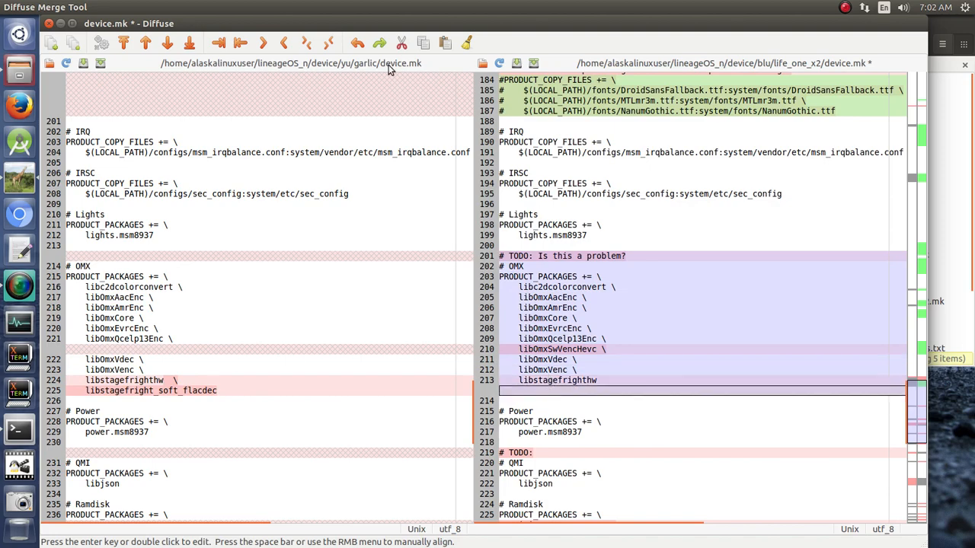
scroll(down, 3)
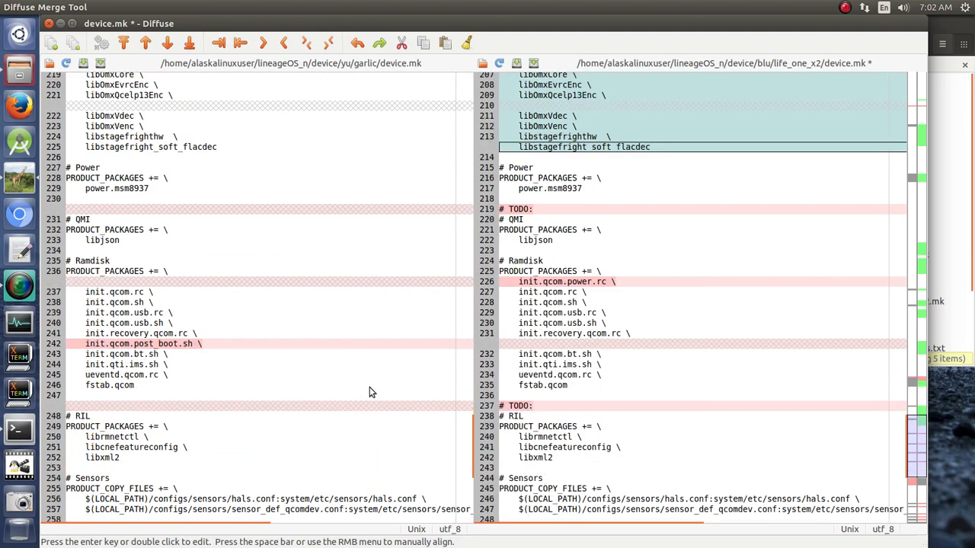
mouse_move(451, 316)
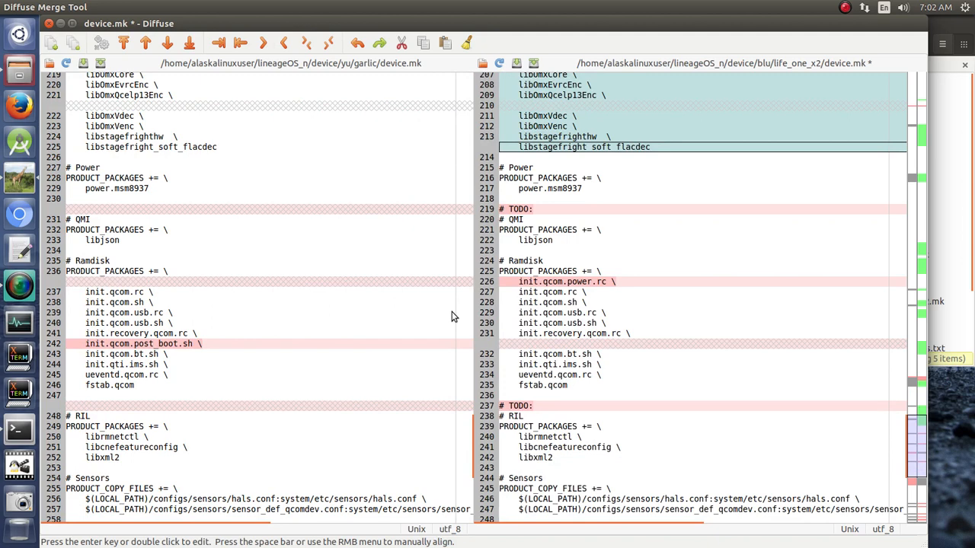
mouse_move(566, 212)
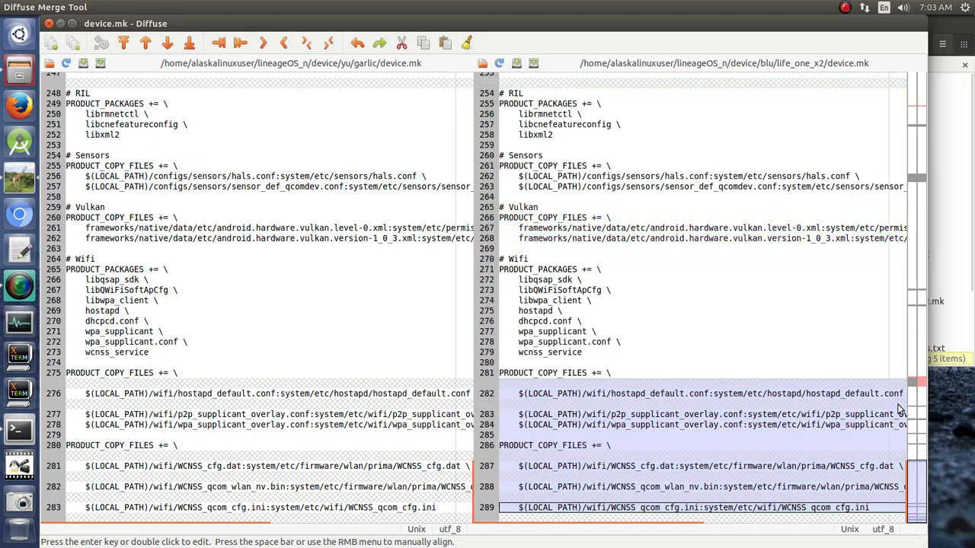
scroll(up, 3)
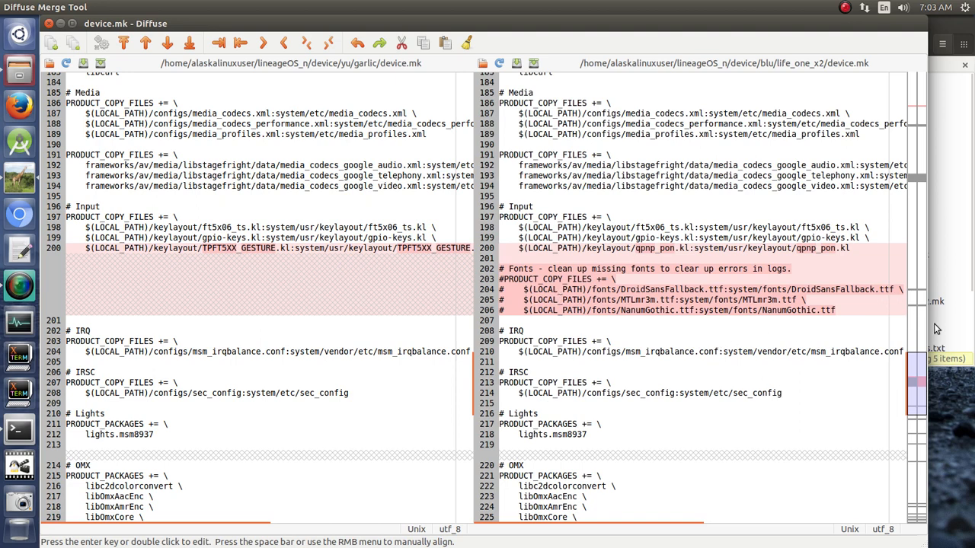
mouse_move(605, 288)
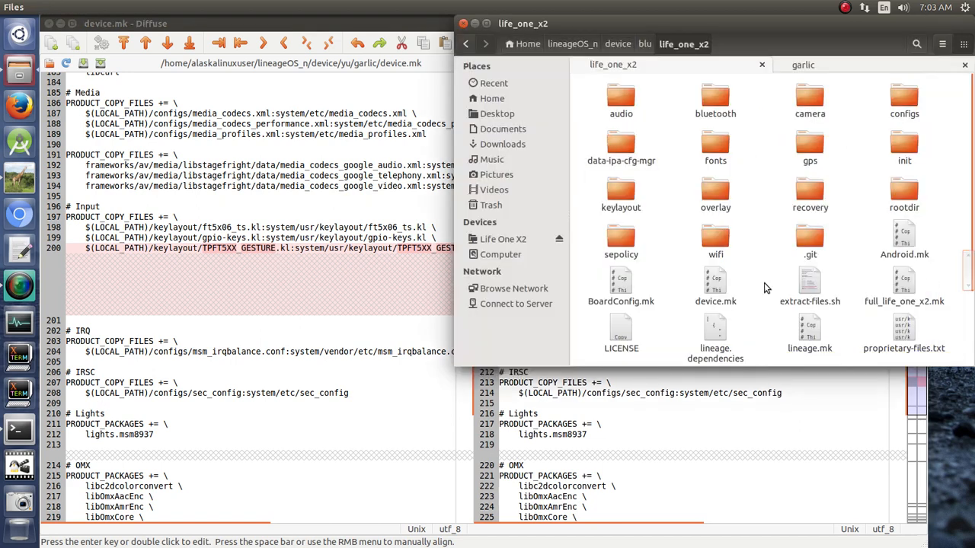
Scroll through the remaining files in the life_one_x2 folder.
scroll(down, 3)
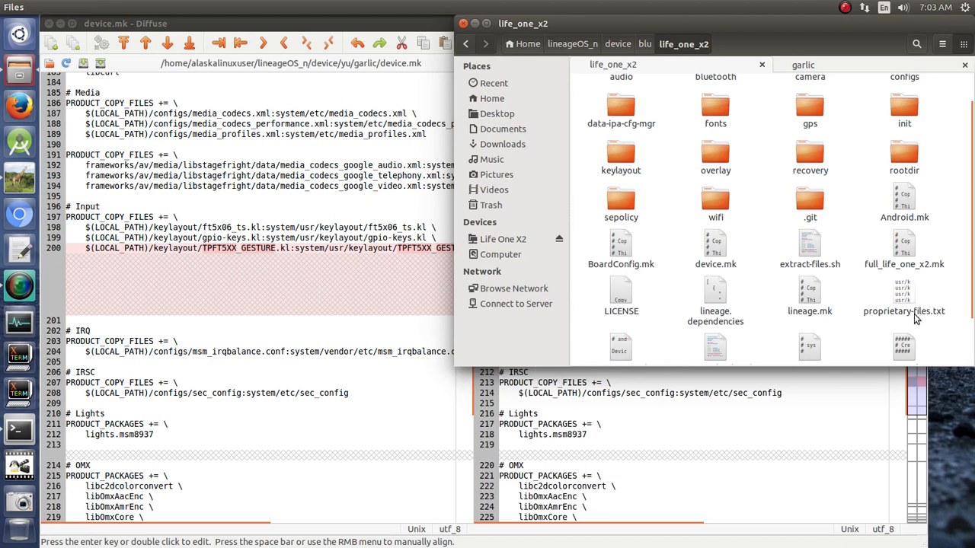
scroll(down, 3)
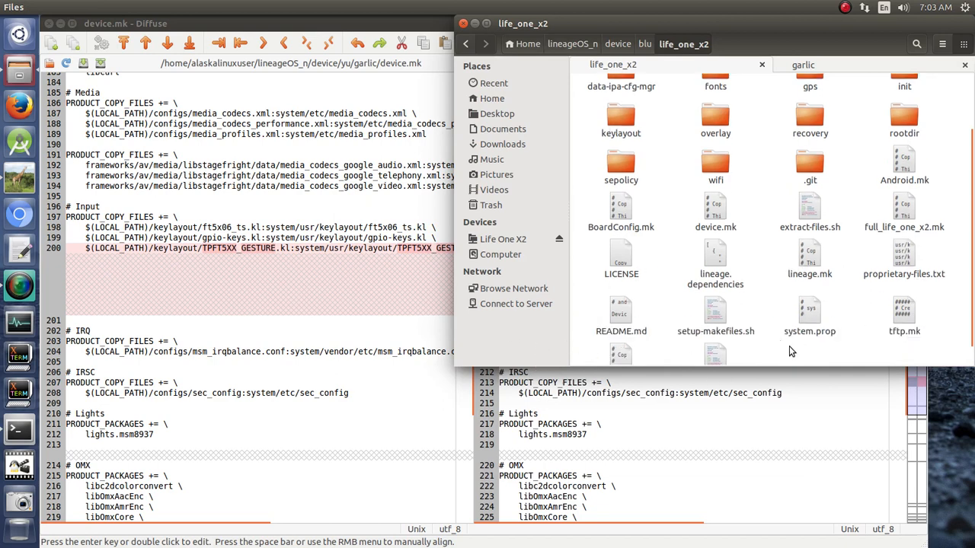
mouse_move(856, 335)
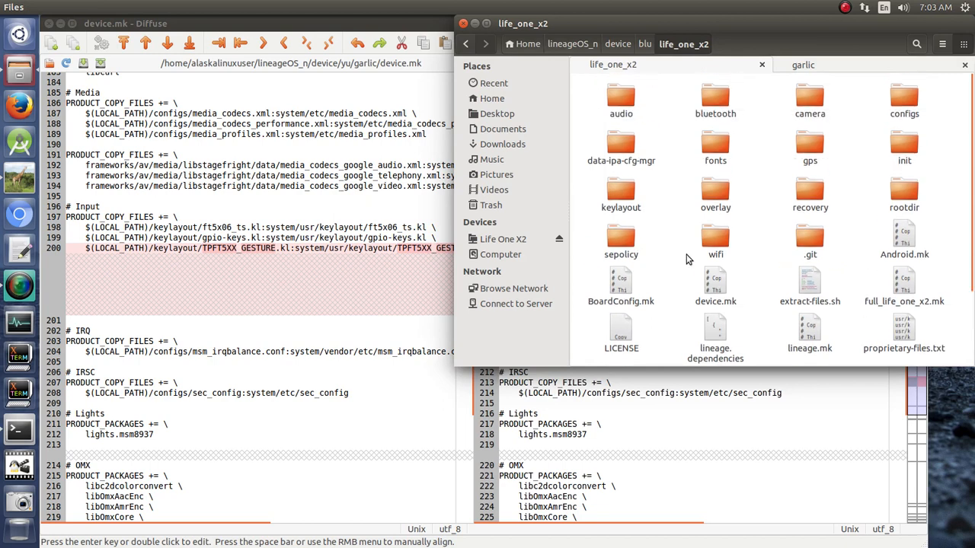
mouse_move(445, 388)
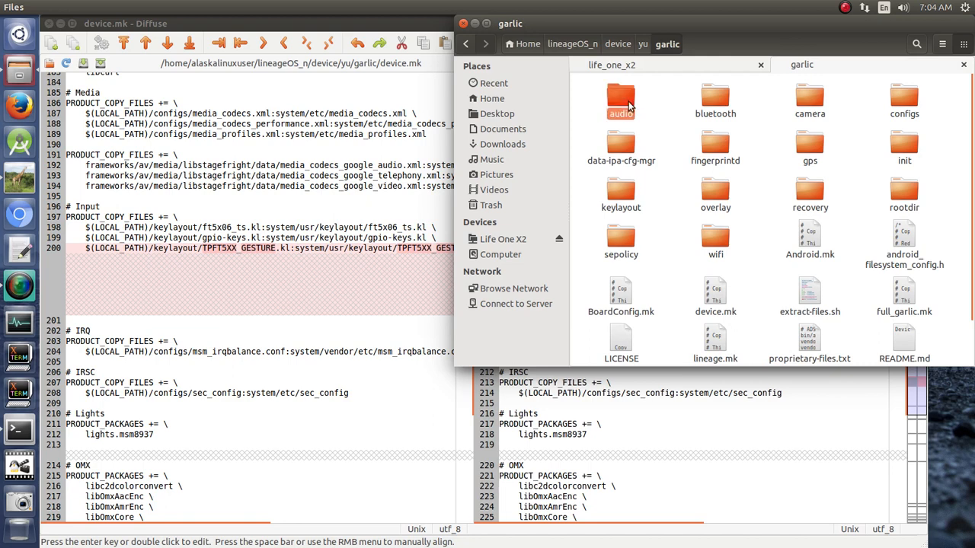
Look at garlic's audio folder, then return to the life_one_x2 folder.
click(620, 101)
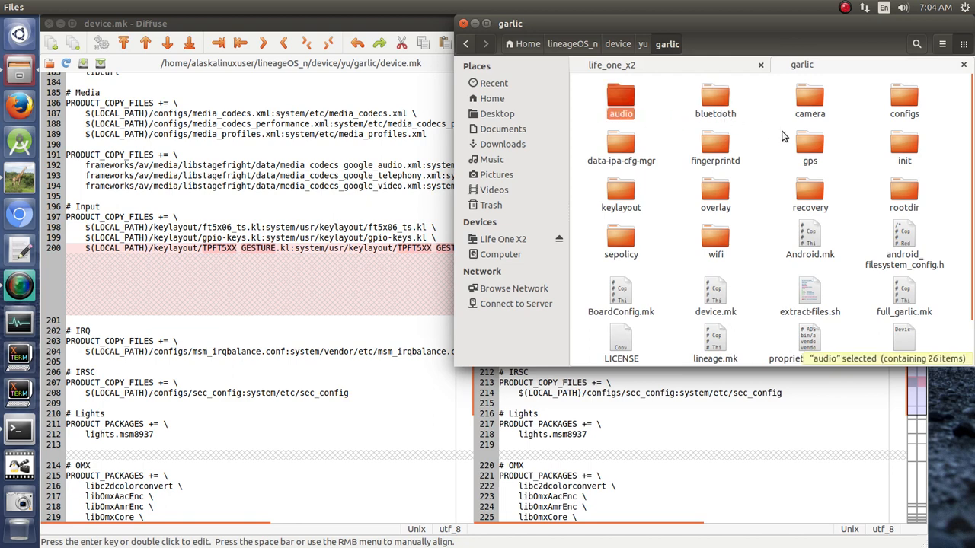
mouse_move(879, 206)
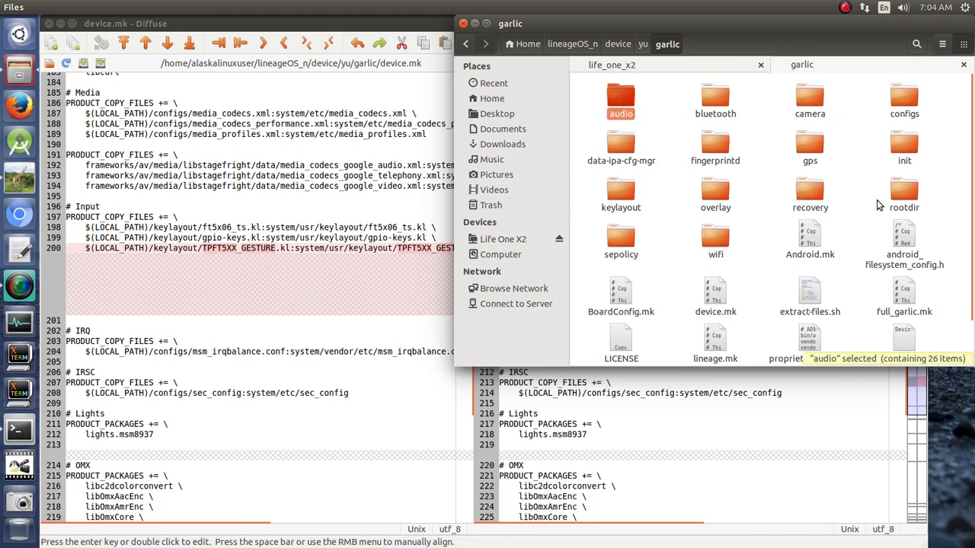
click(611, 65)
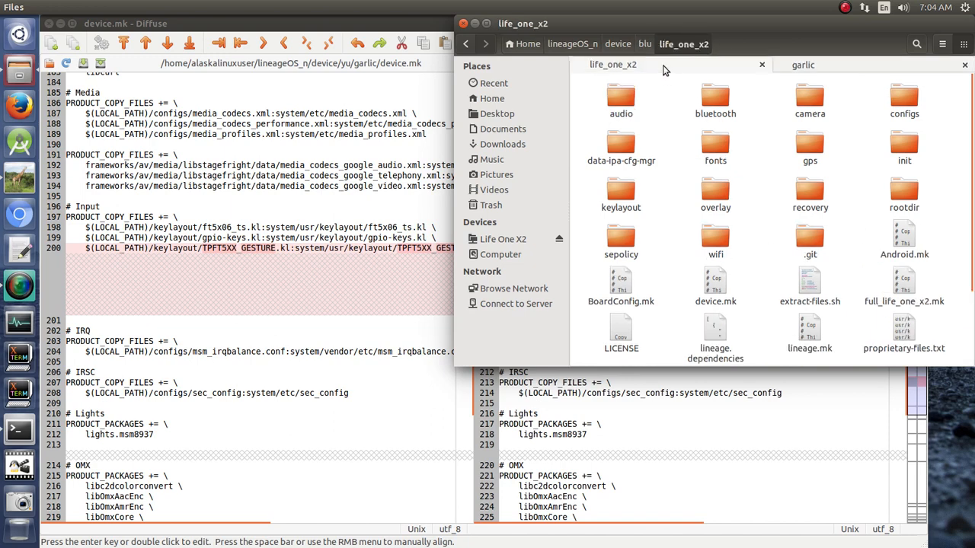
mouse_move(664, 133)
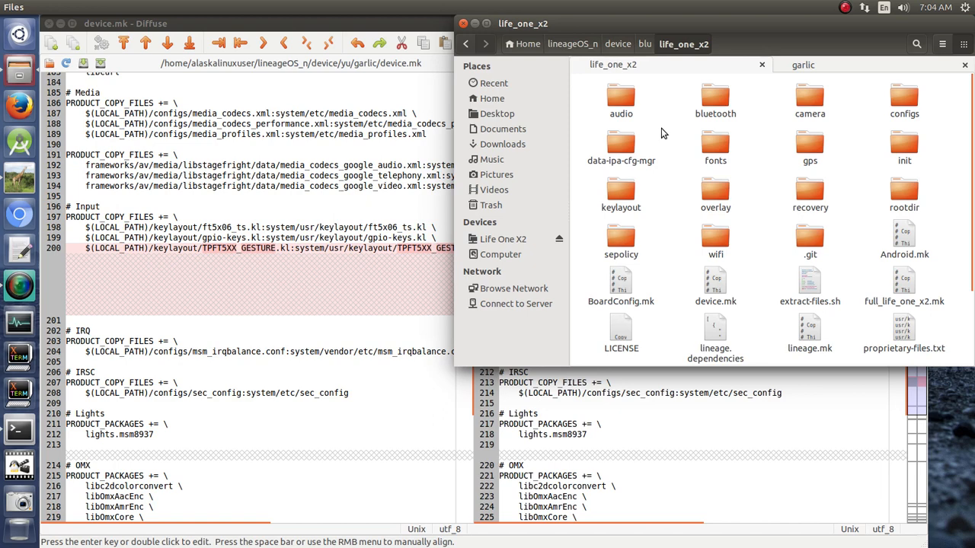
mouse_move(653, 295)
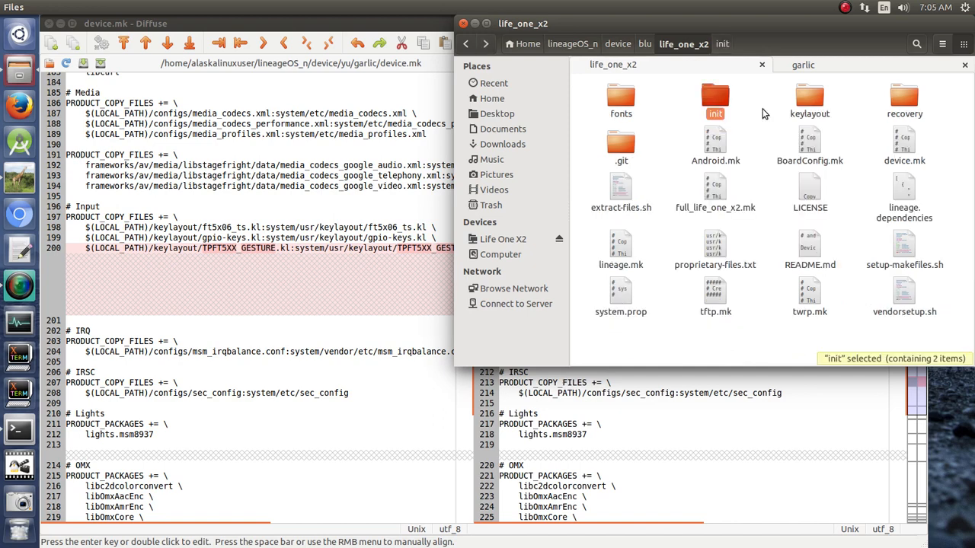
mouse_move(665, 143)
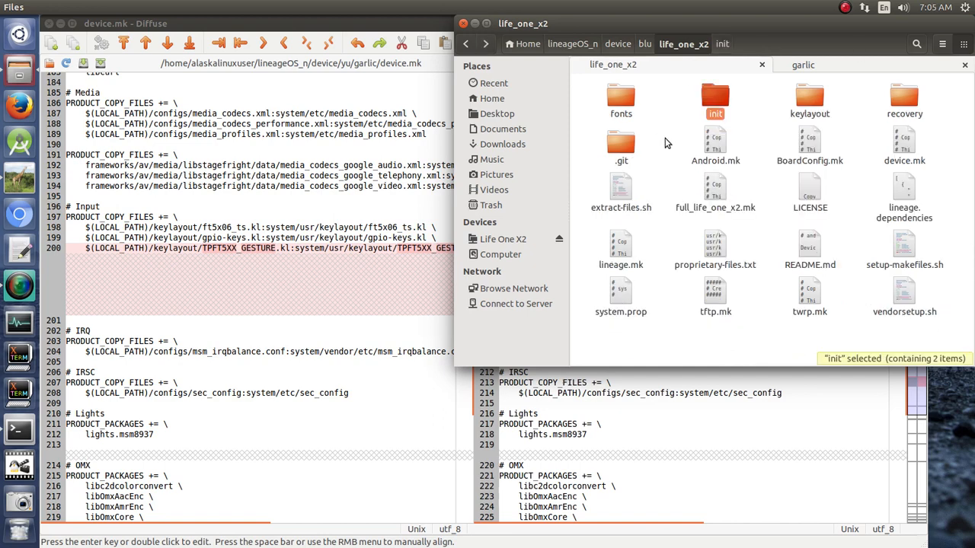
mouse_move(627, 74)
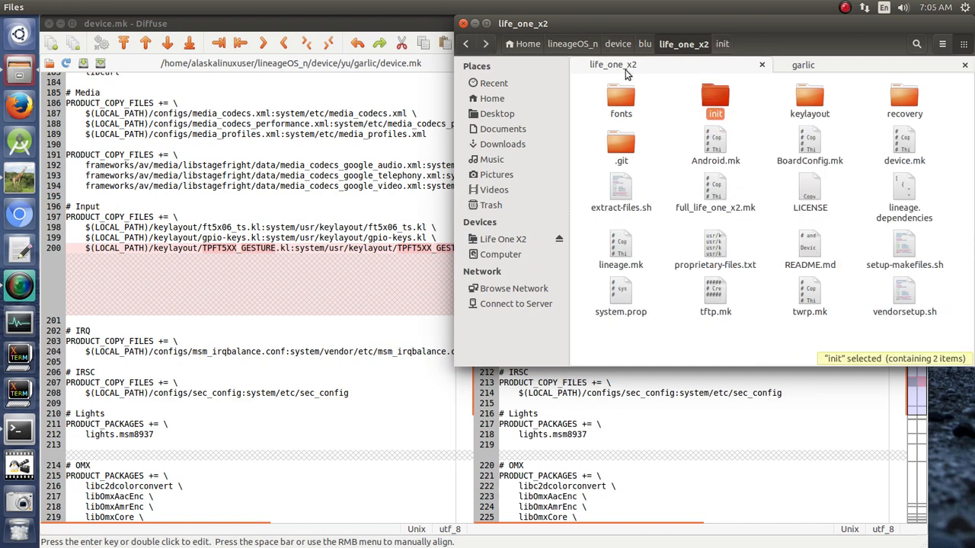
mouse_move(650, 128)
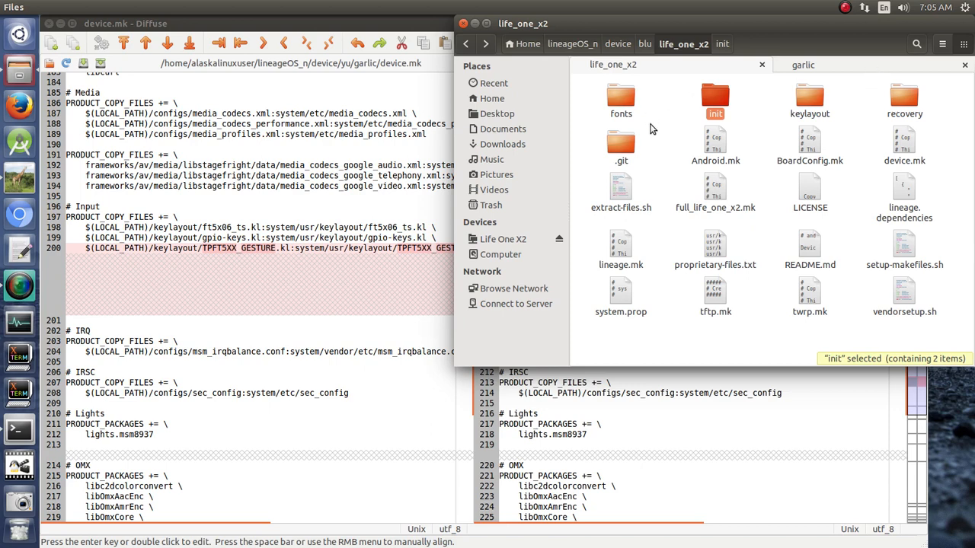
Check the init folder, then restore the deleted rootdir folder from the Trash.
double_click(714, 99)
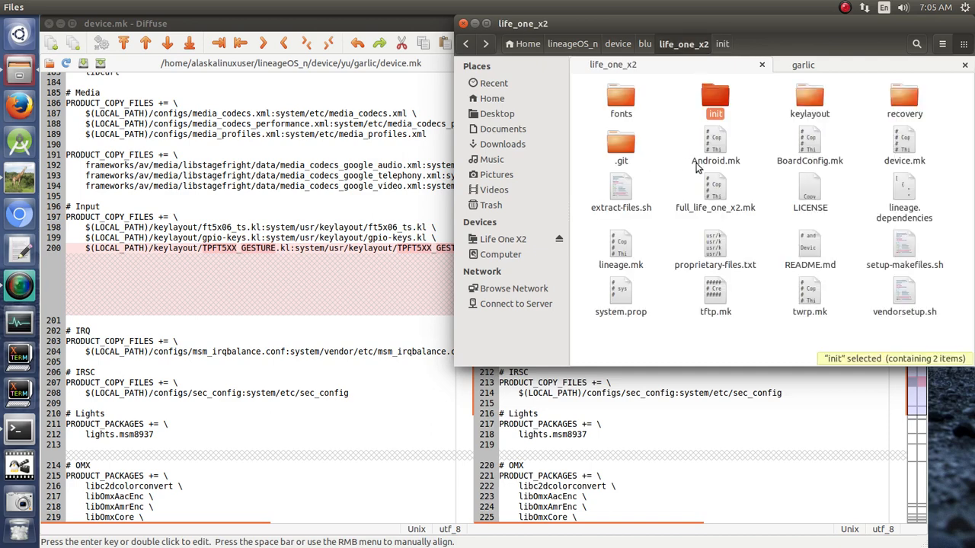
double_click(904, 99)
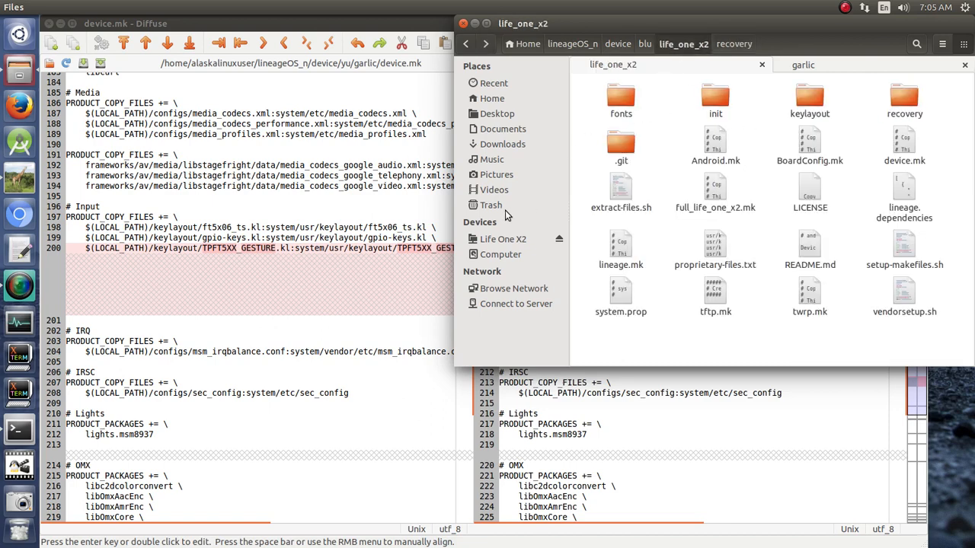
click(491, 205)
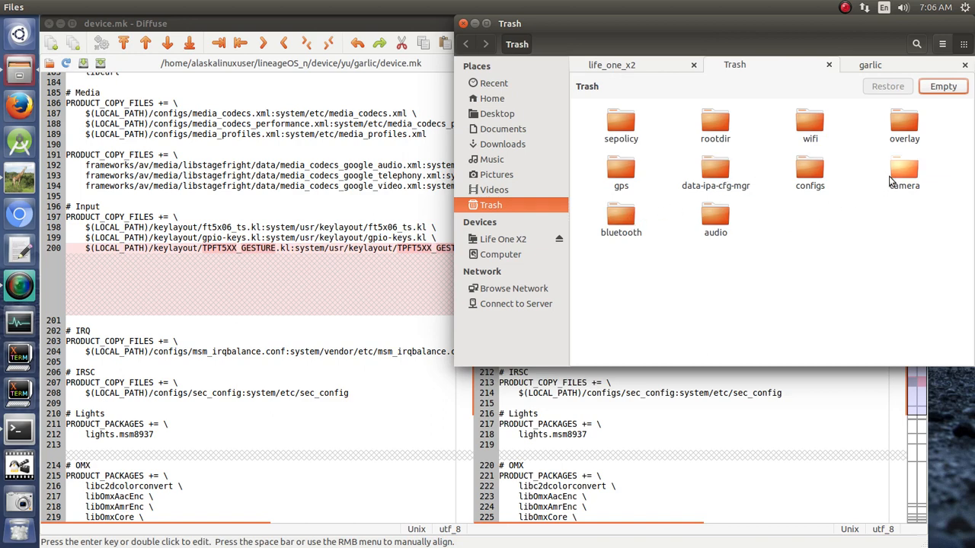
right_click(715, 126)
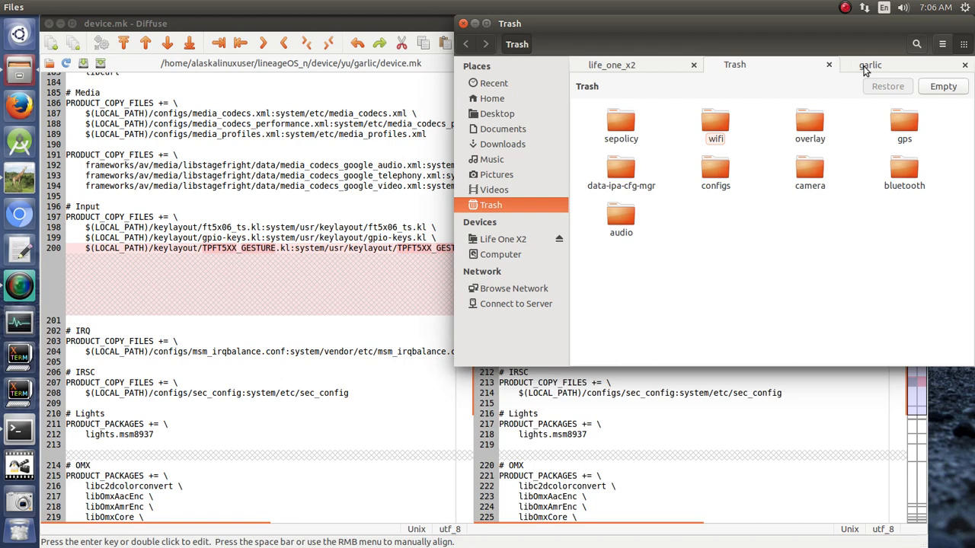
Leave the Trash and open the restored rootdir folder in life_one_x2.
click(611, 65)
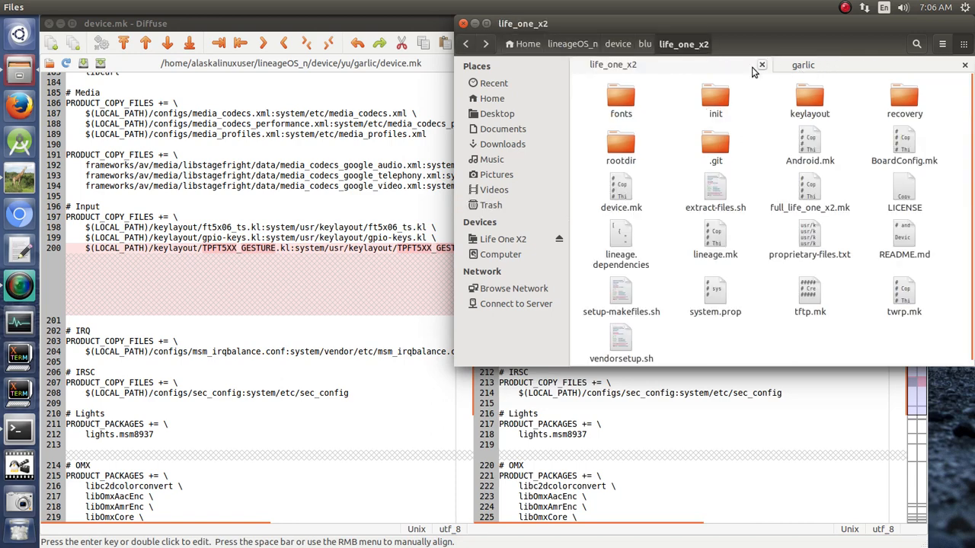
click(621, 144)
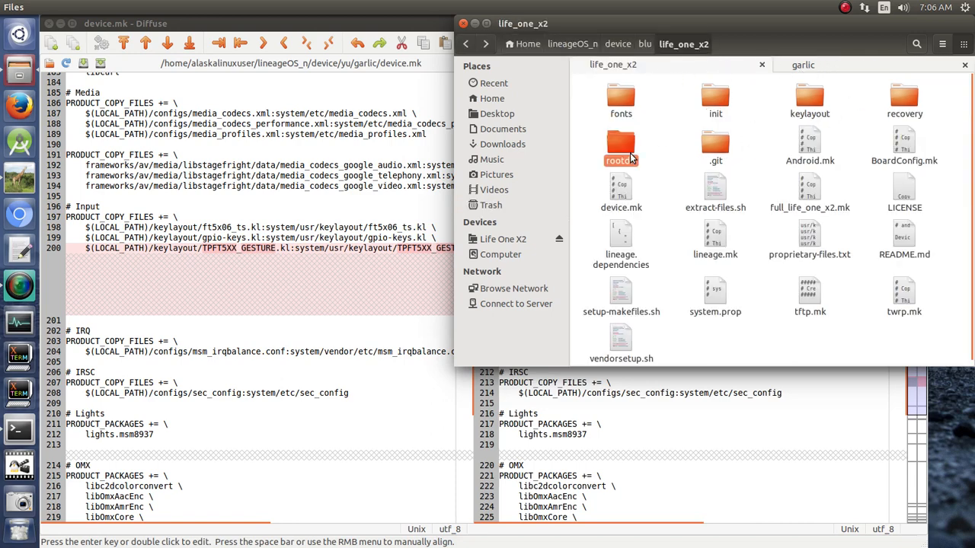
double_click(620, 144)
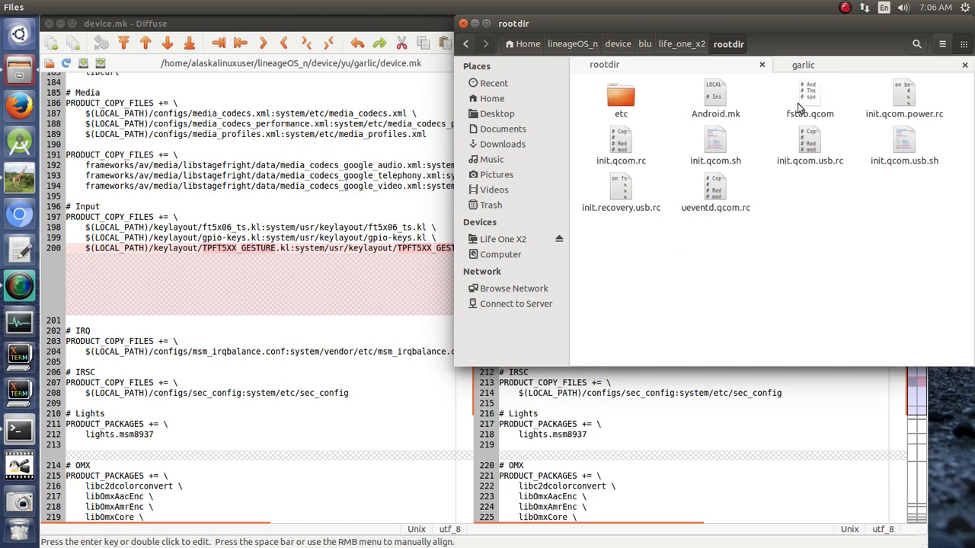
Copy the first batch of garlic hardware folders, including gps, into life_one_x2.
click(809, 99)
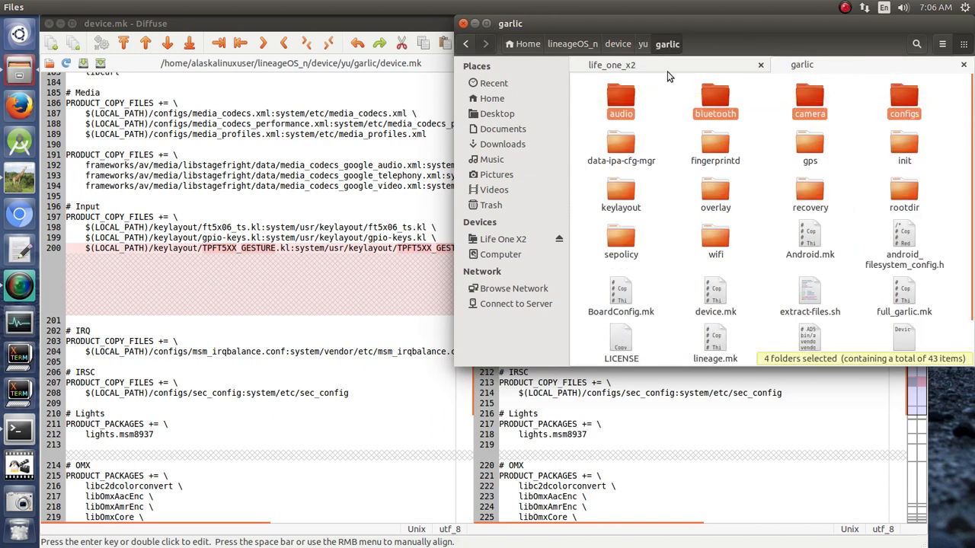
click(612, 65)
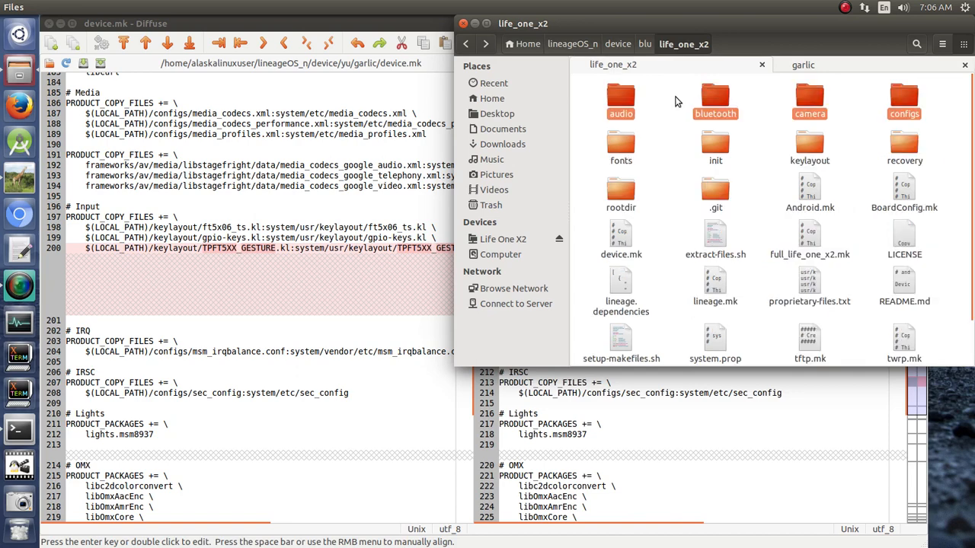
click(802, 65)
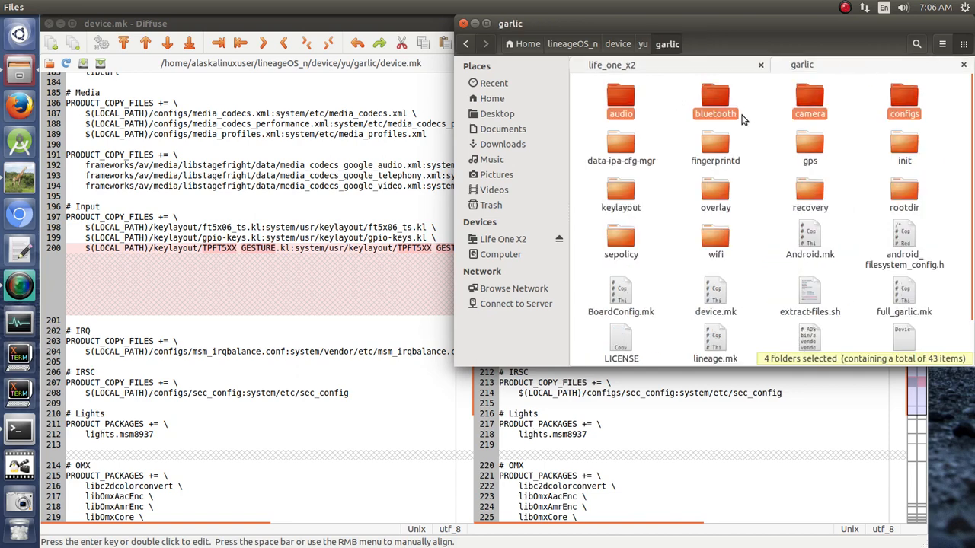
click(620, 149)
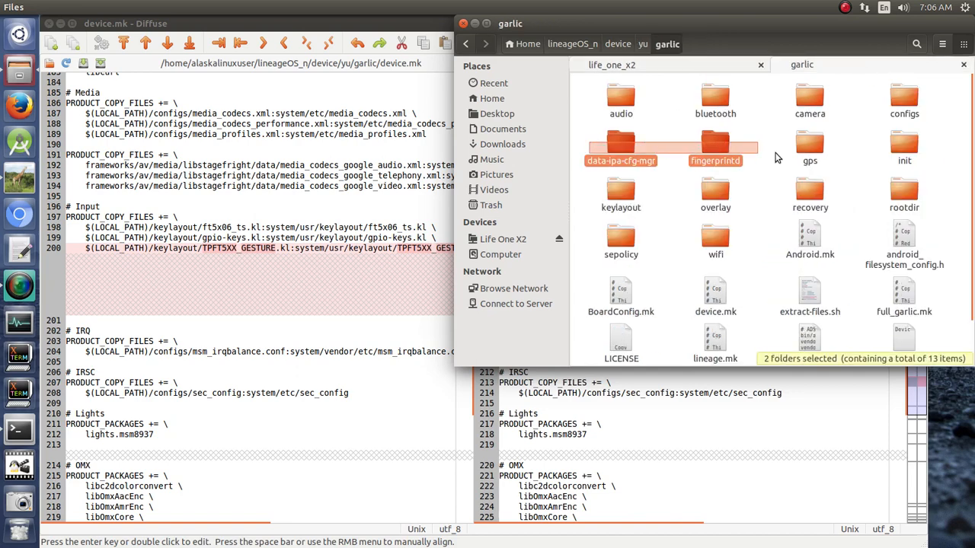
click(810, 145)
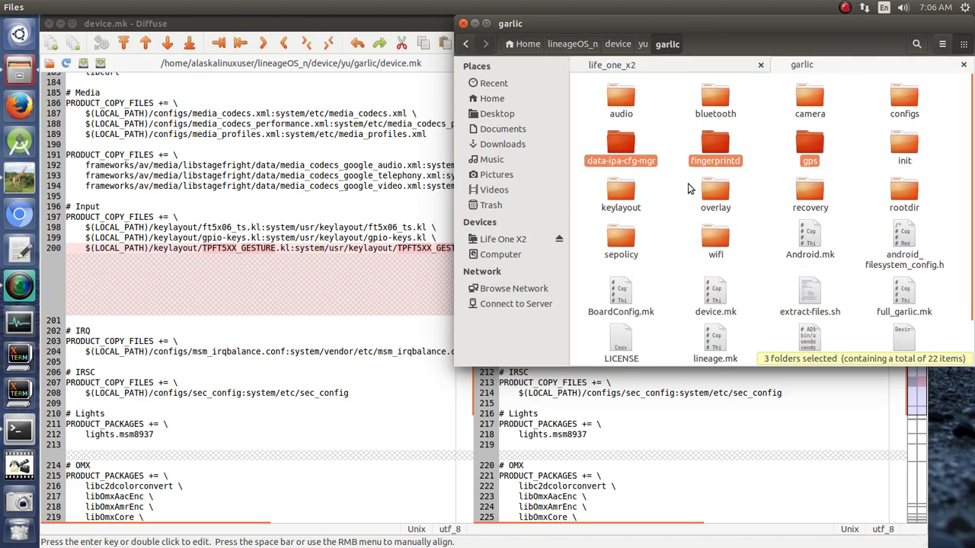
Copy overlay, sepolicy and wifi into life_one_x2 and check the keylayout folder's files.
click(715, 194)
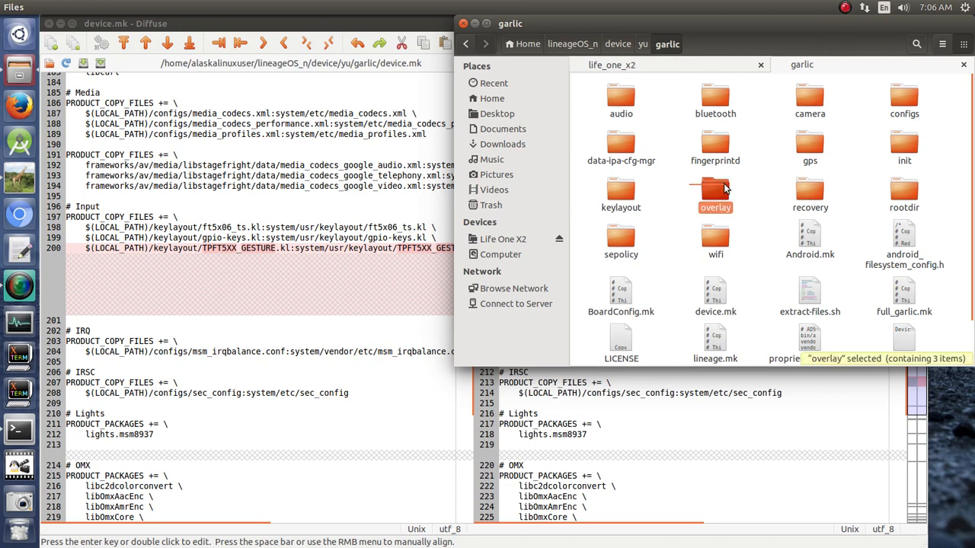
click(715, 239)
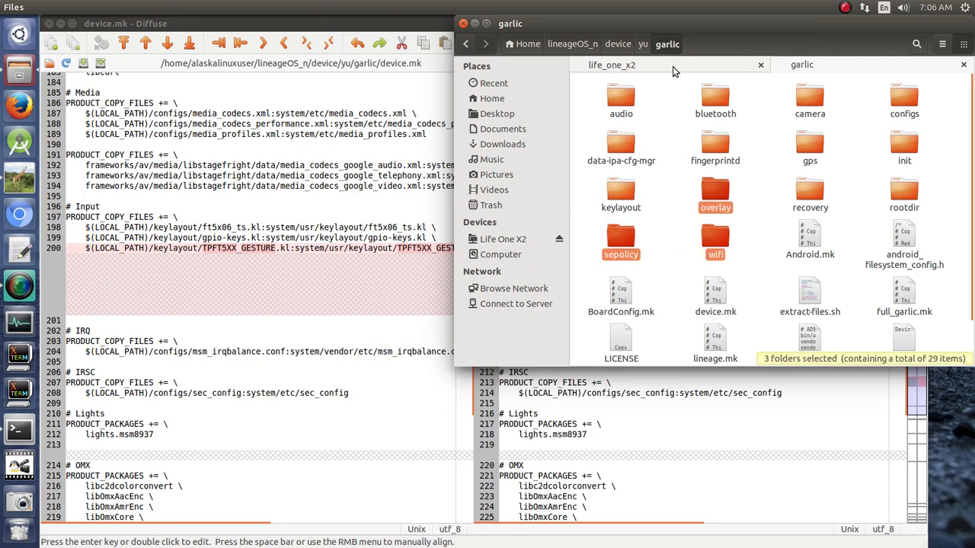
click(611, 65)
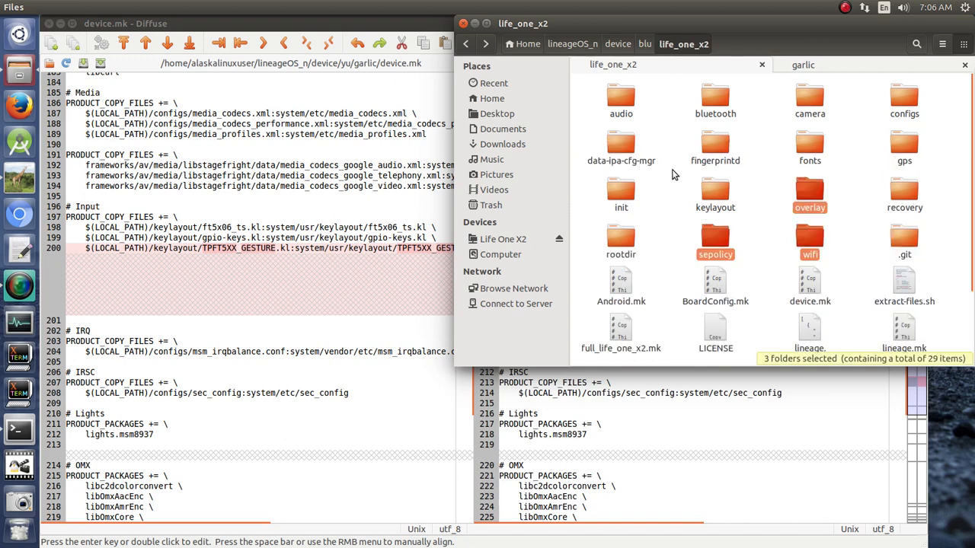
mouse_move(677, 232)
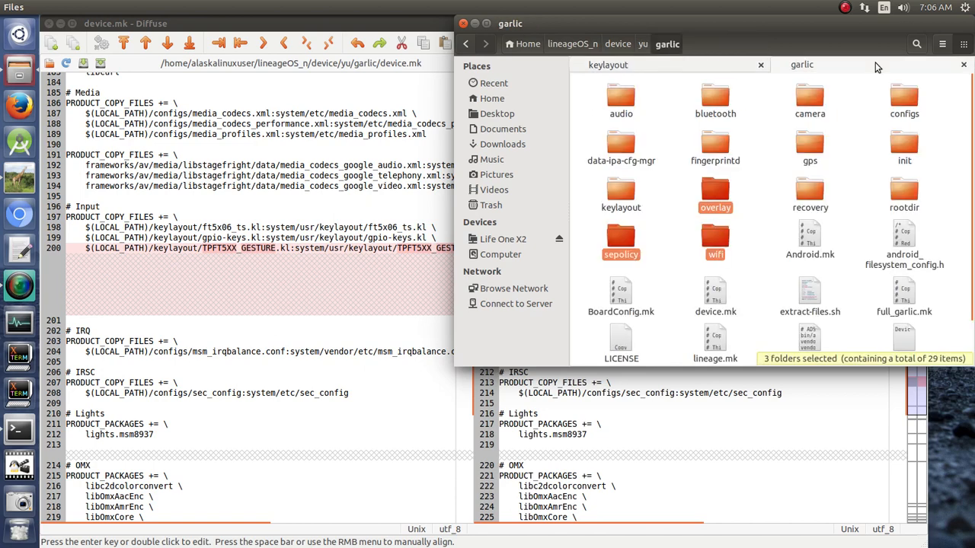
double_click(620, 194)
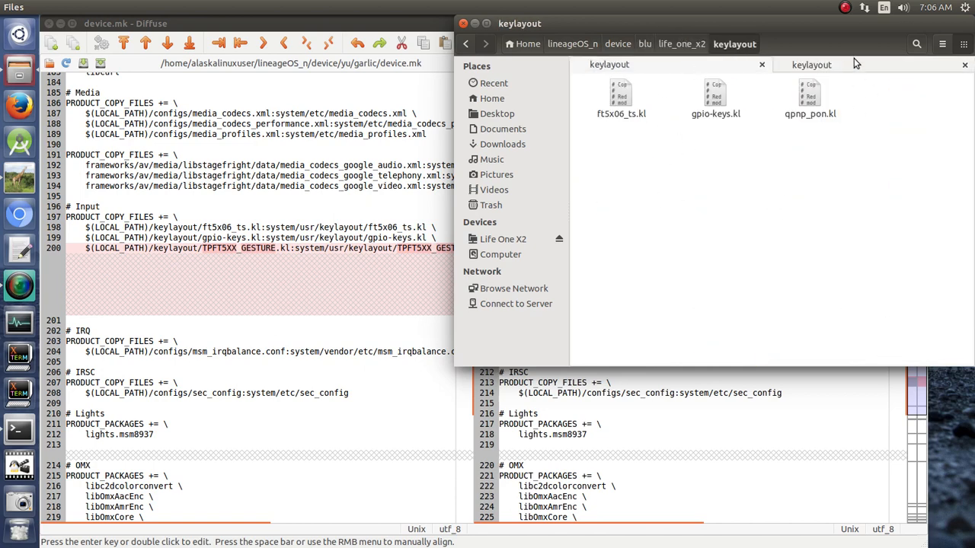
click(666, 43)
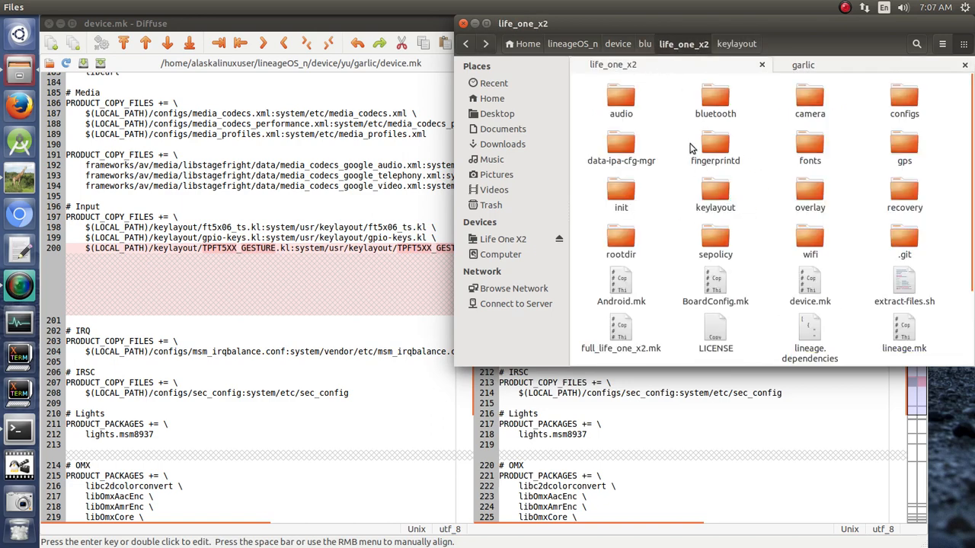
mouse_move(684, 171)
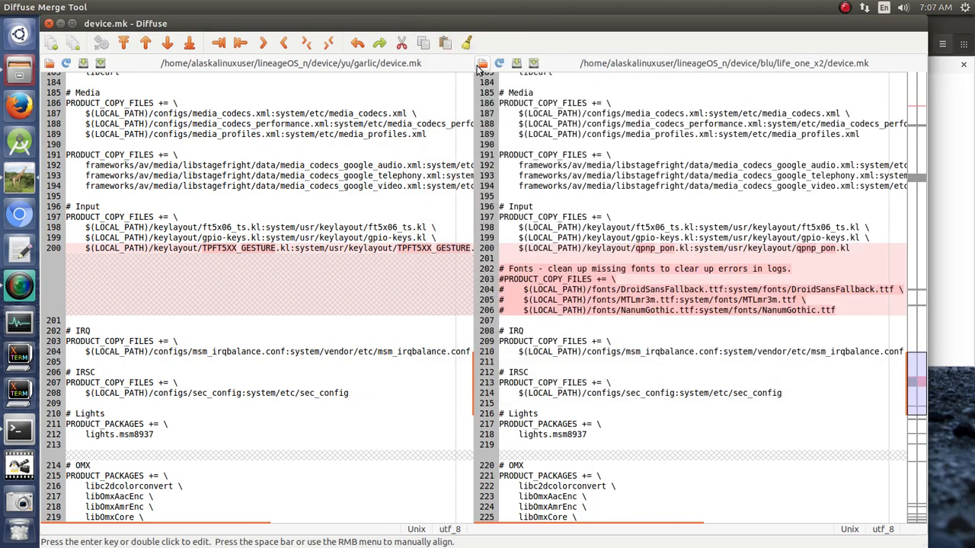
Load the garlic and life_one_x2 init/Android.mk files into the two panes.
click(482, 64)
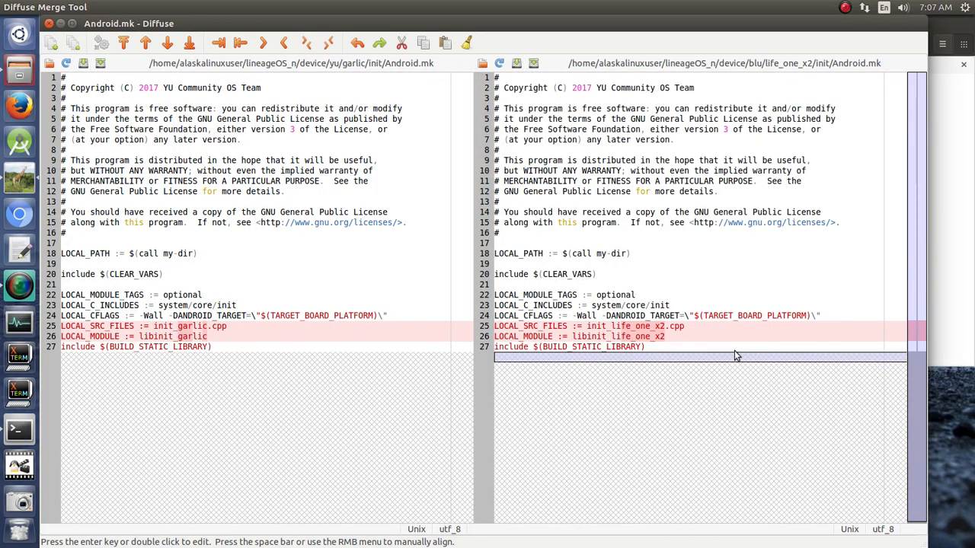
mouse_move(666, 345)
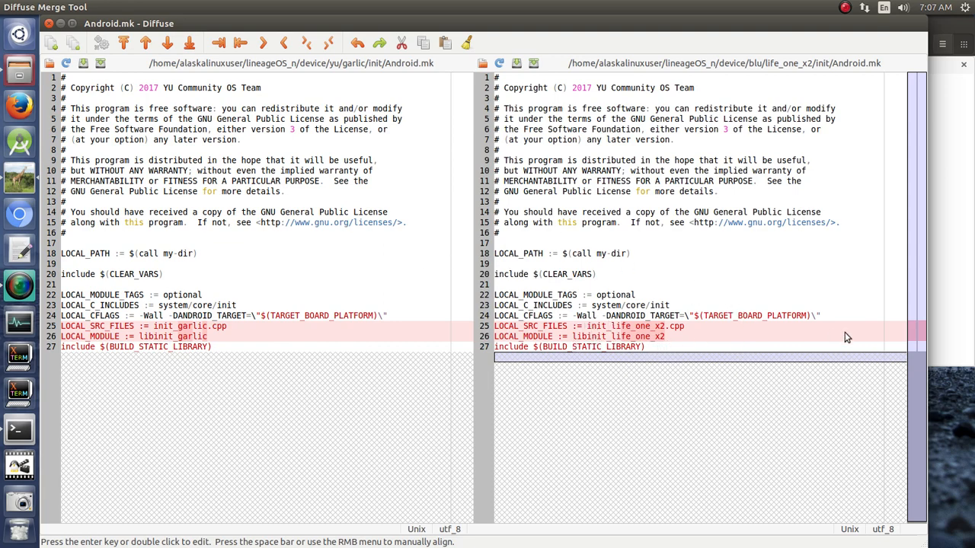
mouse_move(951, 109)
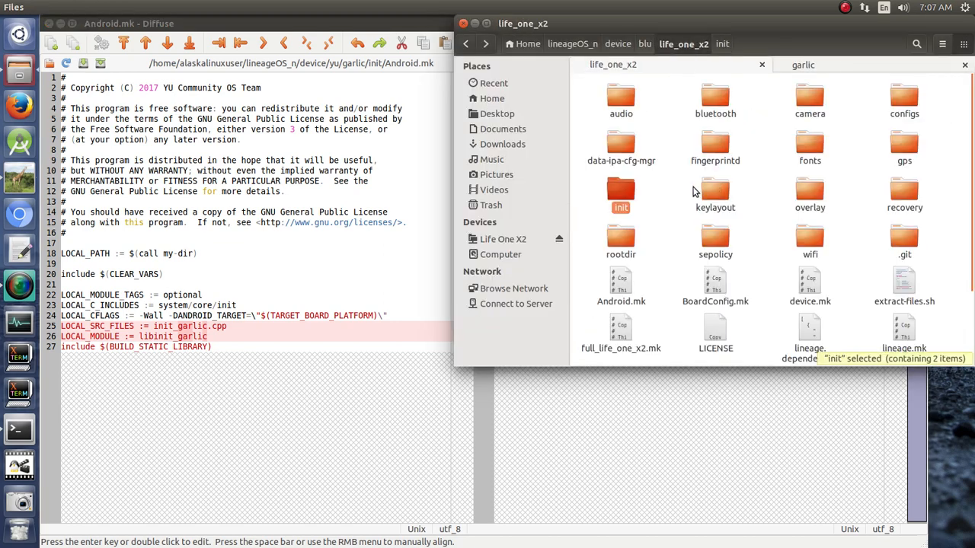
Load recovery/twrp.fstab from life_one_x2 and from garlic into the two panes.
double_click(904, 189)
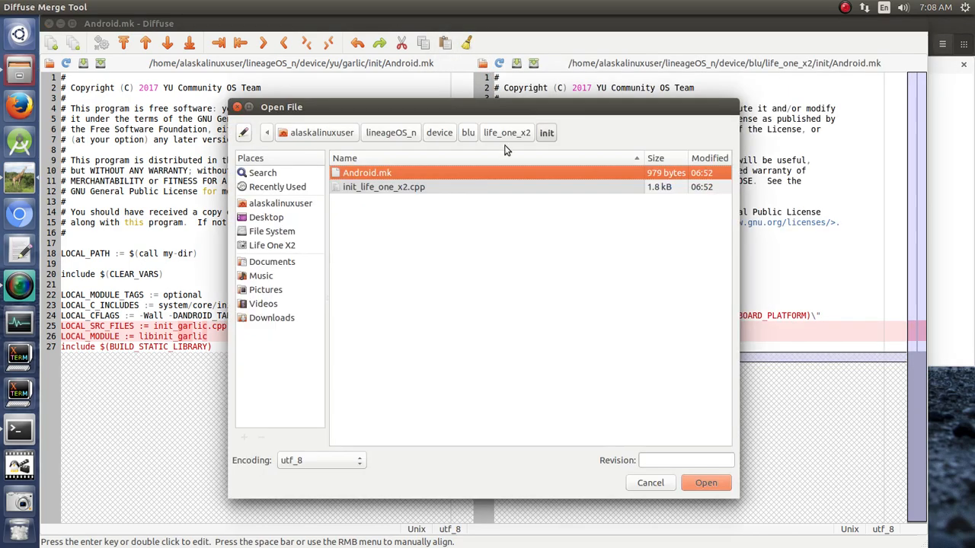
click(507, 132)
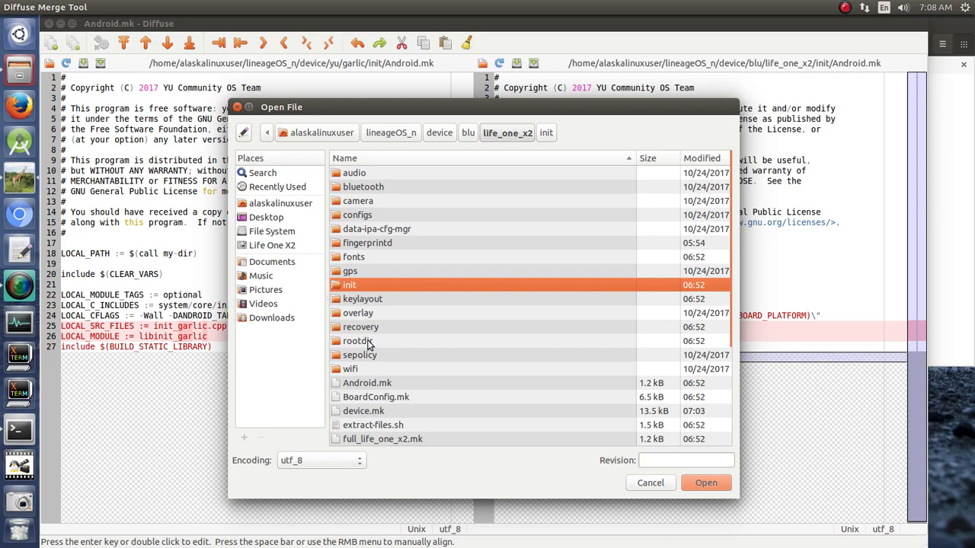
double_click(360, 327)
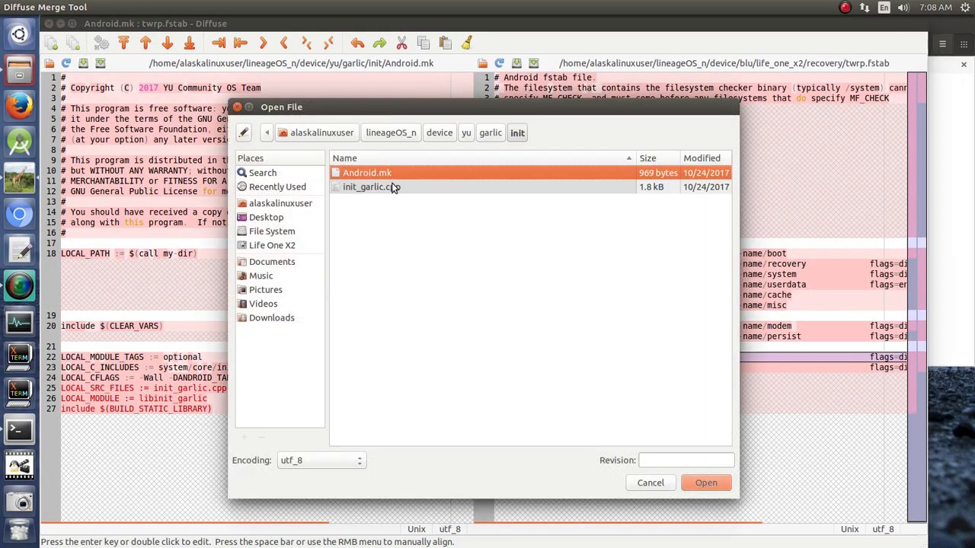
click(491, 133)
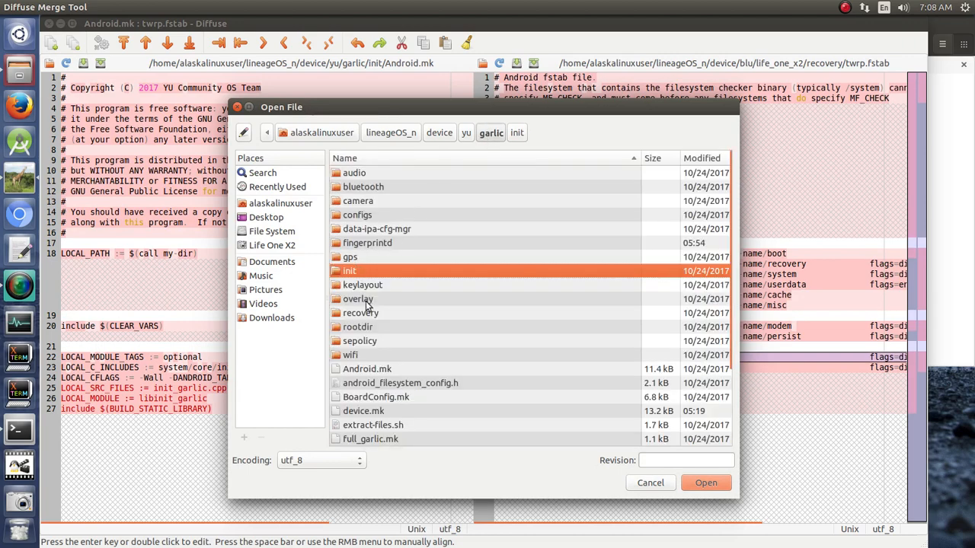
double_click(360, 313)
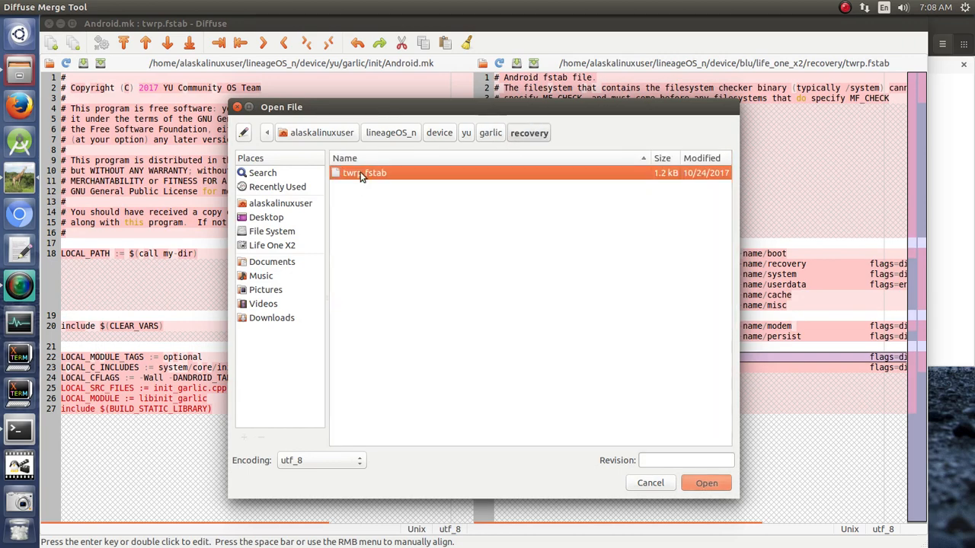
click(705, 483)
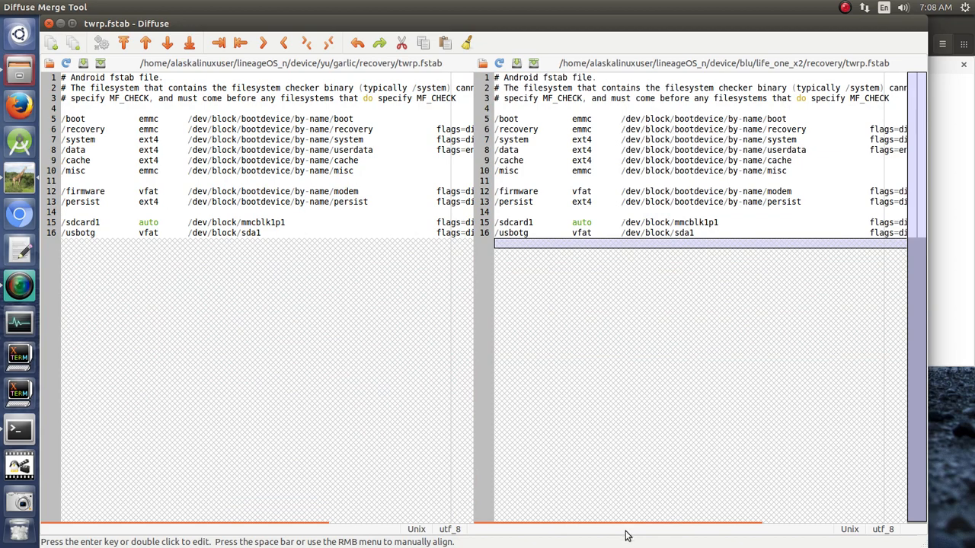
mouse_move(682, 525)
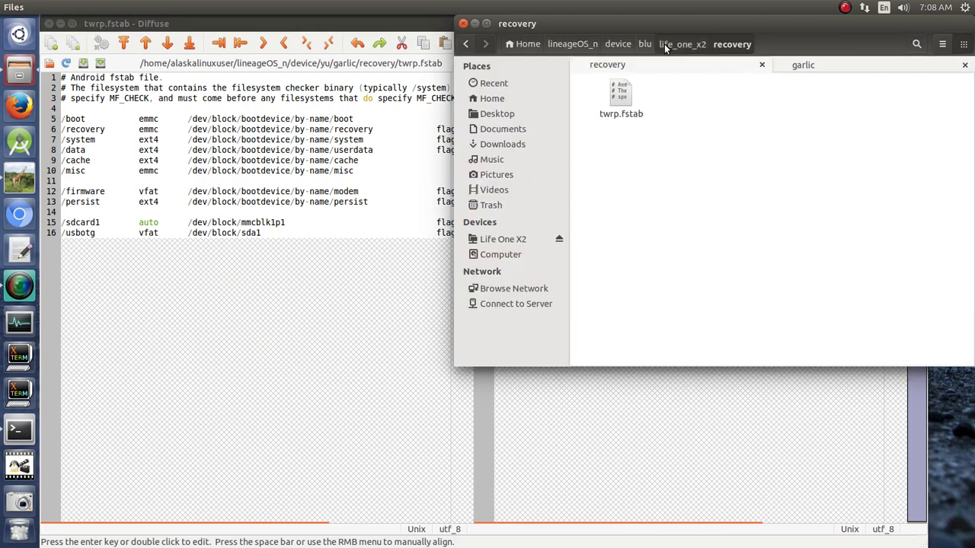
Browse into garlic's rootdir folder to see its init scripts and fstab.qcom.
click(682, 43)
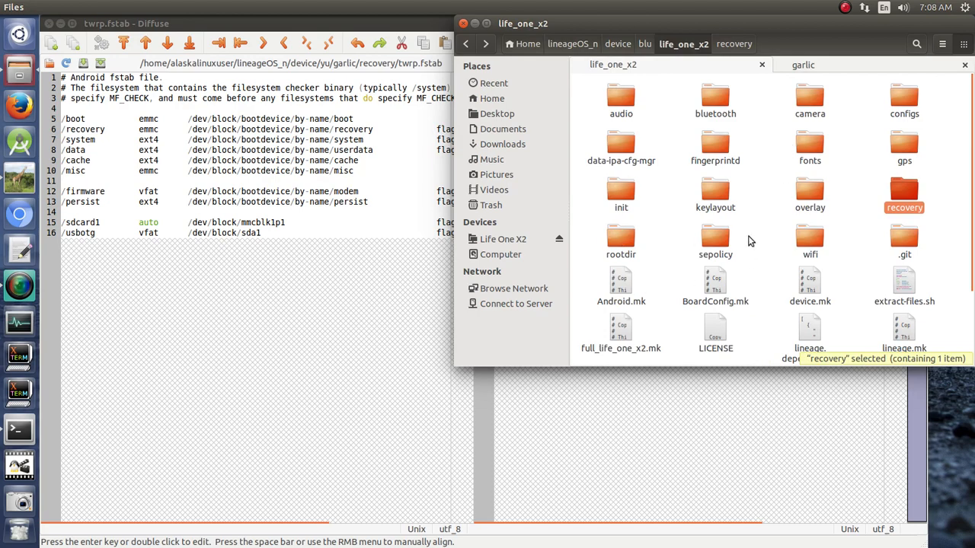
mouse_move(854, 249)
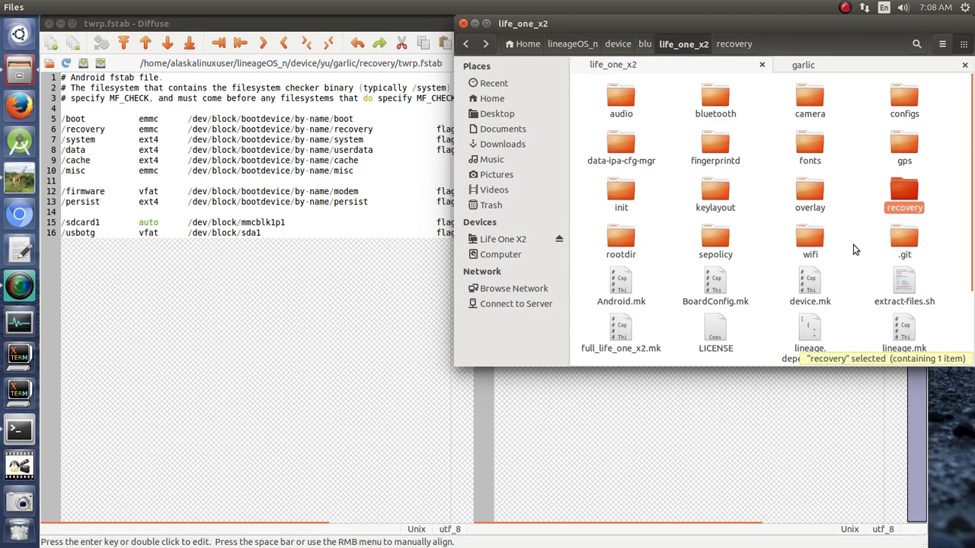
double_click(621, 239)
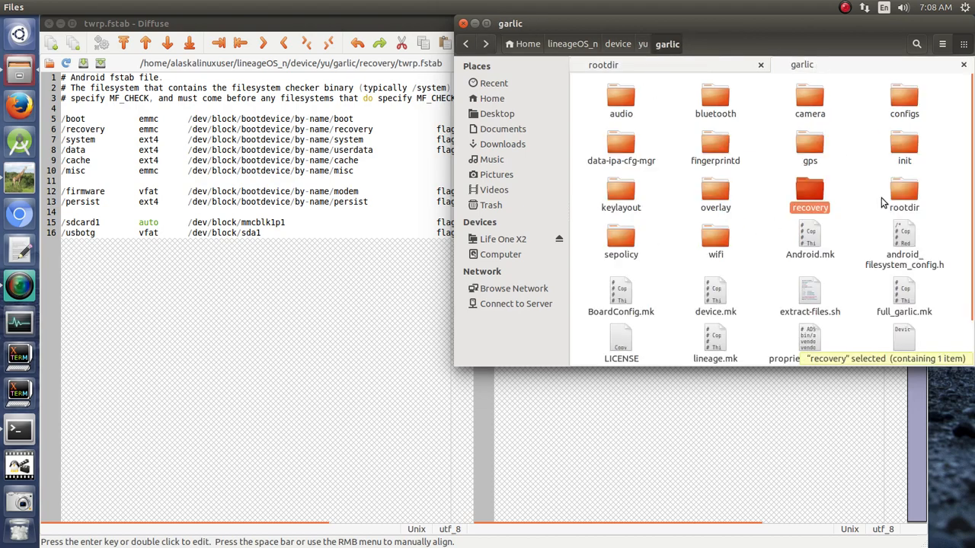
double_click(904, 191)
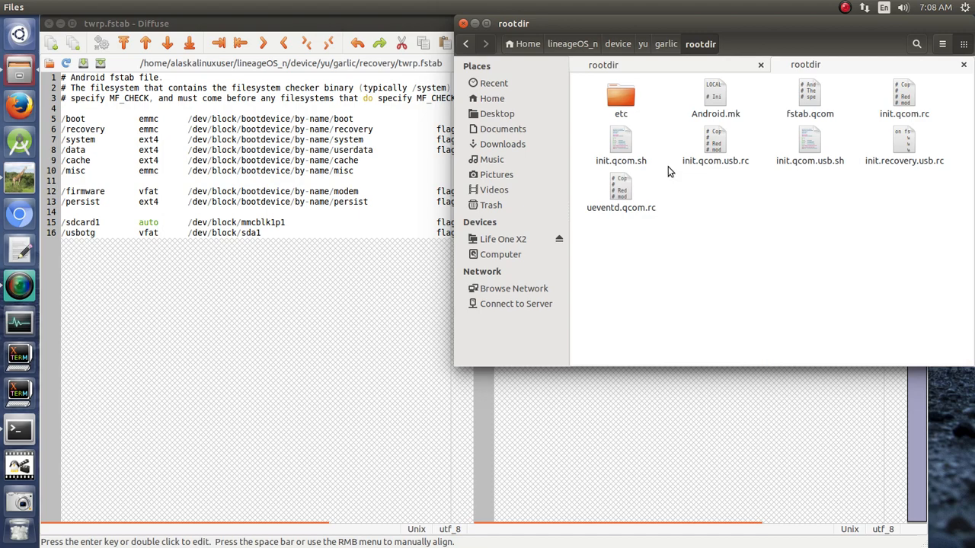
mouse_move(797, 127)
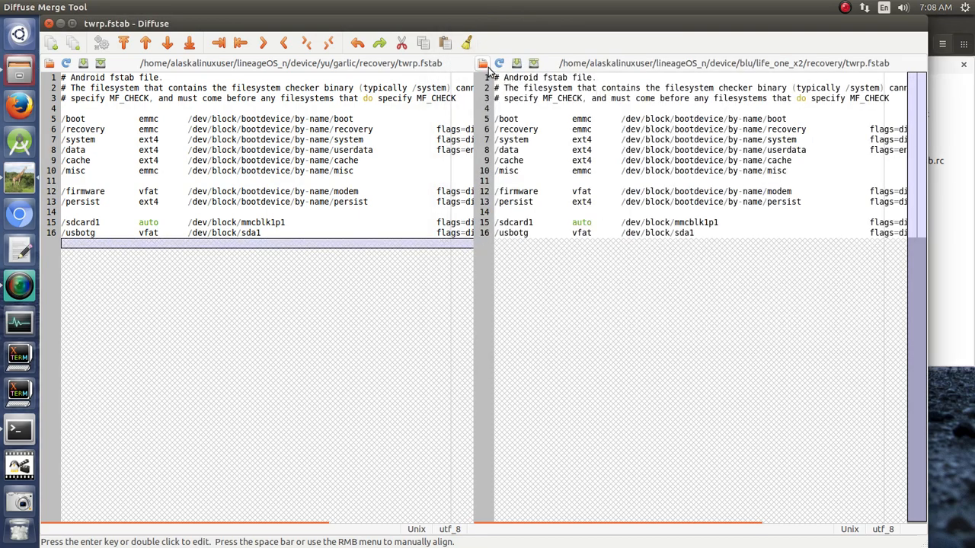
Load rootdir/fstab.qcom from life_one_x2 and garlic into the two panes.
click(481, 63)
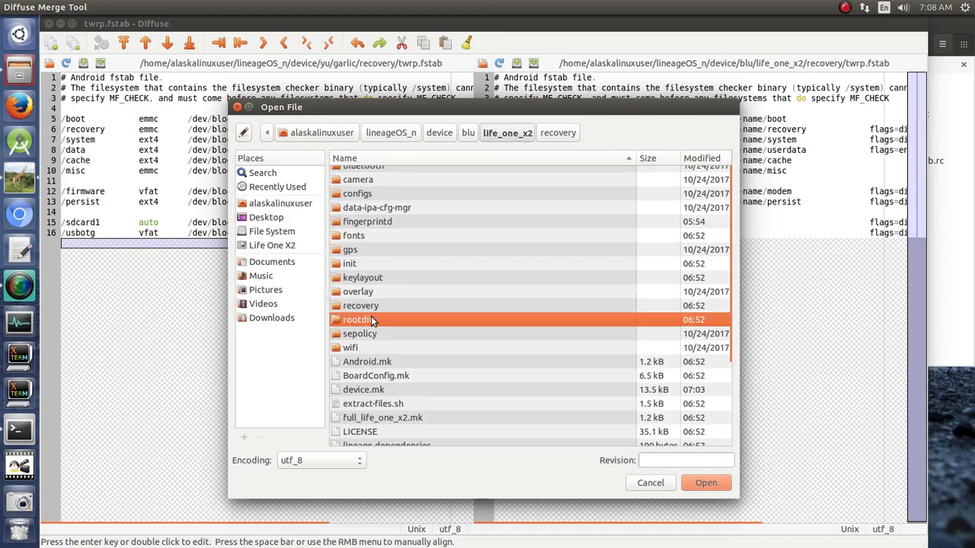
click(705, 482)
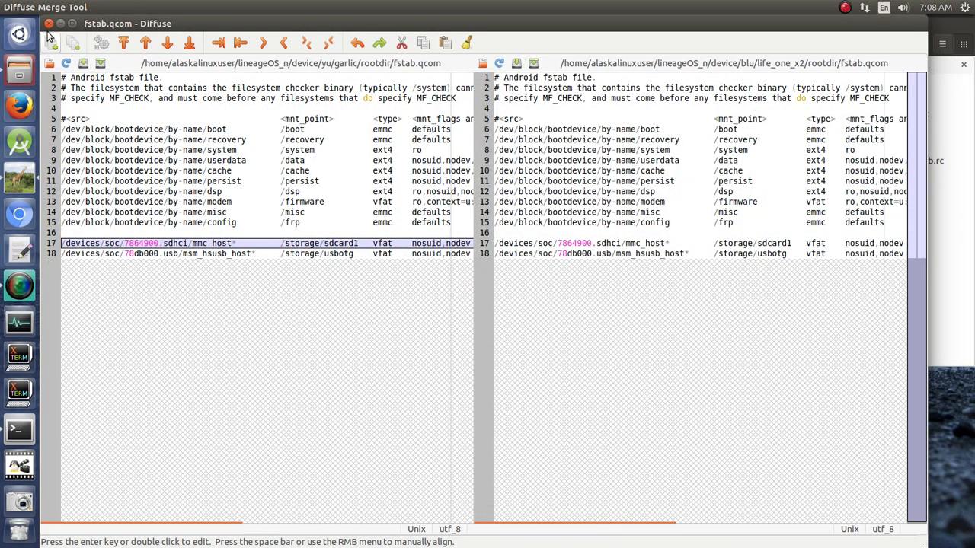
mouse_move(965, 323)
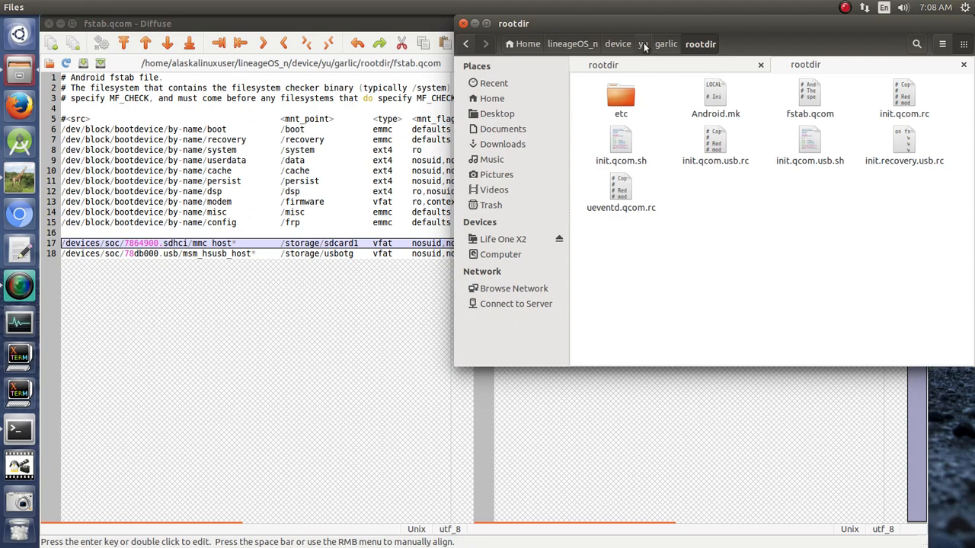
mouse_move(738, 223)
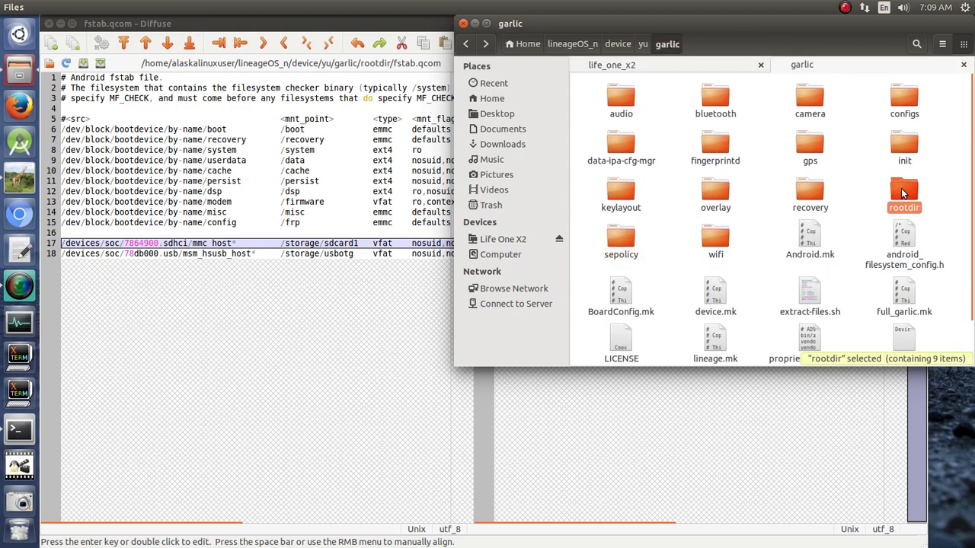
Switch between the life_one_x2 and garlic tabs to check both device folders' contents.
click(612, 65)
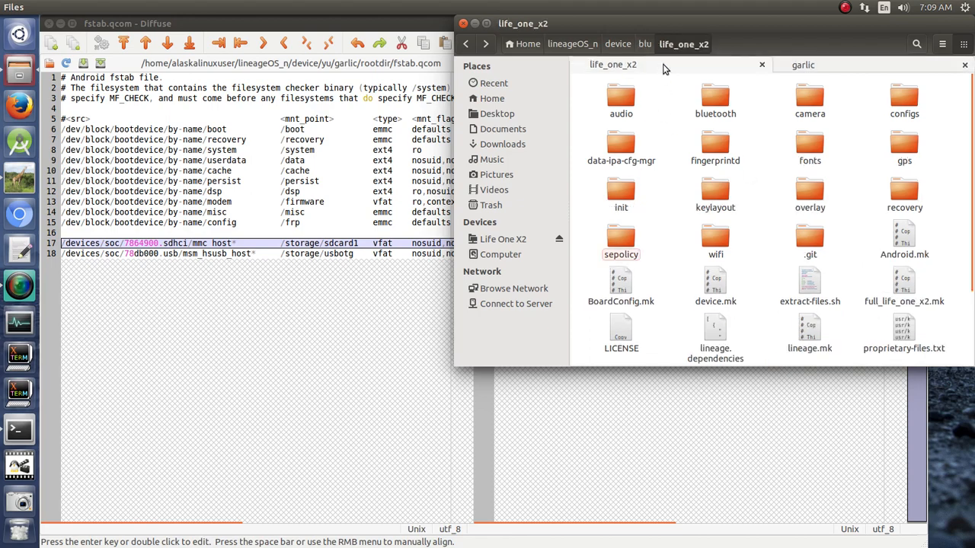
click(620, 242)
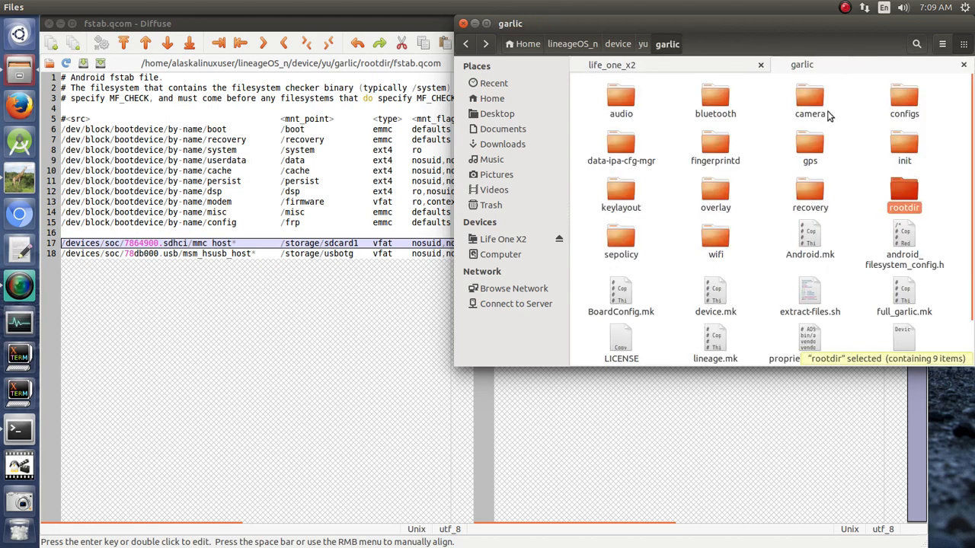
click(611, 64)
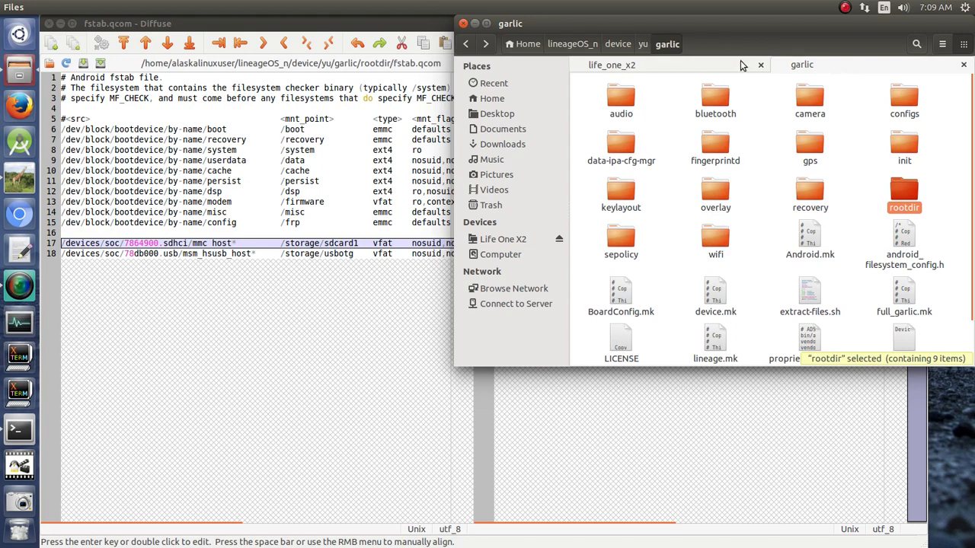
click(611, 65)
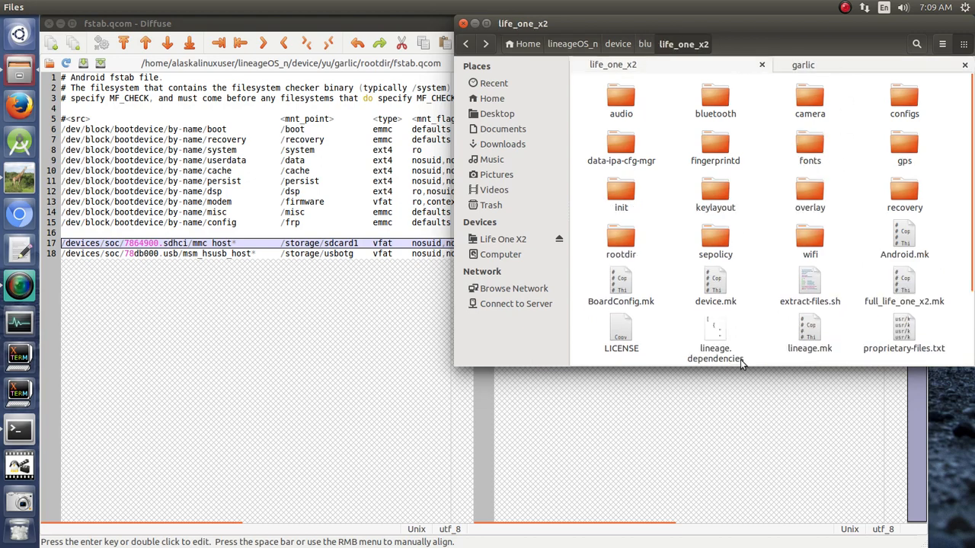
click(802, 64)
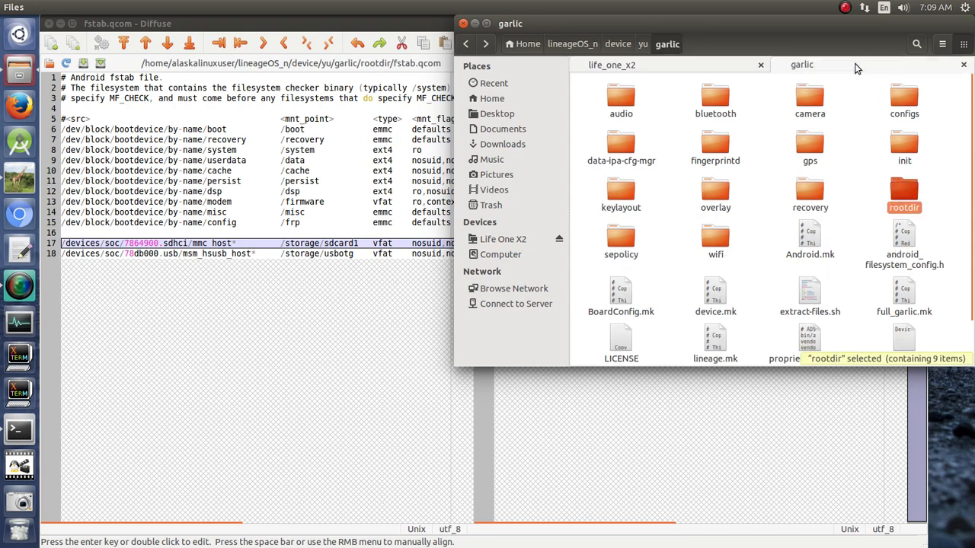
mouse_move(766, 282)
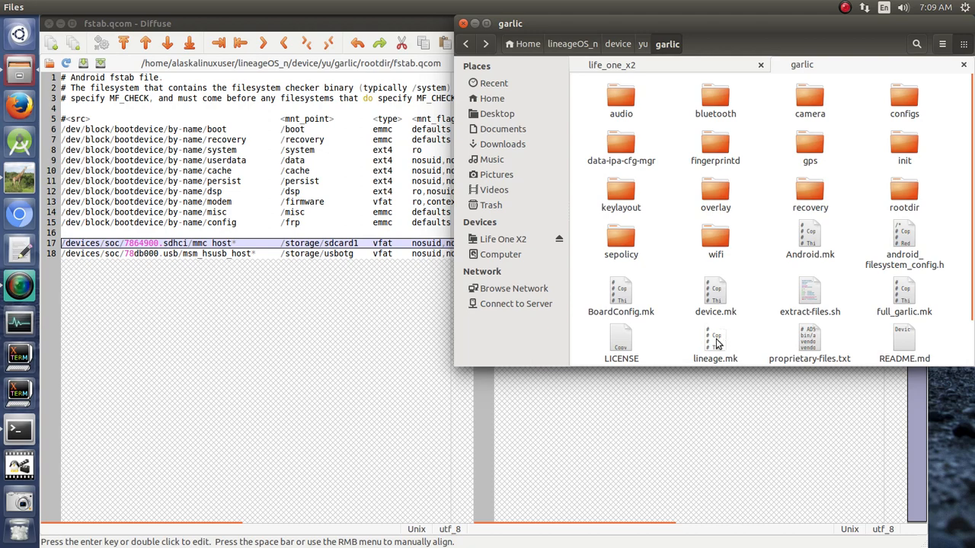
scroll(down, 3)
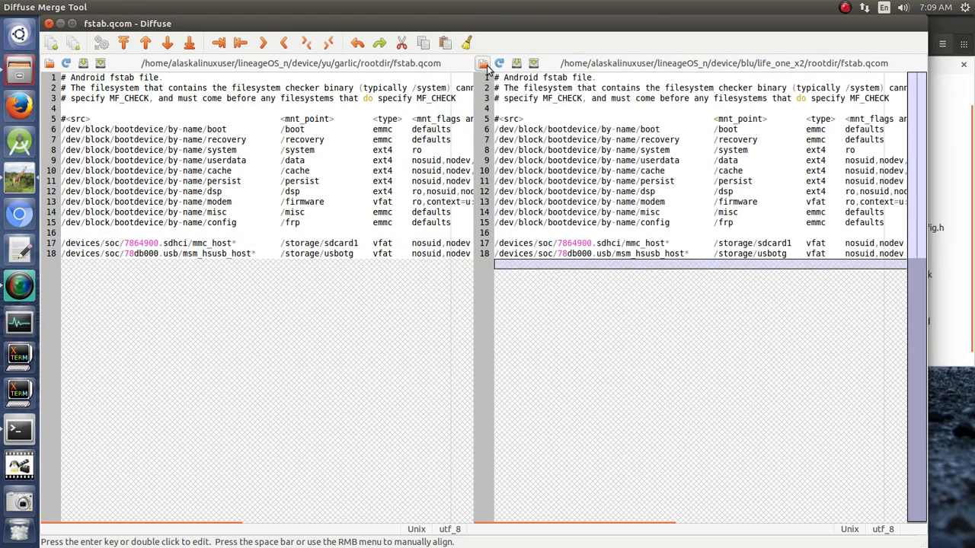
Load Android.mk from life_one_x2 and garlic and scroll through their differences.
click(482, 63)
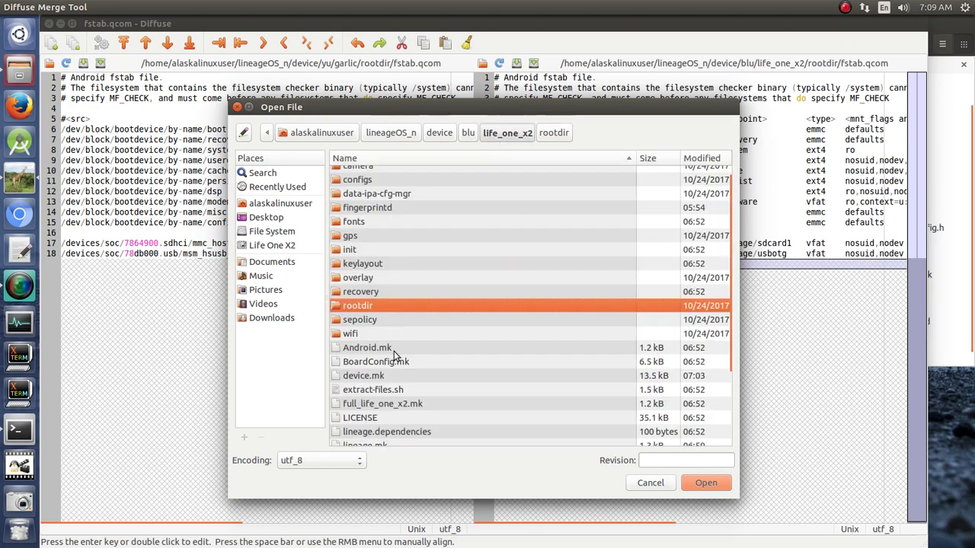
click(705, 482)
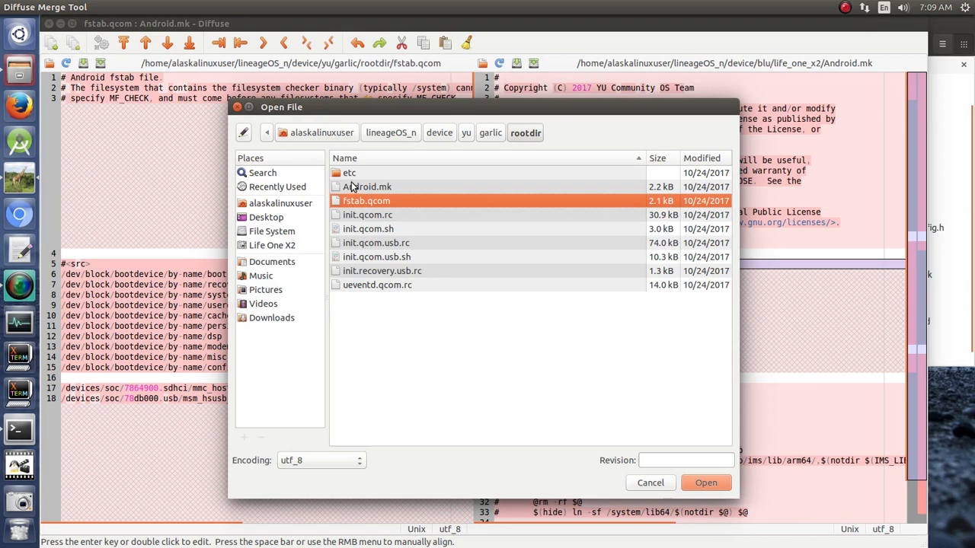
click(490, 133)
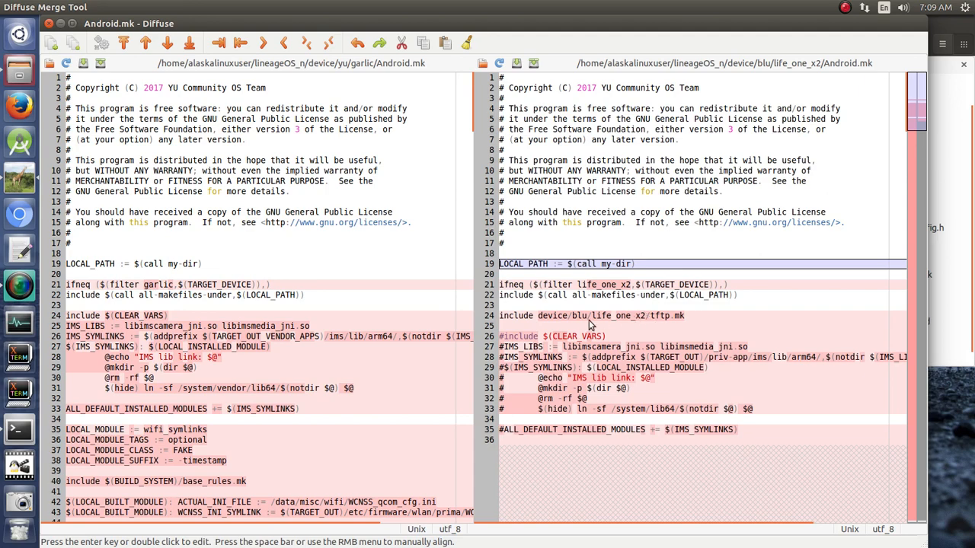
mouse_move(690, 325)
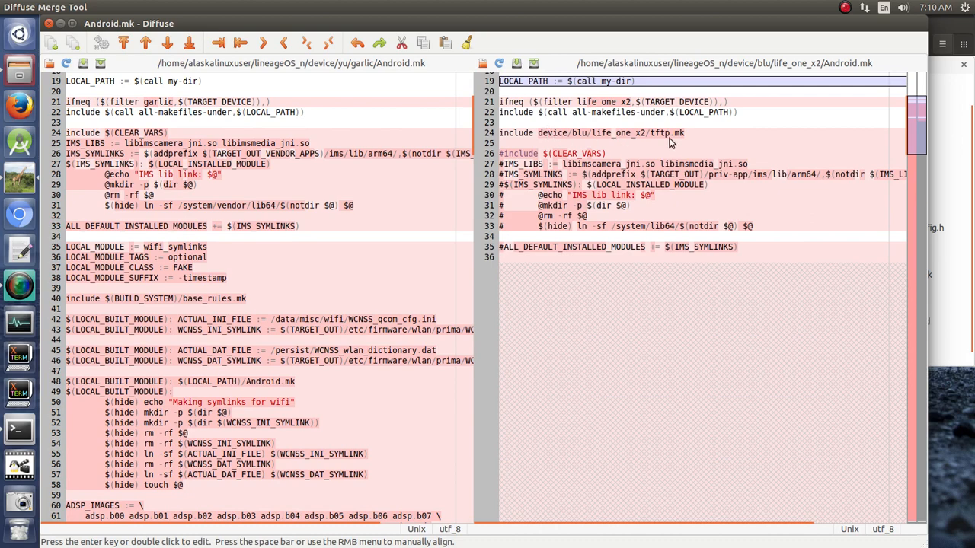
mouse_move(189, 240)
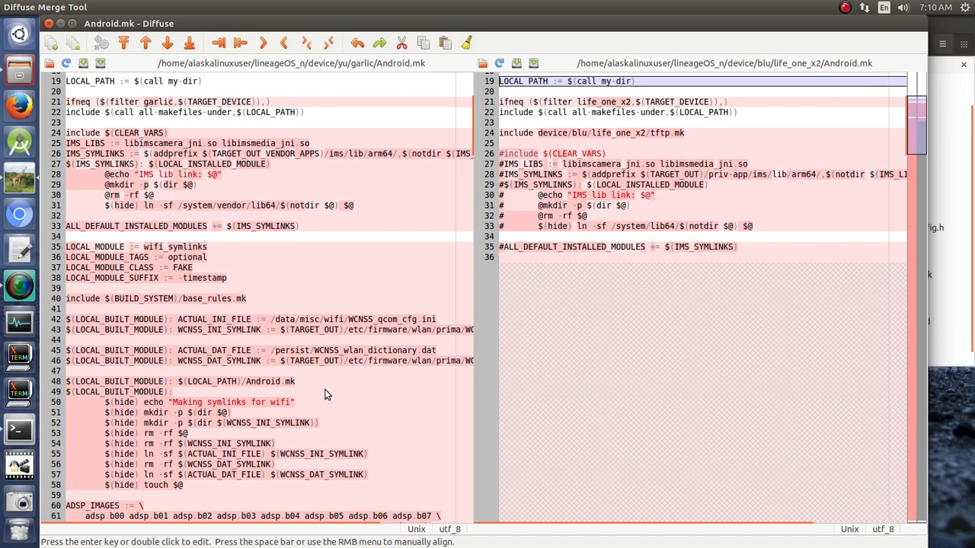
mouse_move(554, 229)
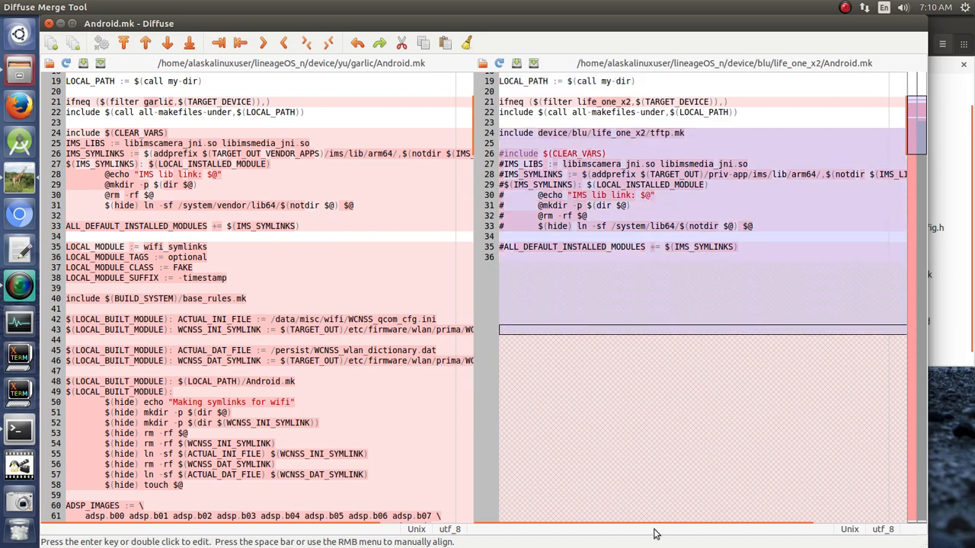
scroll(down, 3)
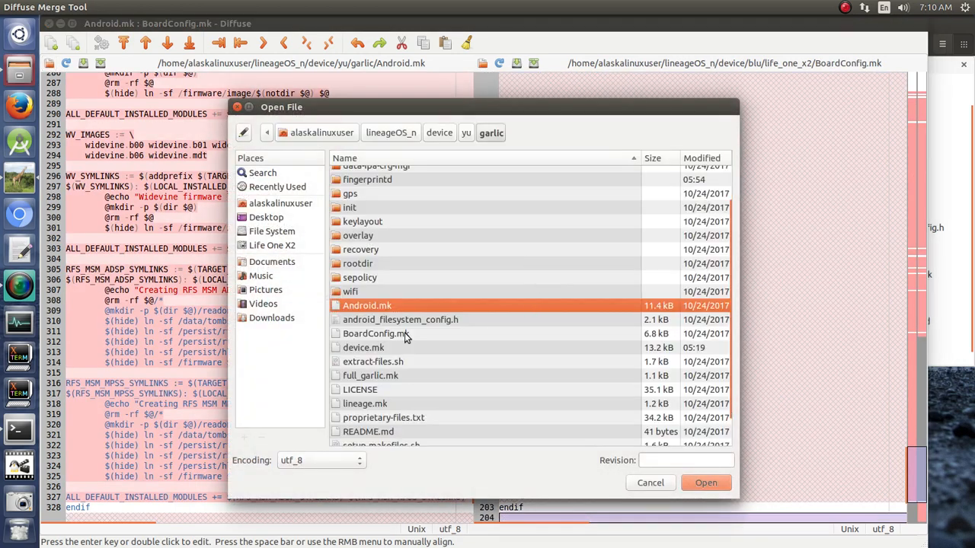
Load garlic's BoardConfig.mk in the left pane and scroll to the kernel command-line lines.
click(375, 334)
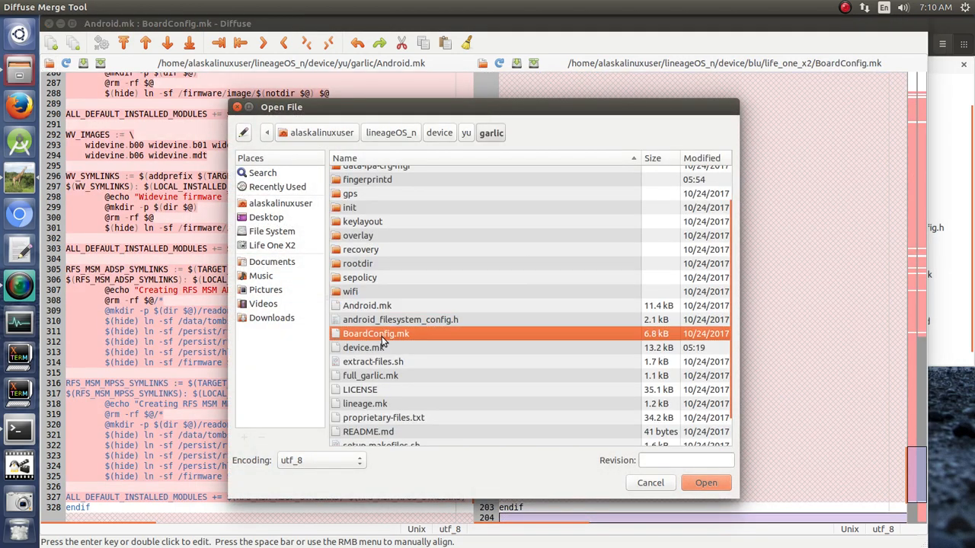
click(705, 482)
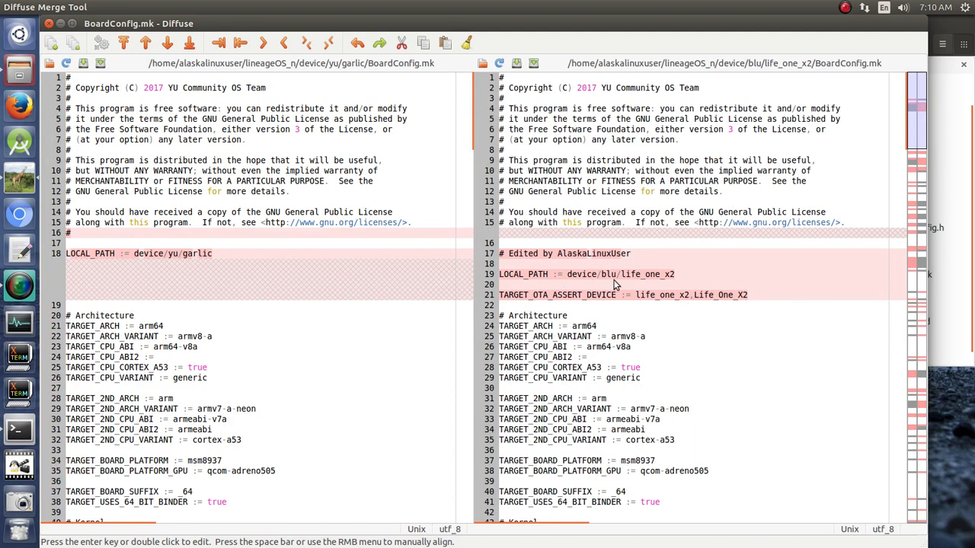
mouse_move(543, 315)
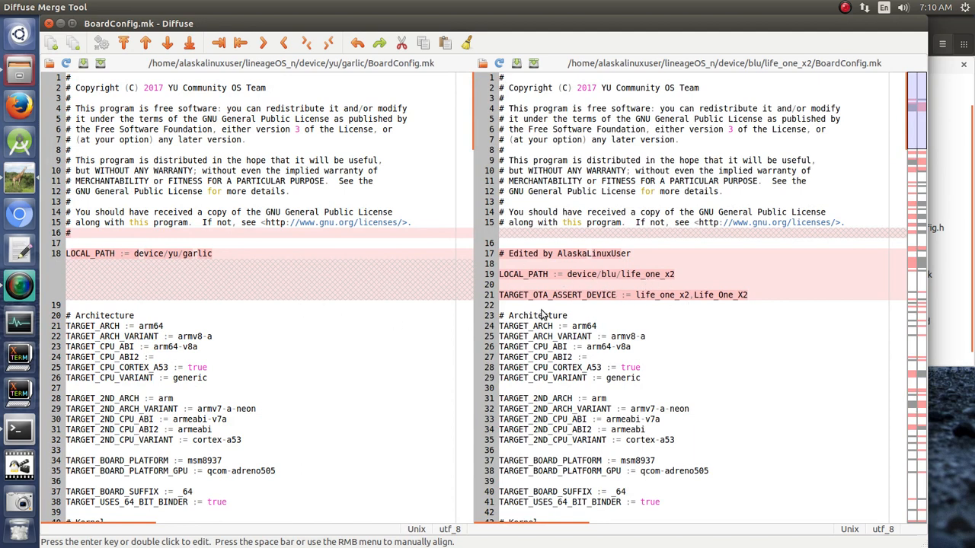
mouse_move(714, 305)
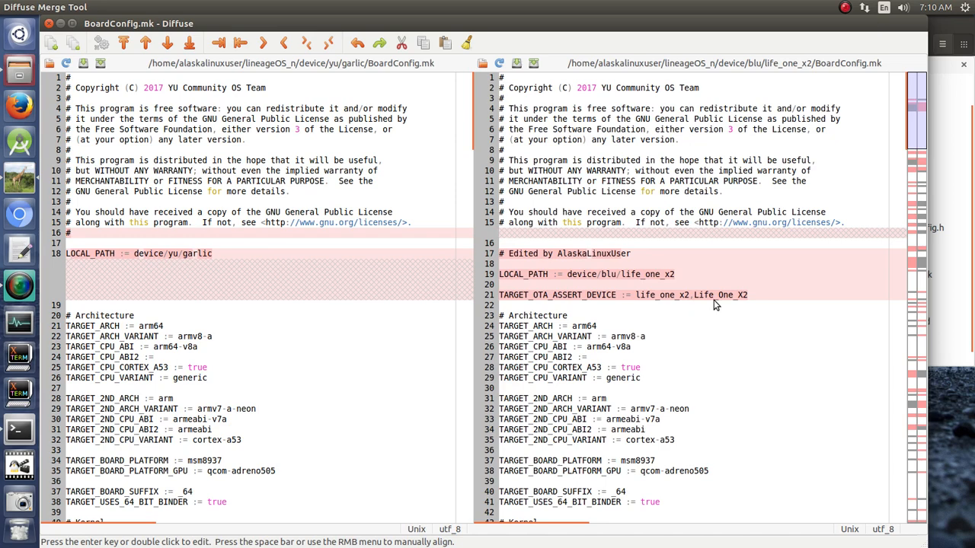
scroll(down, 3)
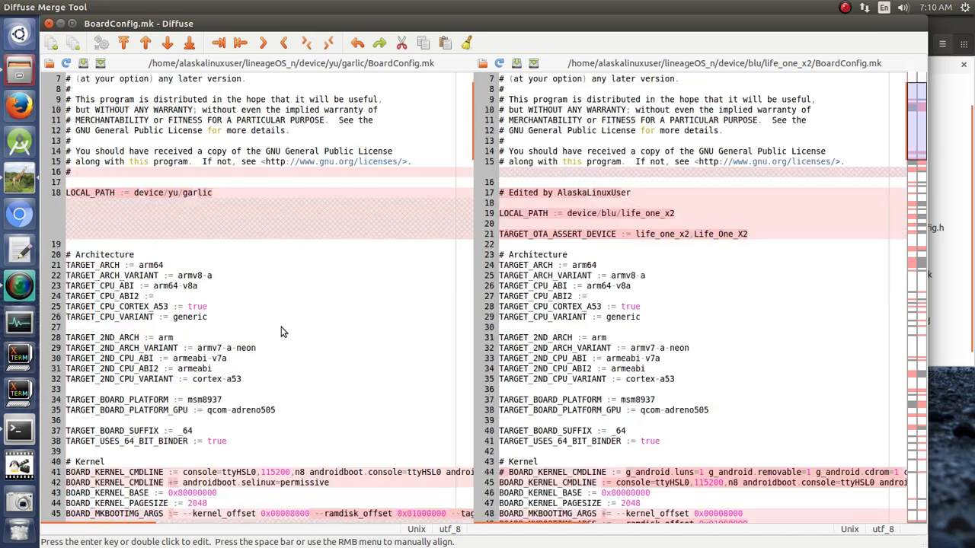
scroll(down, 3)
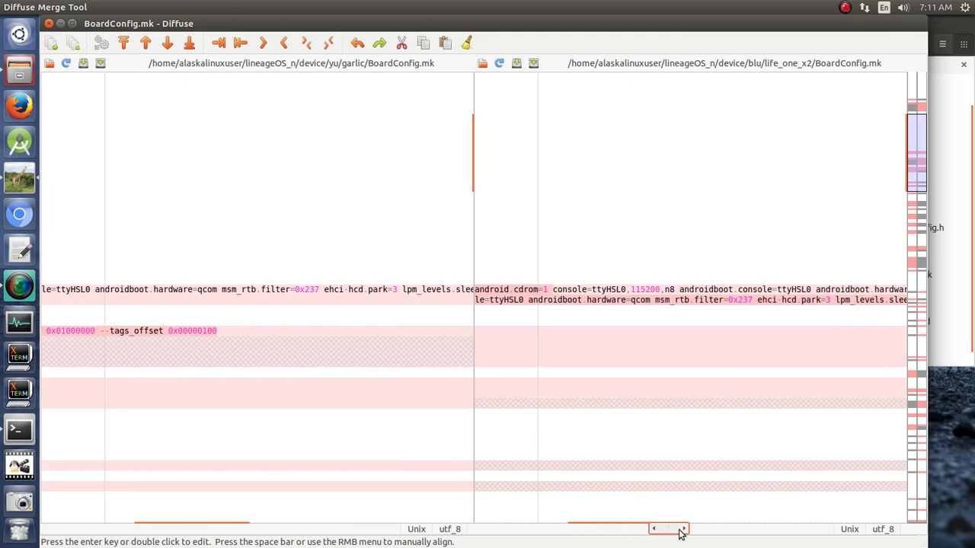
Select the kernel CMDLINE lines and scroll right to read the console and selinux settings.
click(683, 528)
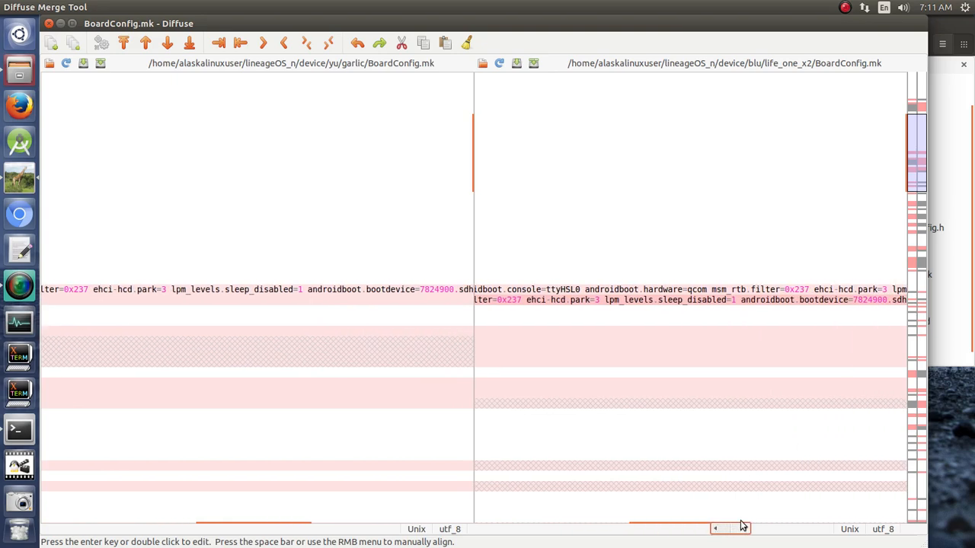
scroll(right, 3)
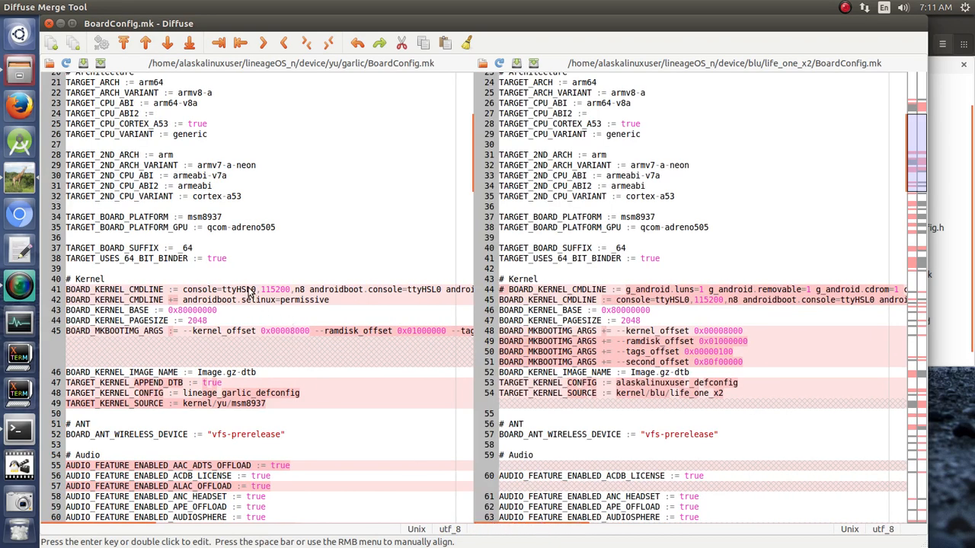
mouse_move(563, 294)
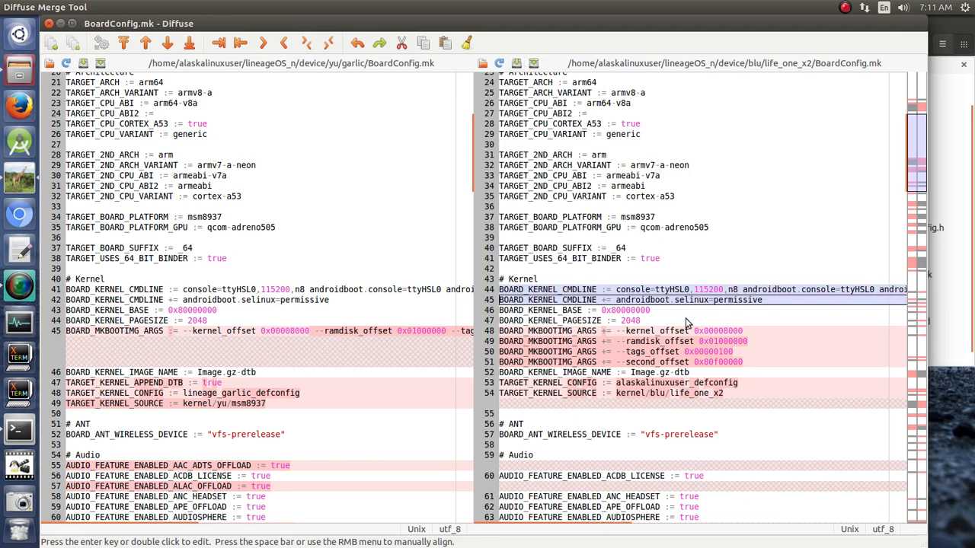
mouse_move(395, 320)
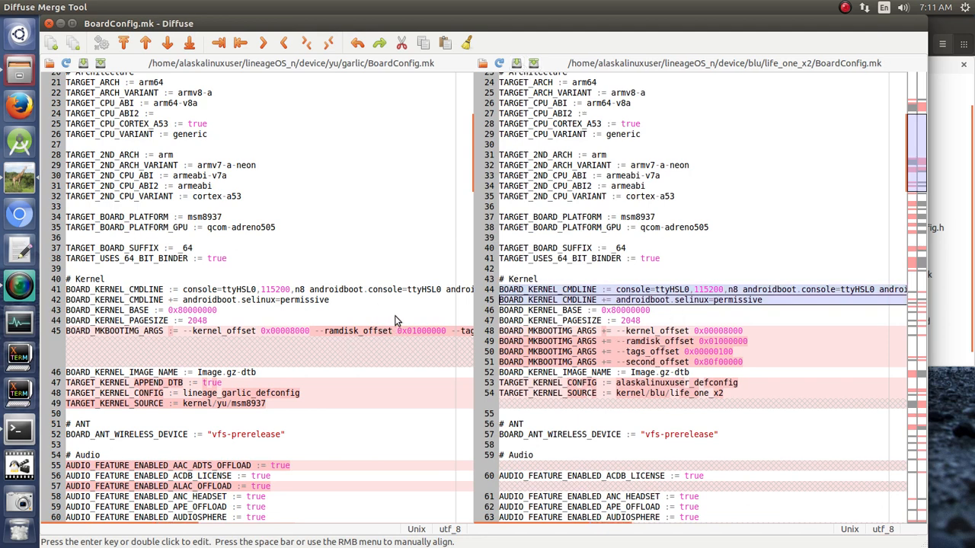
mouse_move(624, 334)
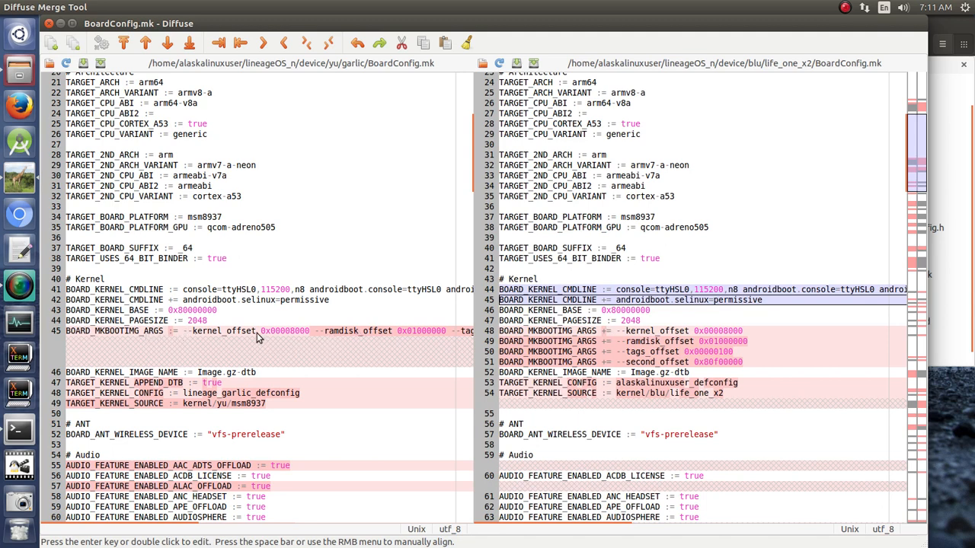
mouse_move(651, 362)
text(TARGET_KERNEL_APPEND_DTB := true)
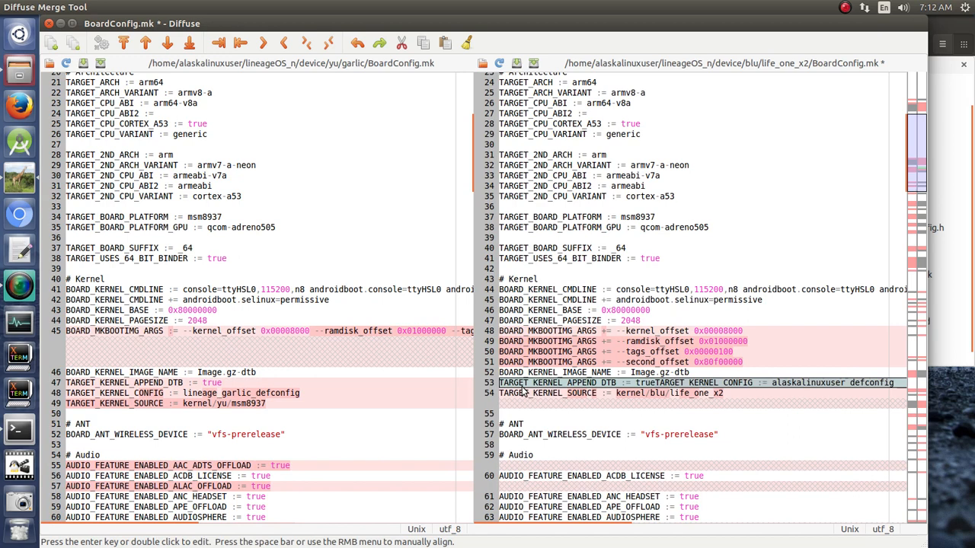
Split the joined TARGET_KERNEL_APPEND_DTB := true and kernel command lines in Life One X2's kernel section.
click(659, 382)
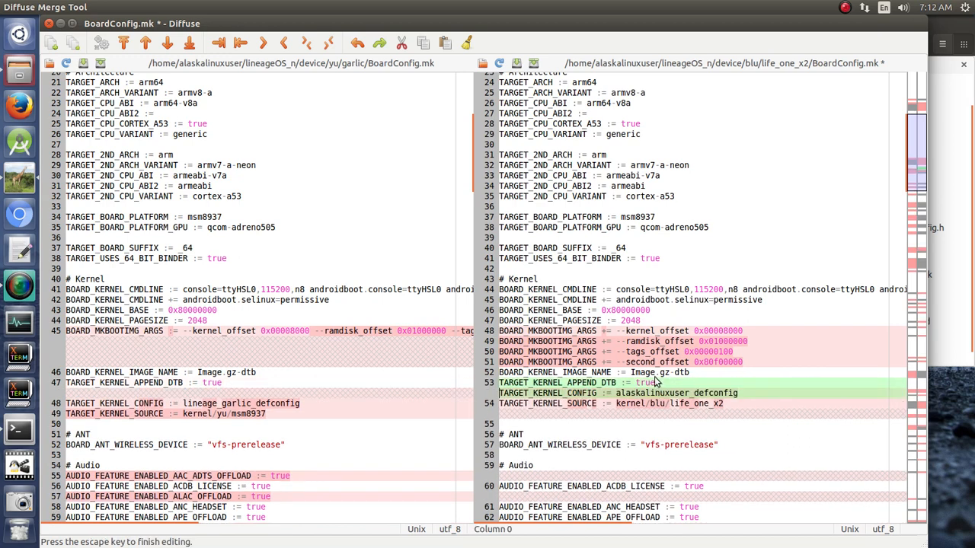
scroll(down, 3)
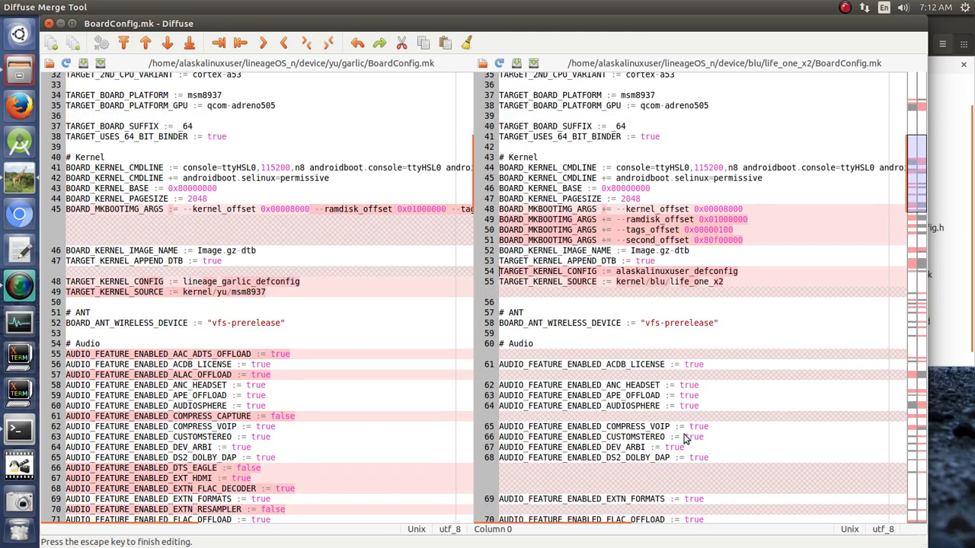
mouse_move(542, 323)
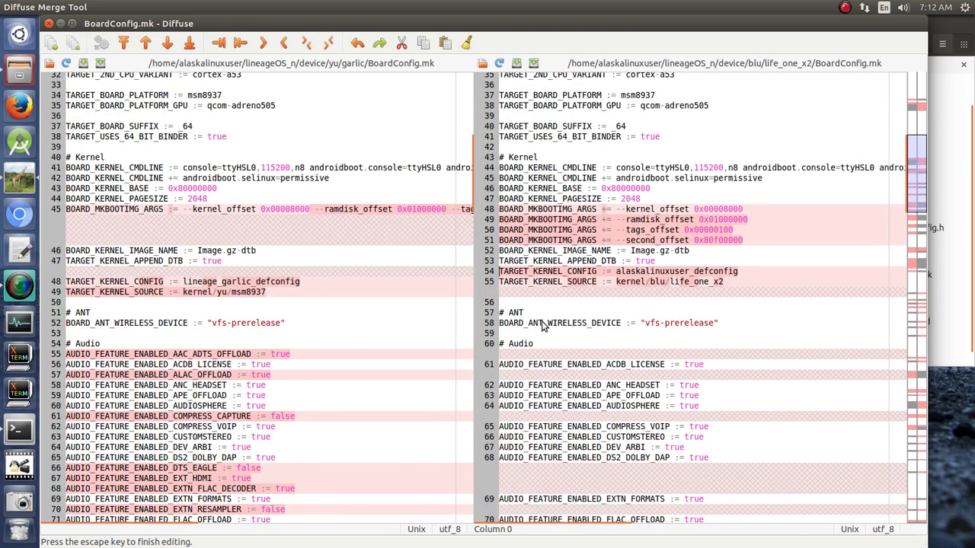
mouse_move(489, 371)
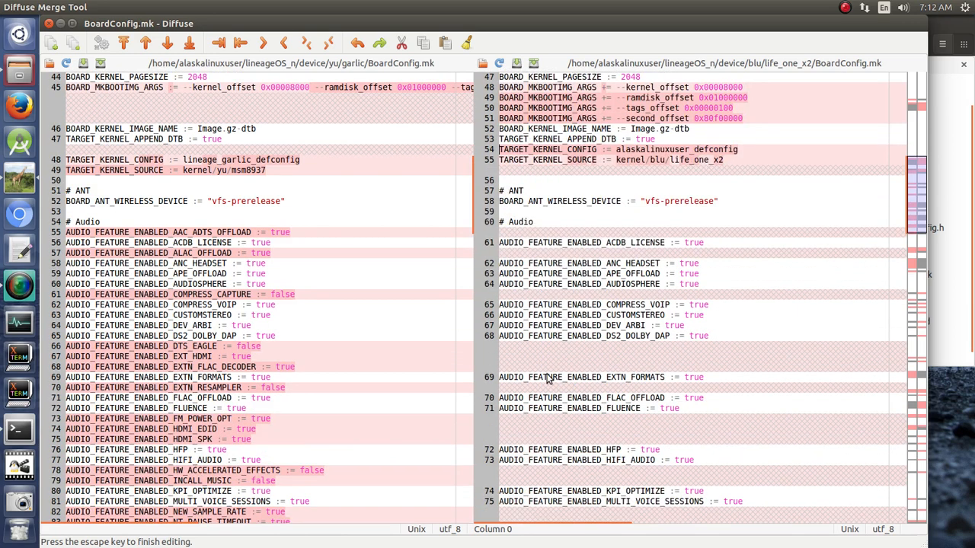
mouse_move(124, 218)
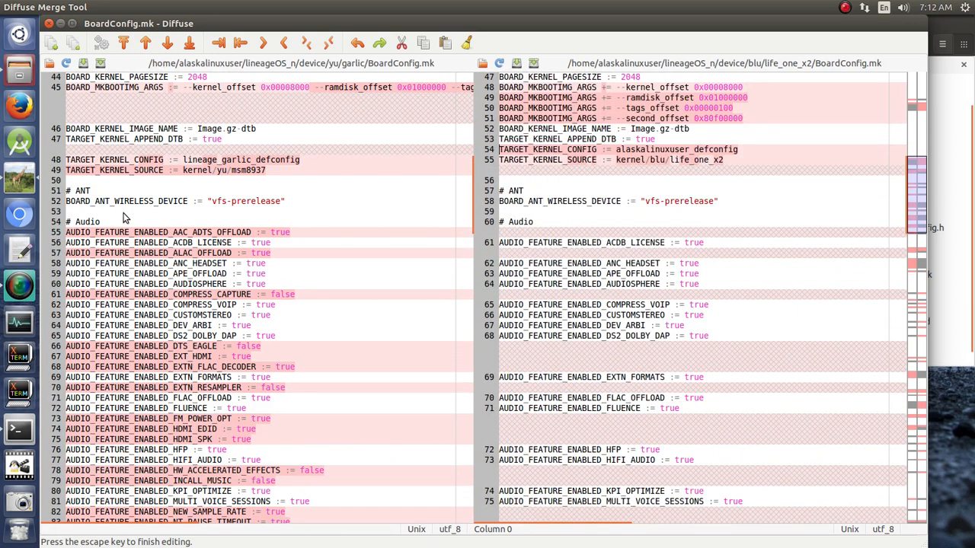
mouse_move(523, 239)
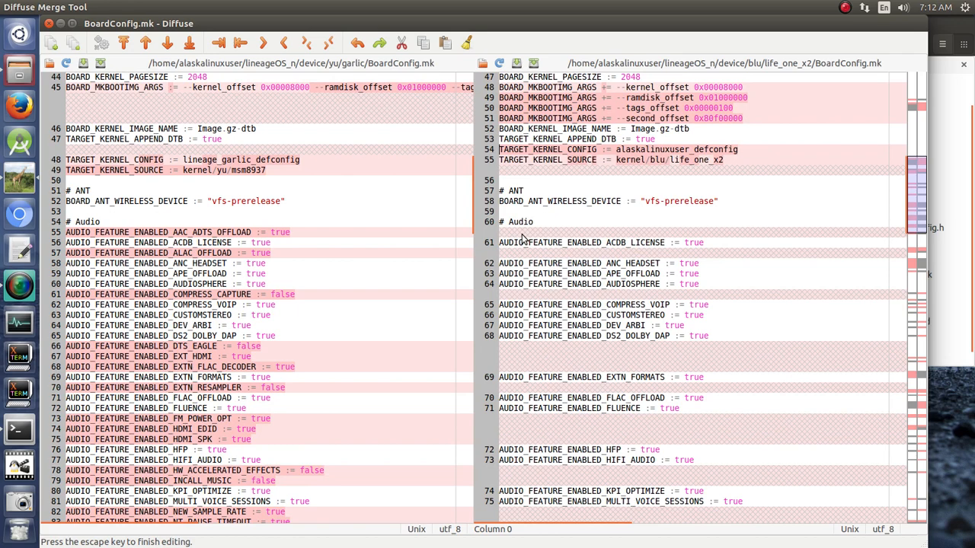
mouse_move(546, 235)
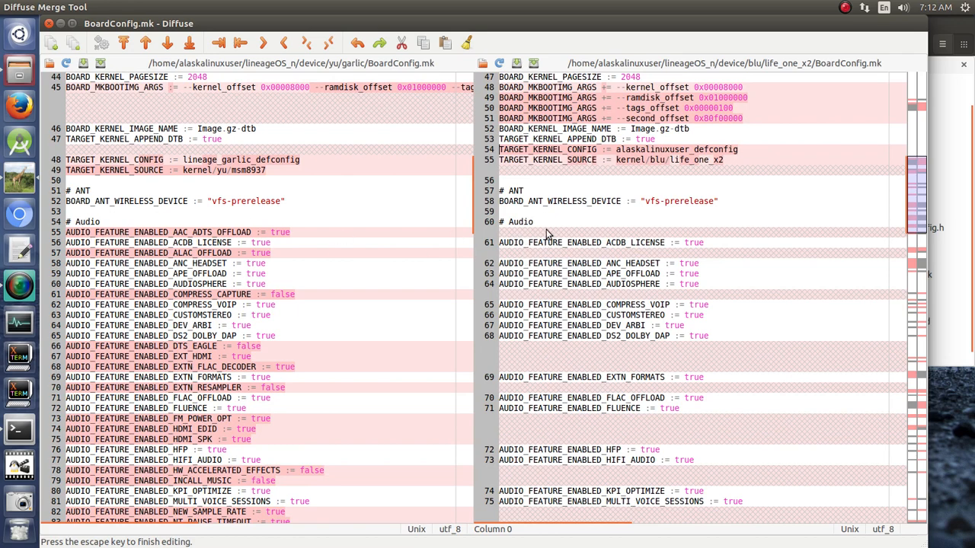
Select Life One X2's differing audio block and copy garlic's audio feature settings into it.
click(175, 231)
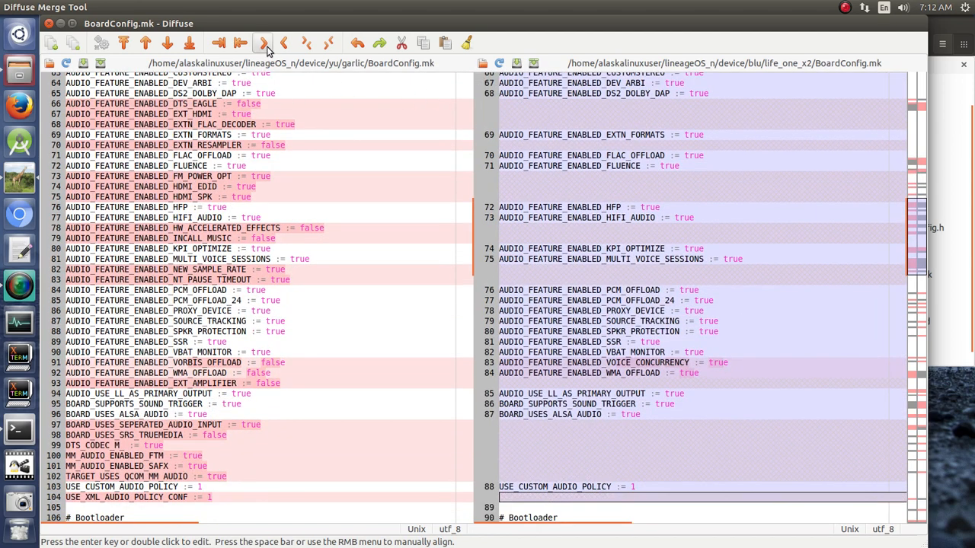
click(262, 42)
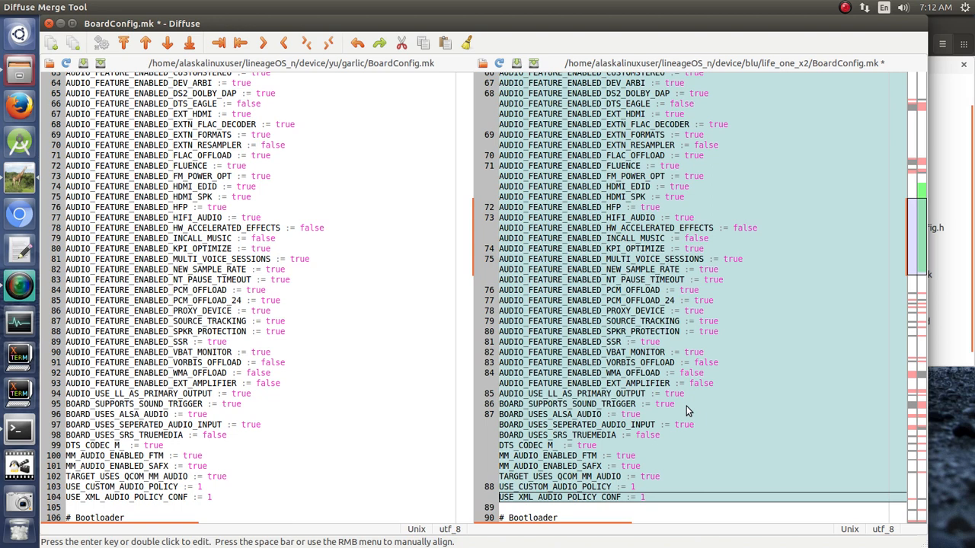
mouse_move(603, 506)
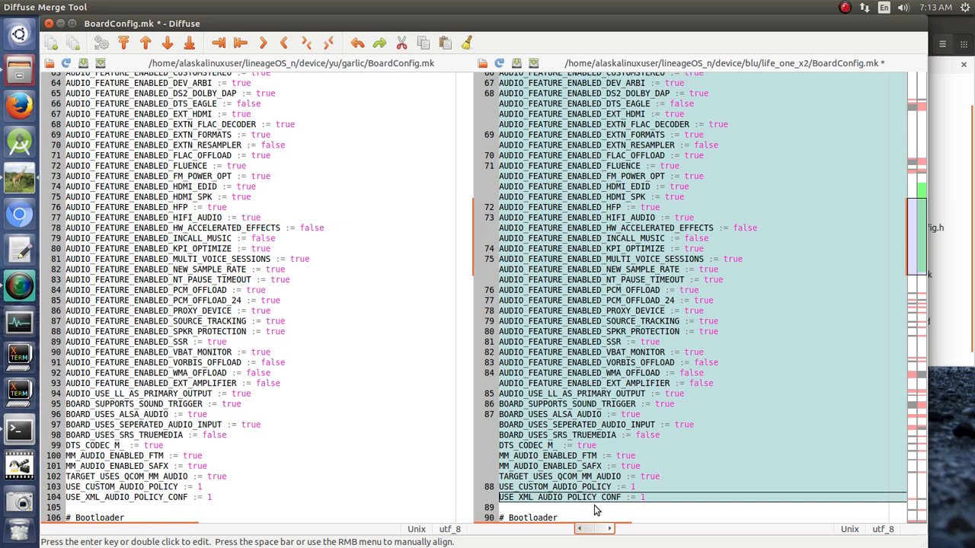
Save the merged audio block and move down to the Camera section.
scroll(down, 3)
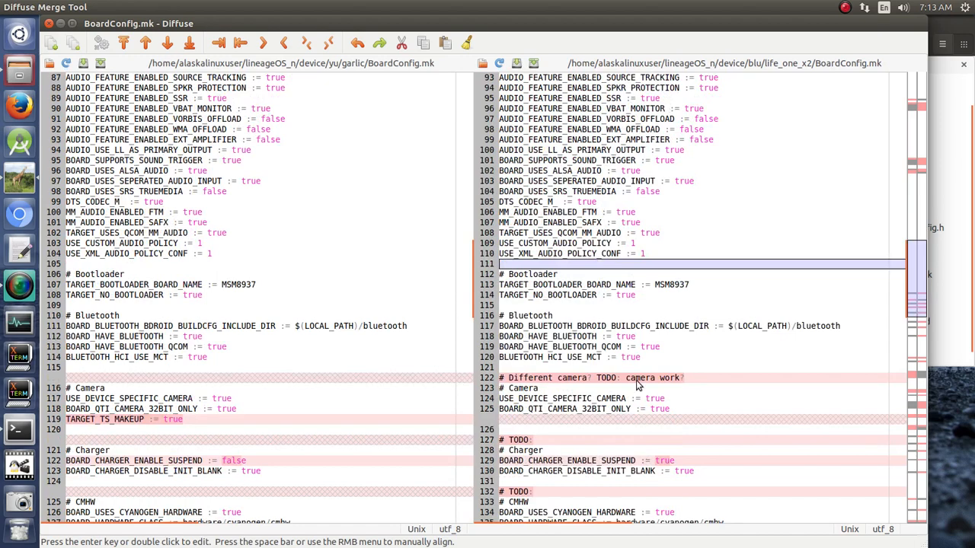
Copy garlic's Camera, Charger, CMHW, CNE and Fingerprint blocks into Life One X2, dropping the TODO notes.
scroll(down, 3)
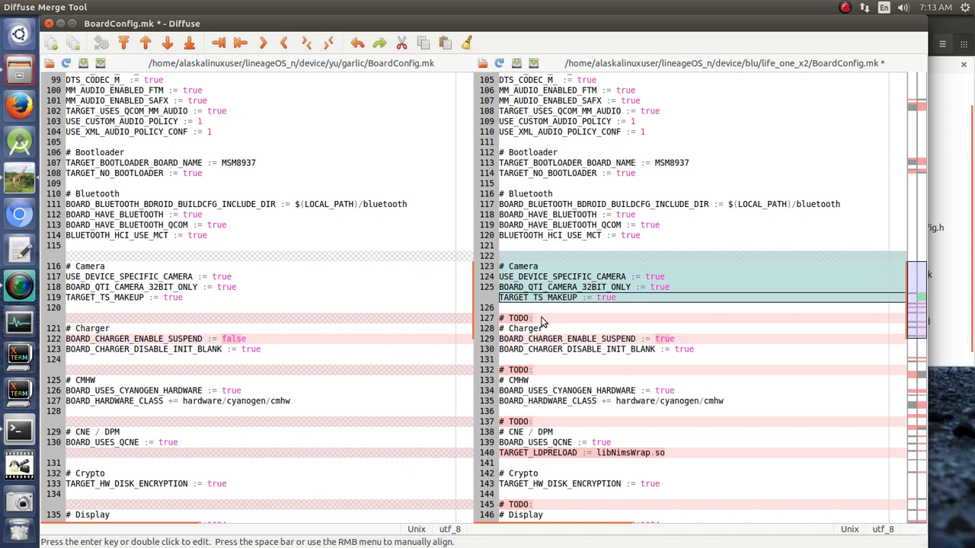
mouse_move(392, 360)
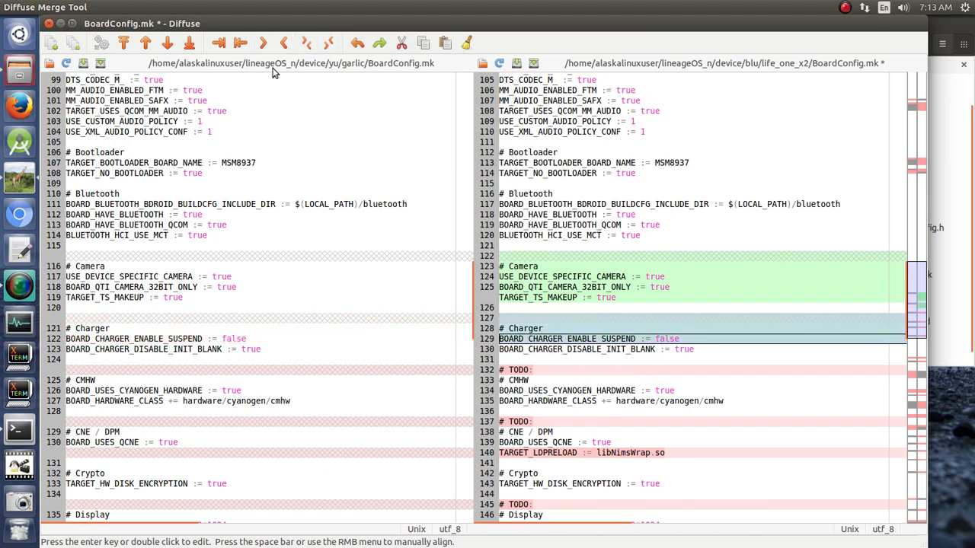
scroll(down, 3)
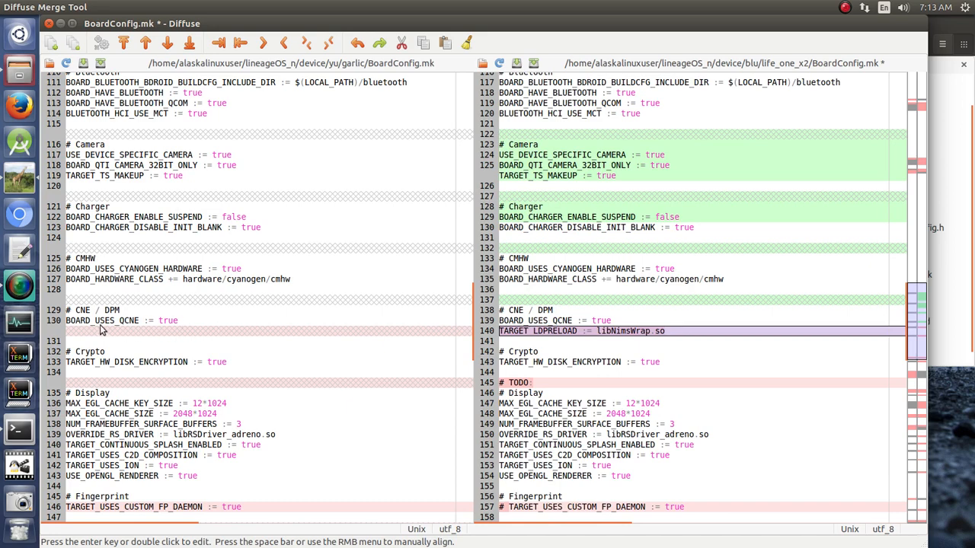
mouse_move(594, 336)
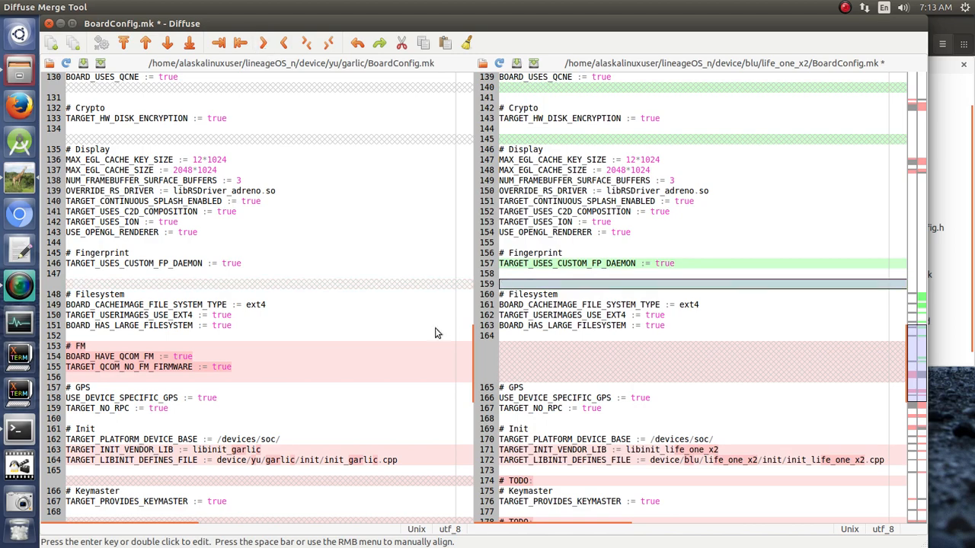
scroll(down, 3)
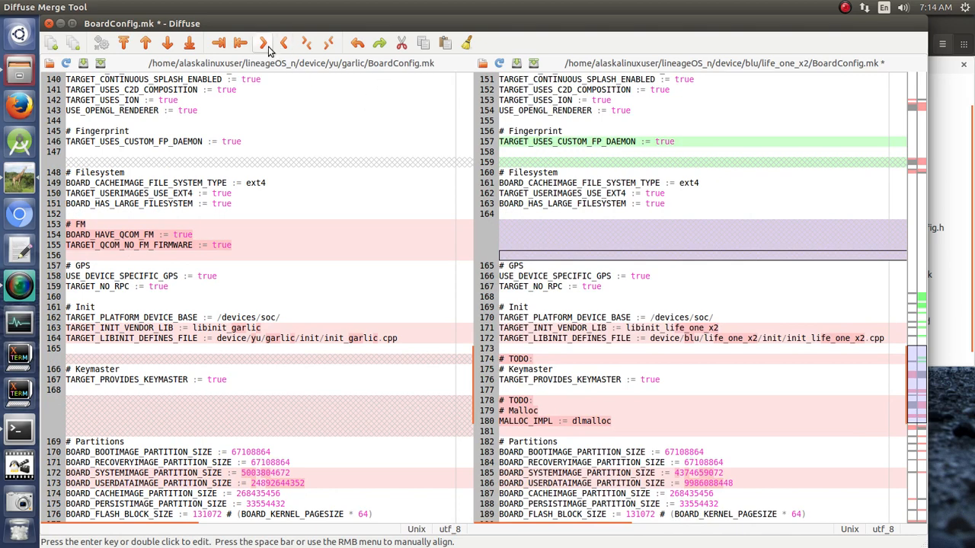
Copy garlic's FM and Media Extensions lines into Life One X2, removing its Malloc and TODO lines.
scroll(down, 3)
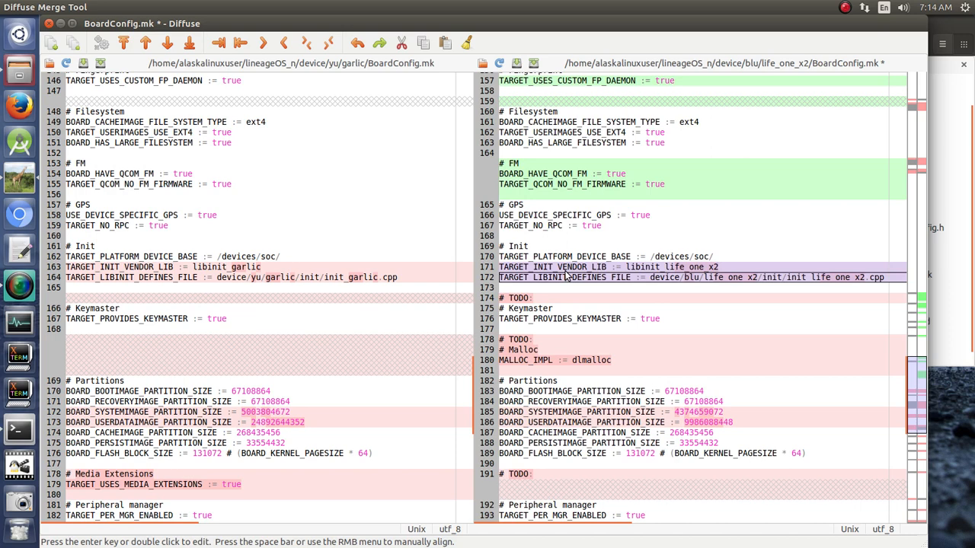
mouse_move(694, 275)
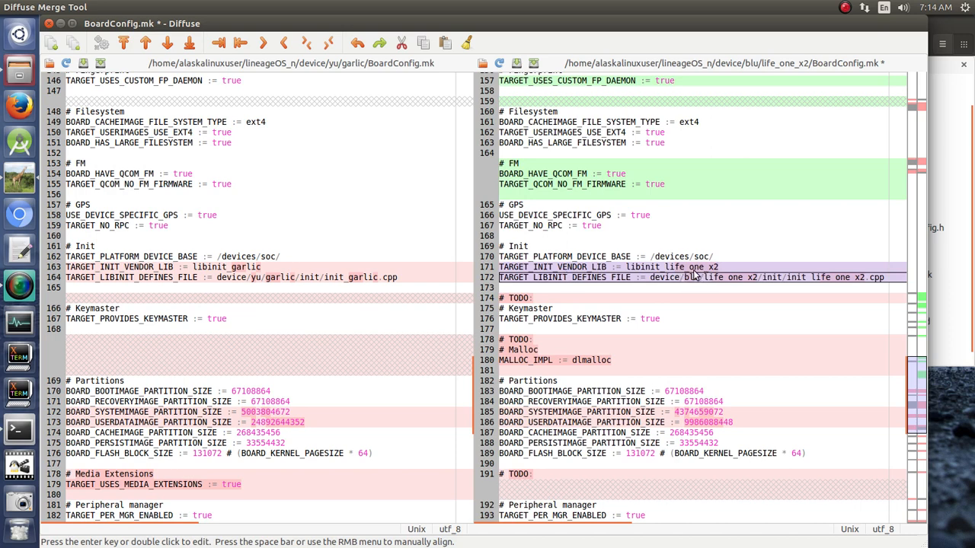
mouse_move(769, 292)
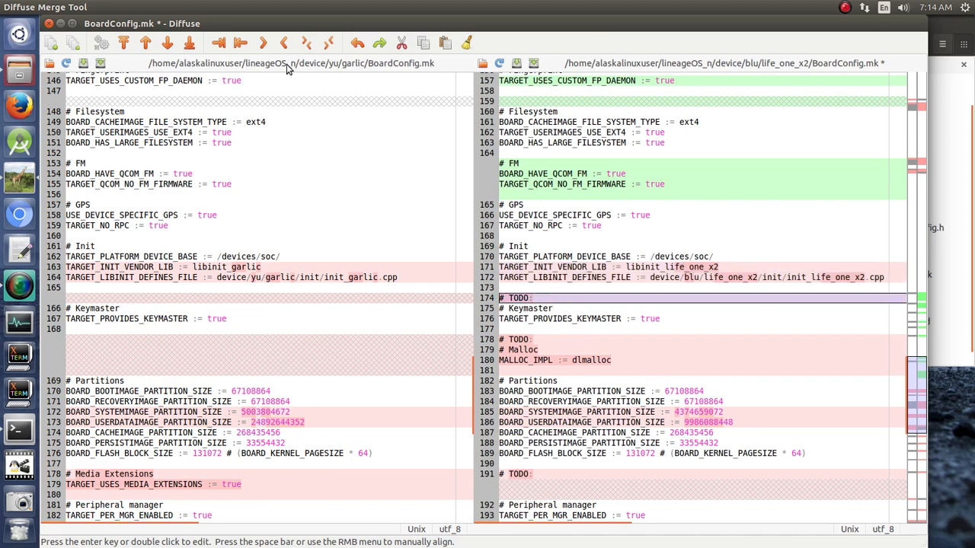
scroll(down, 3)
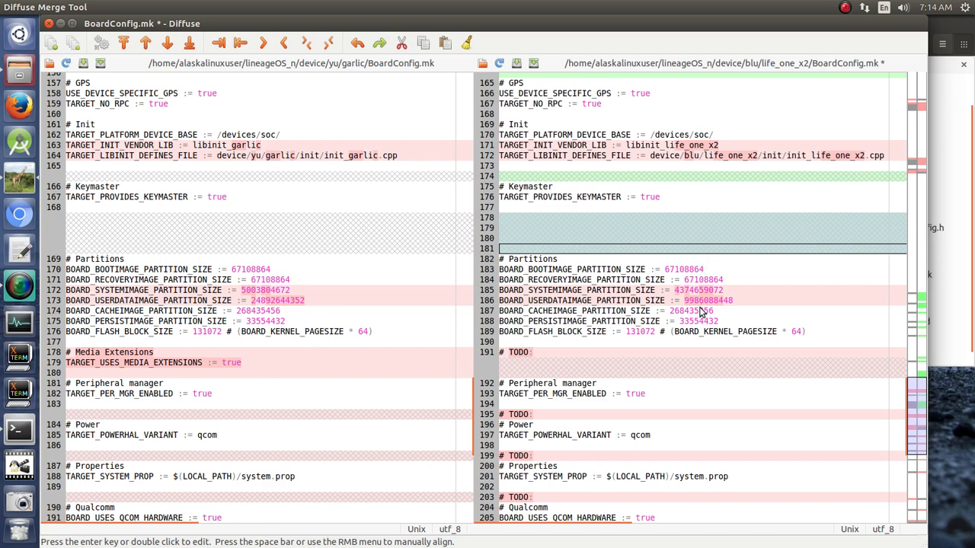
mouse_move(572, 357)
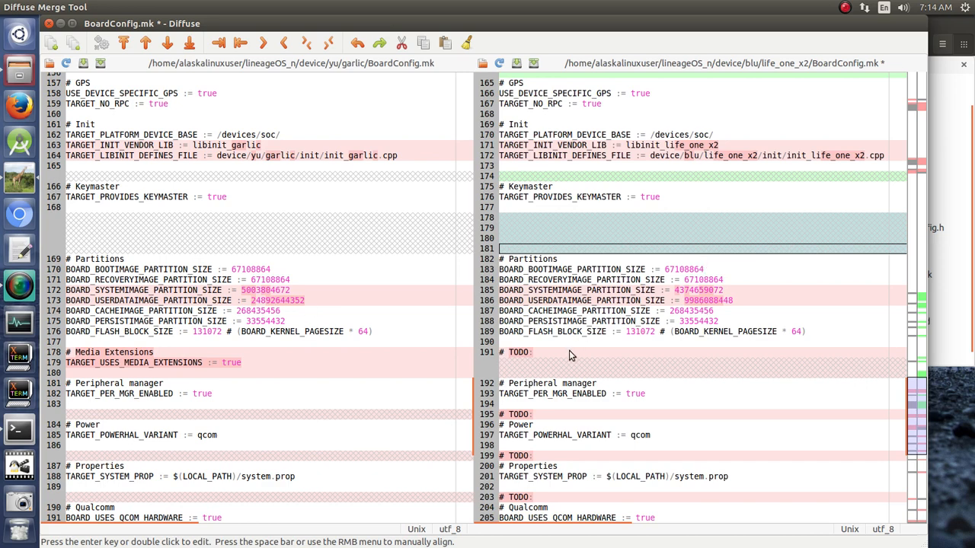
click(578, 383)
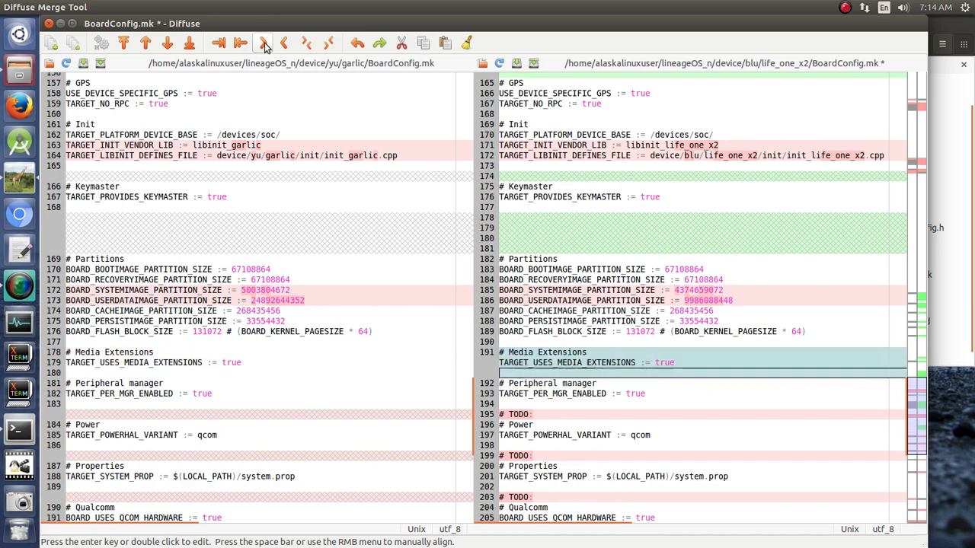
Clear the TODO note above the Qualcomm section and select the Wi-Fi block for garlic's QCOM WLAN SDK setting.
scroll(down, 3)
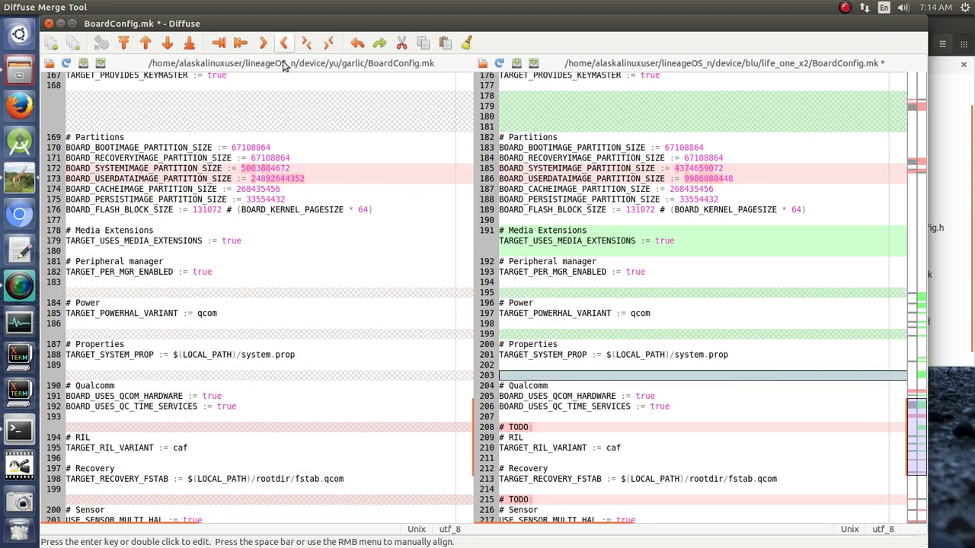
click(262, 42)
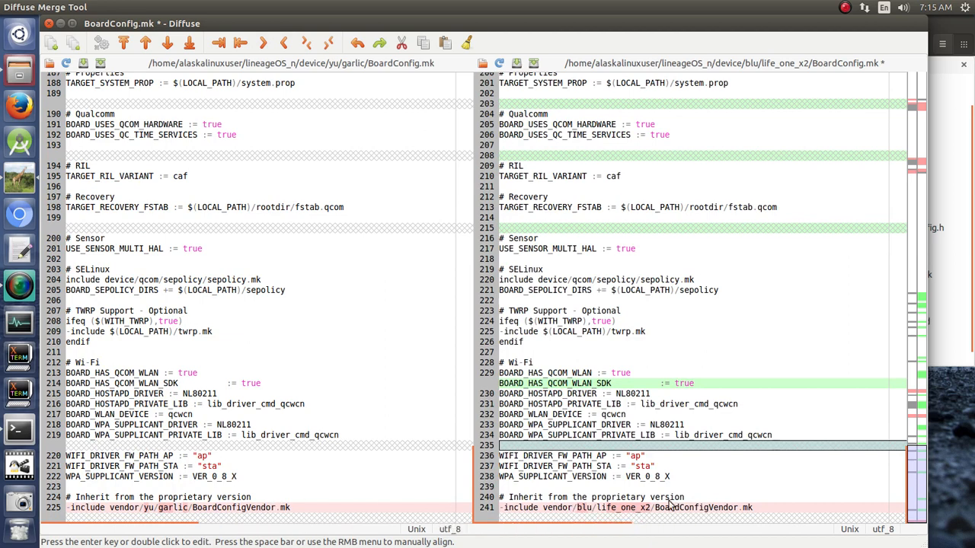
click(731, 362)
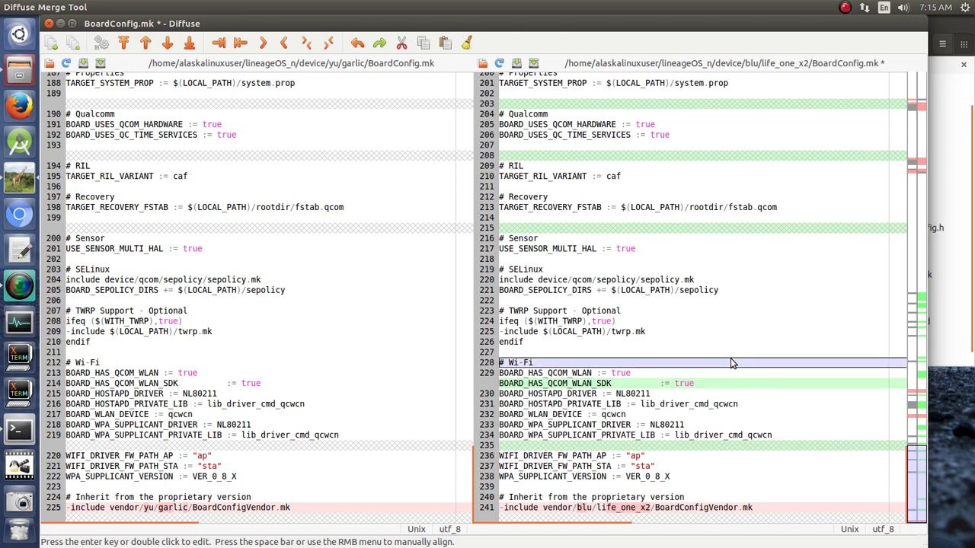